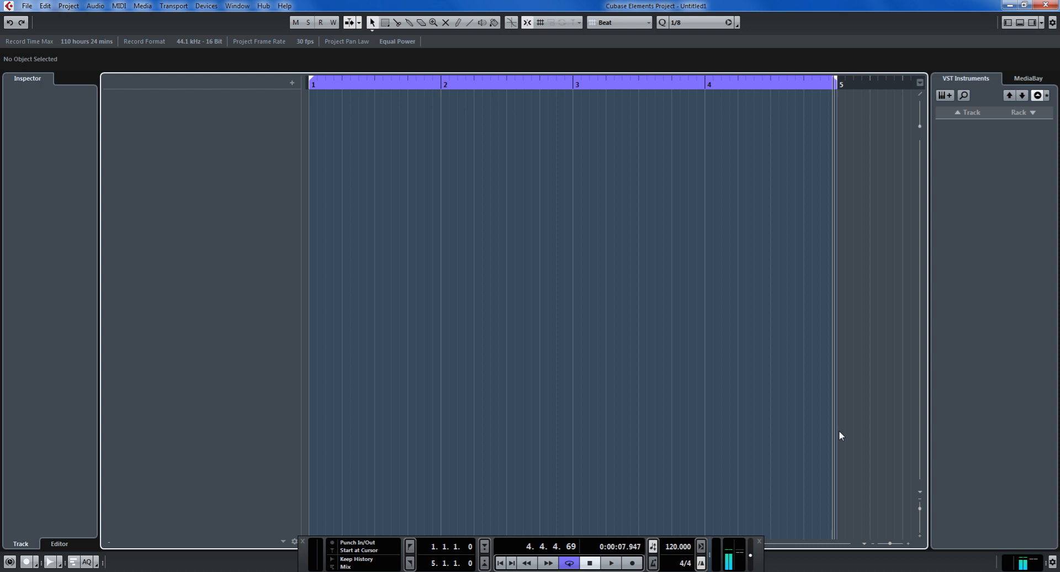
pyautogui.moveTo(370, 233)
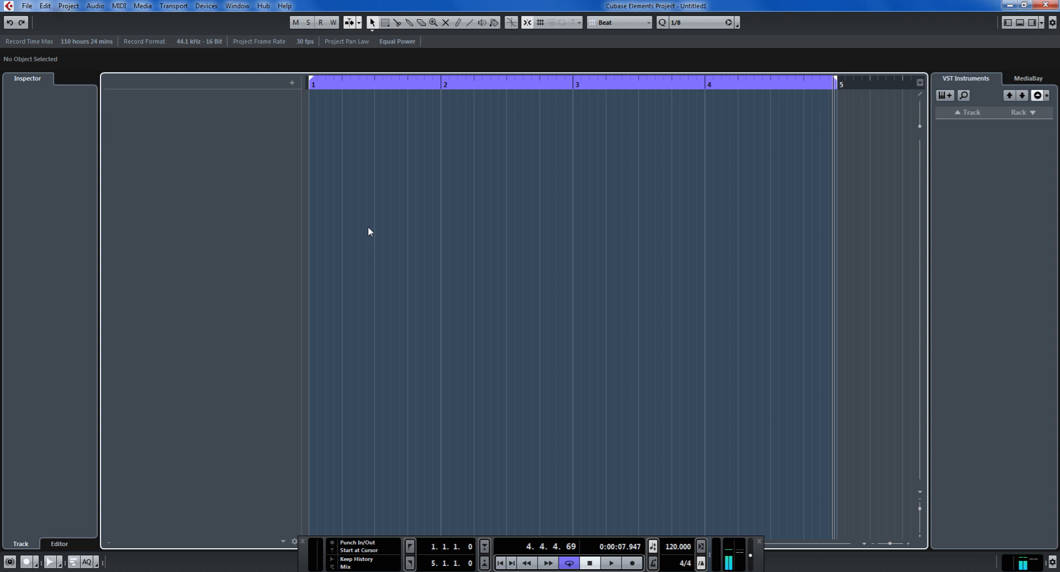
pyautogui.moveTo(353, 215)
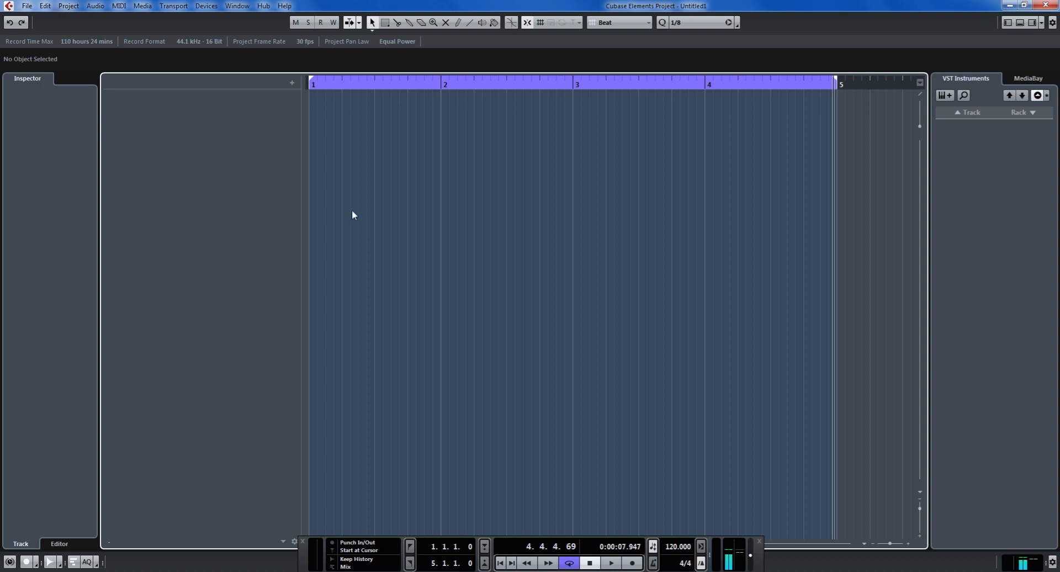
pyautogui.moveTo(289, 111)
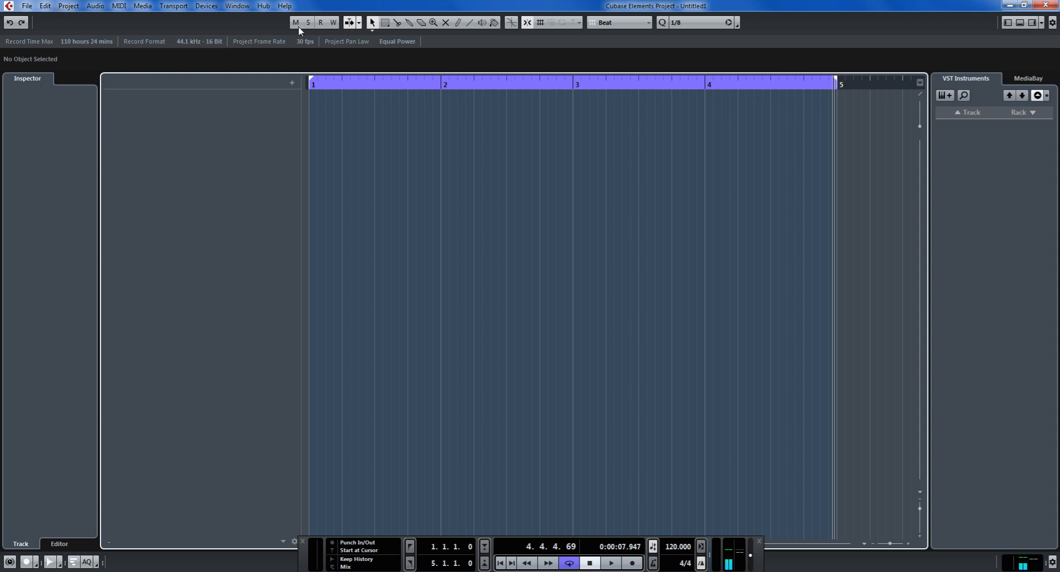
pyautogui.moveTo(1044, 36)
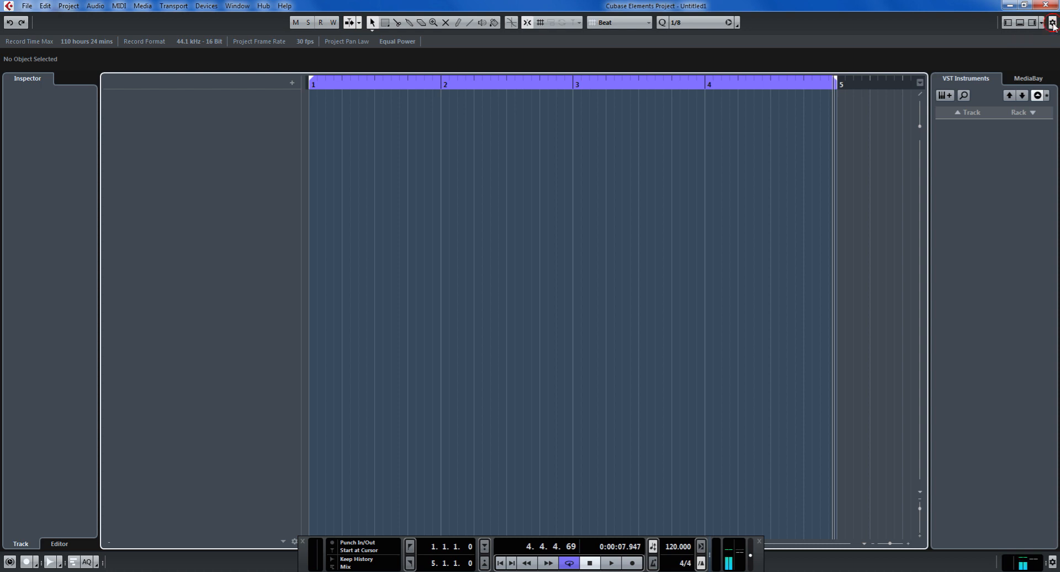
# Step: Enable the additional tool sections in the Project window toolbar
pyautogui.click(1053, 22)
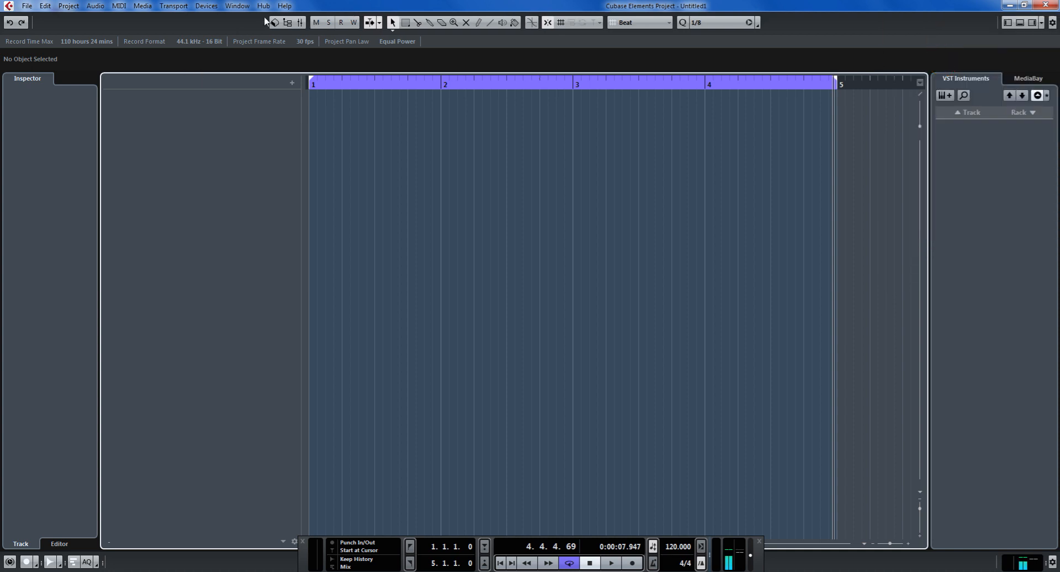
pyautogui.moveTo(299, 22)
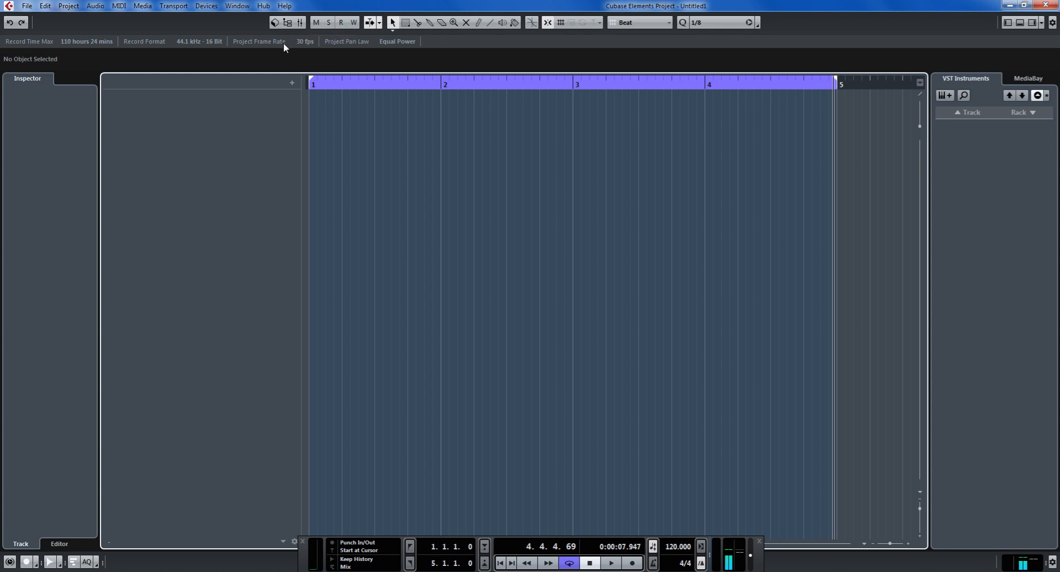
pyautogui.moveTo(400, 84)
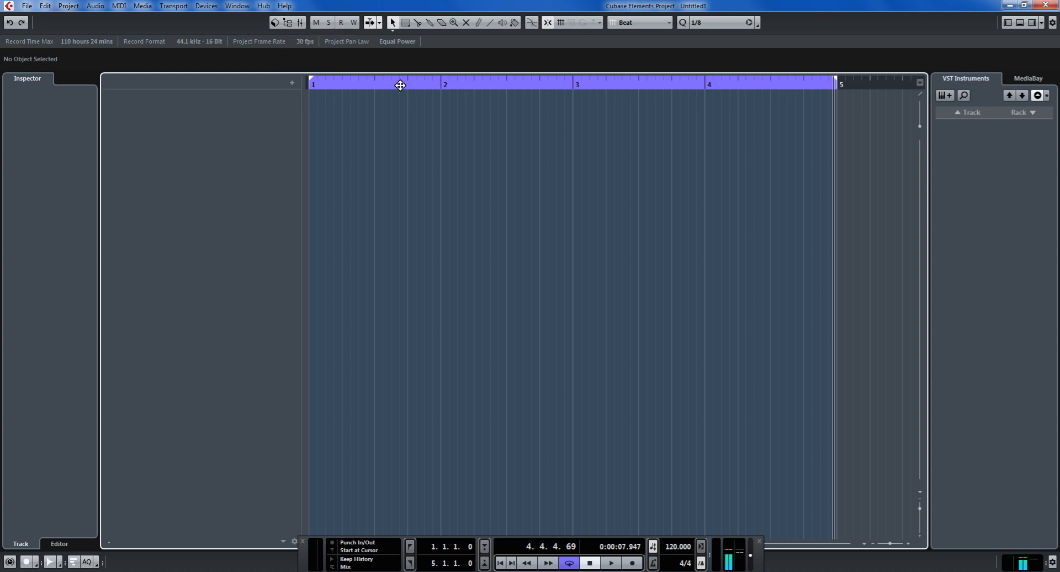
pyautogui.moveTo(667, 95)
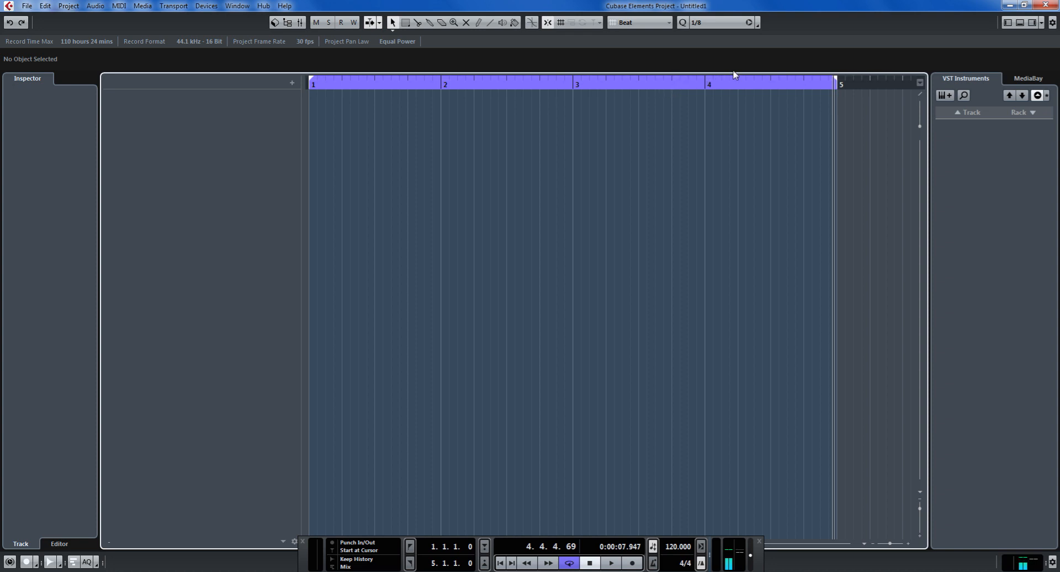
pyautogui.moveTo(833, 83); pyautogui.dragTo(660, 87)
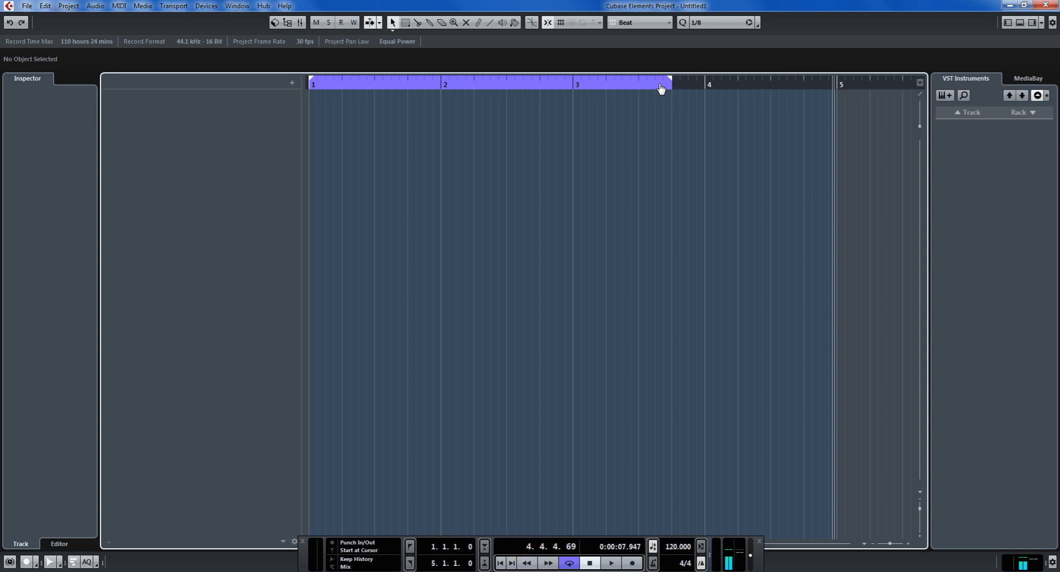
pyautogui.moveTo(661, 86); pyautogui.dragTo(802, 82)
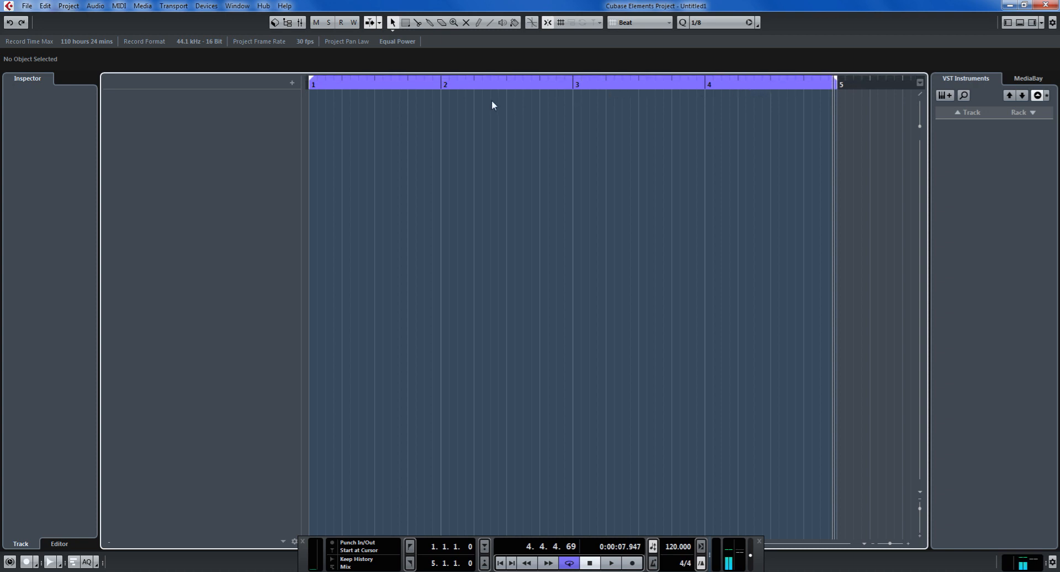
pyautogui.moveTo(377, 97)
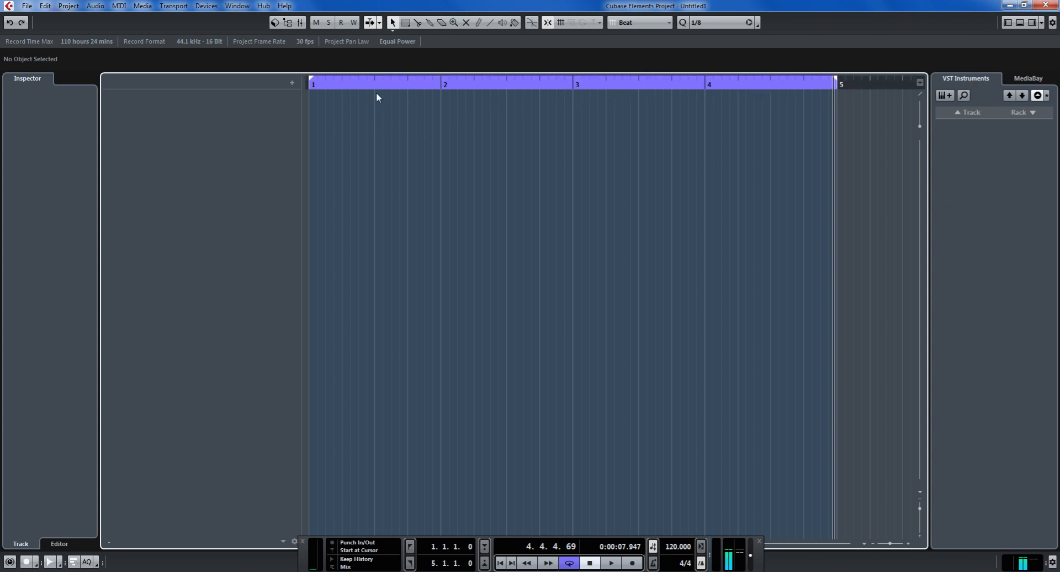
pyautogui.moveTo(611, 133)
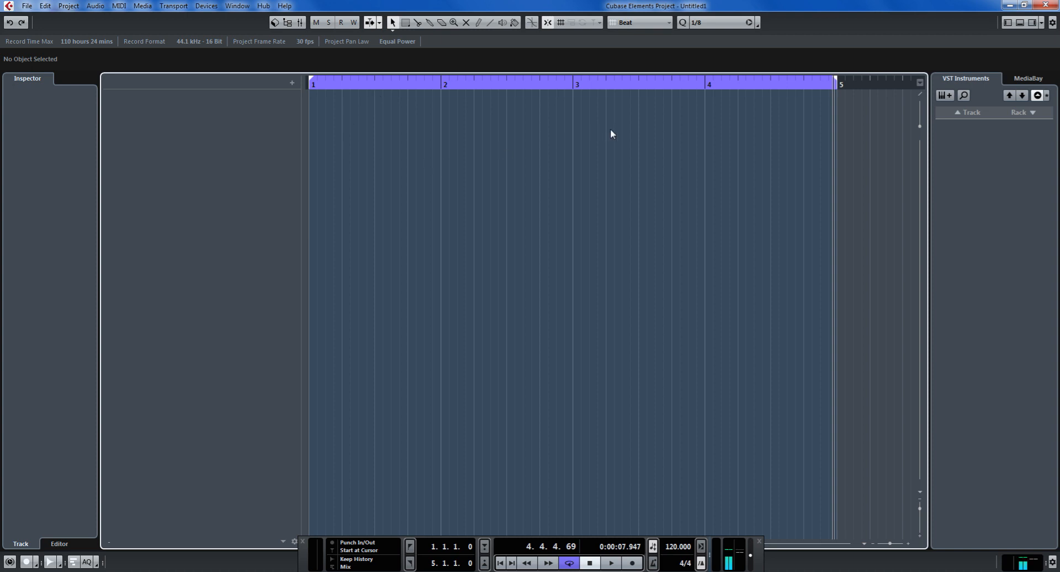
pyautogui.moveTo(533, 123)
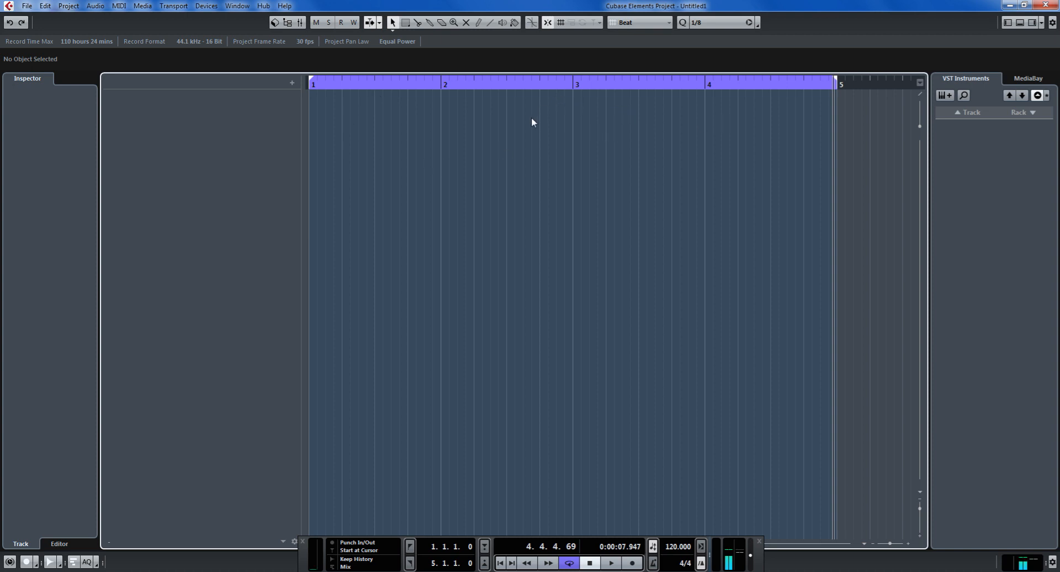
pyautogui.moveTo(879, 153)
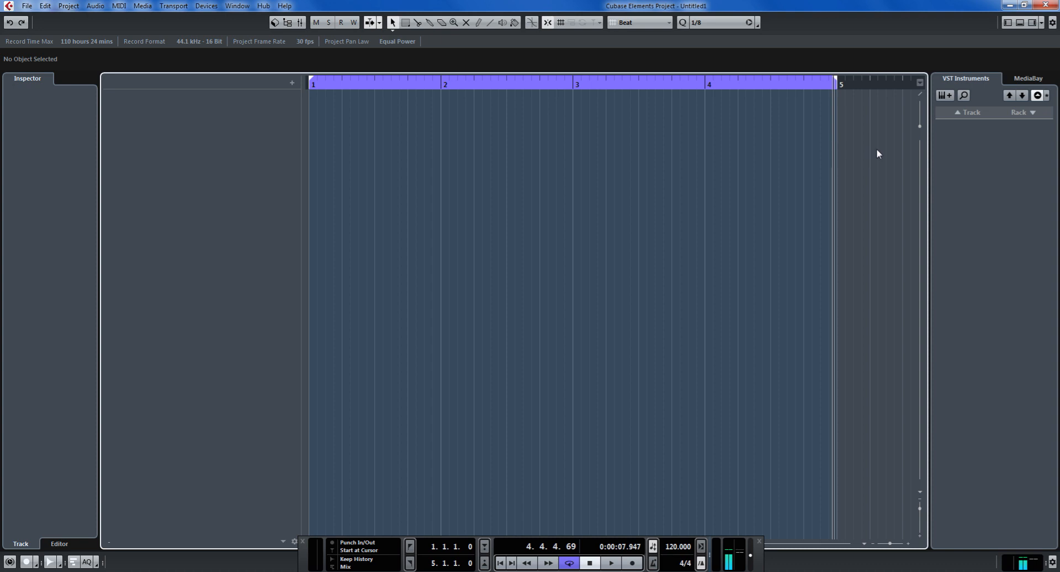
pyautogui.moveTo(848, 144)
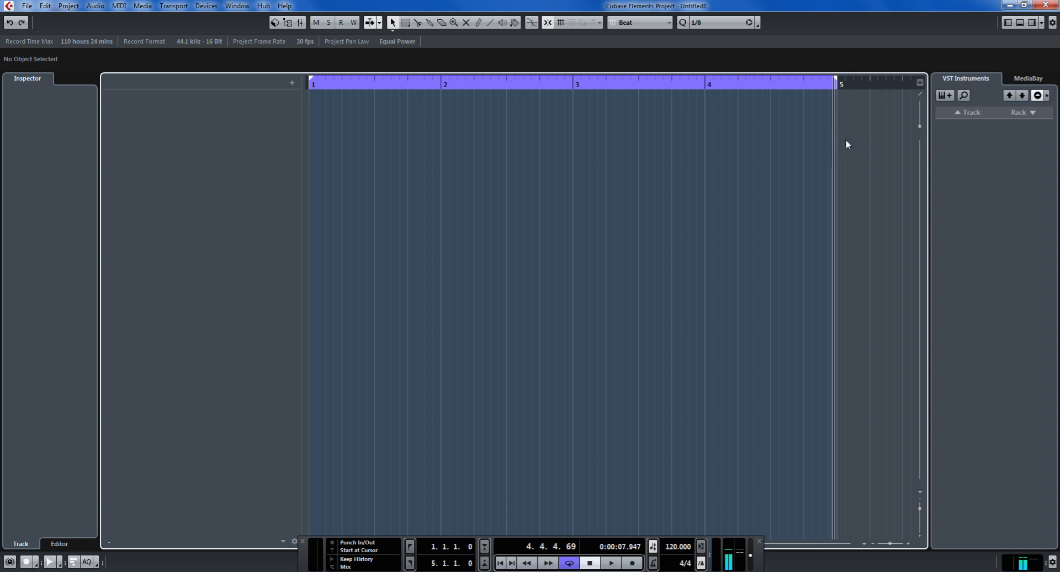
pyautogui.moveTo(667, 129)
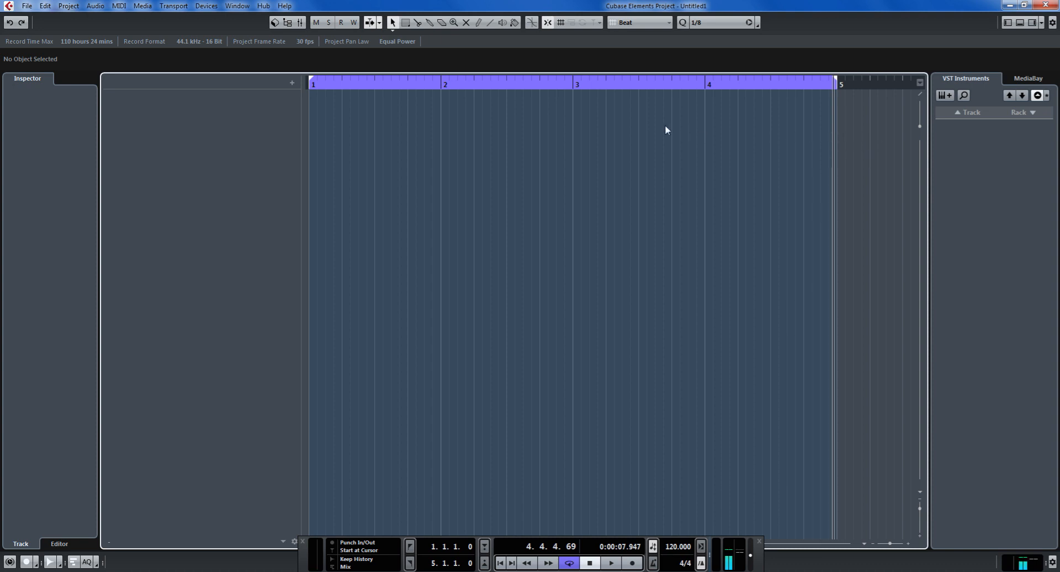
pyautogui.moveTo(319, 121)
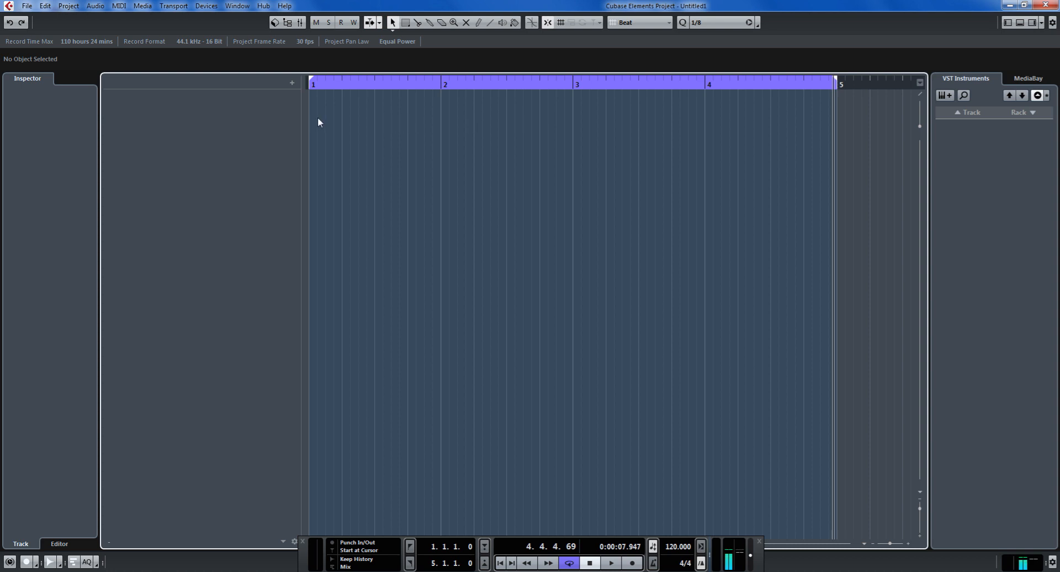
pyautogui.moveTo(276, 120)
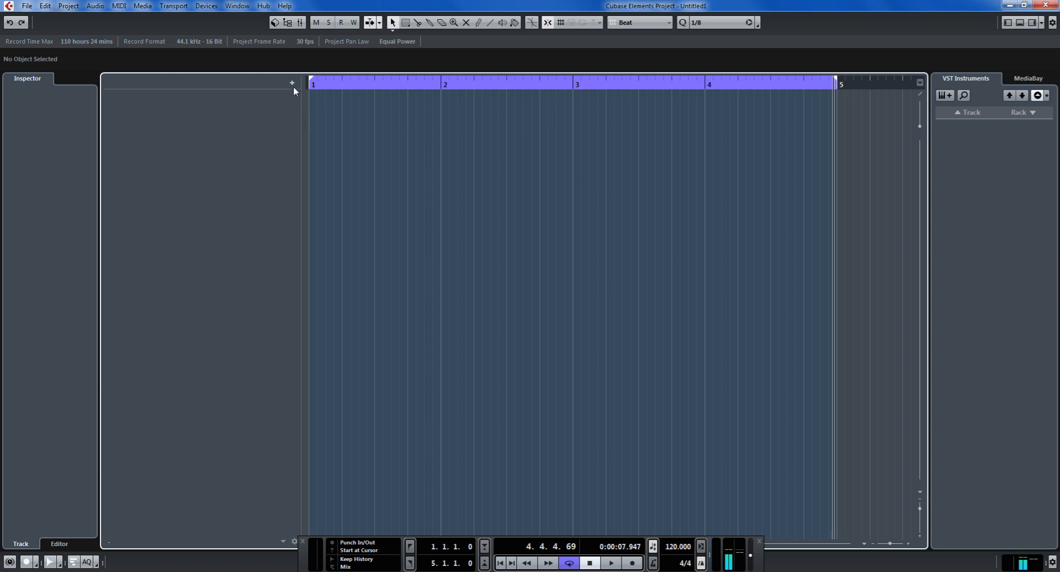
# Step: Add a chord track from the + Add Track list
pyautogui.click(292, 83)
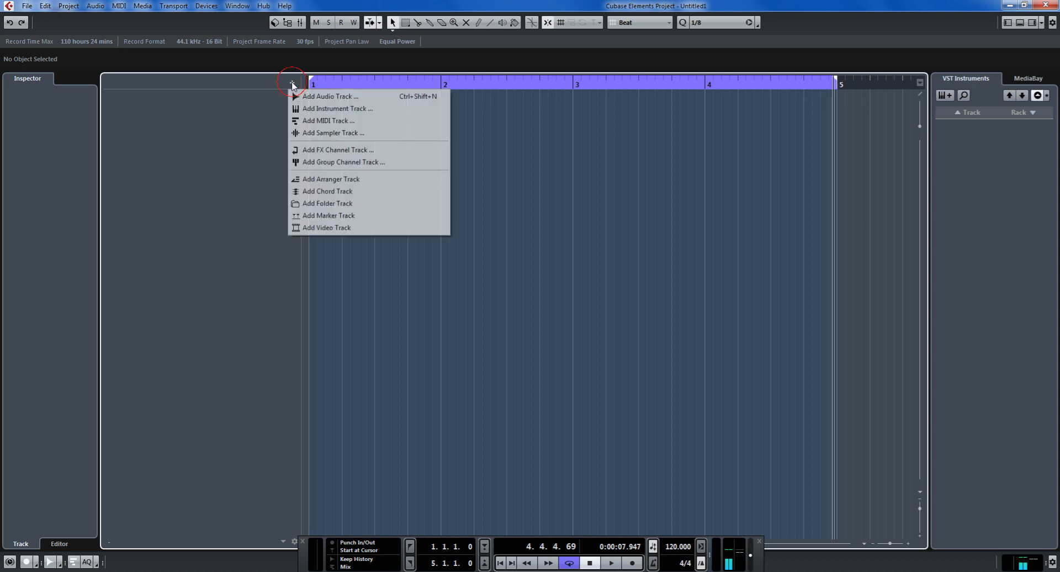
pyautogui.moveTo(331, 96)
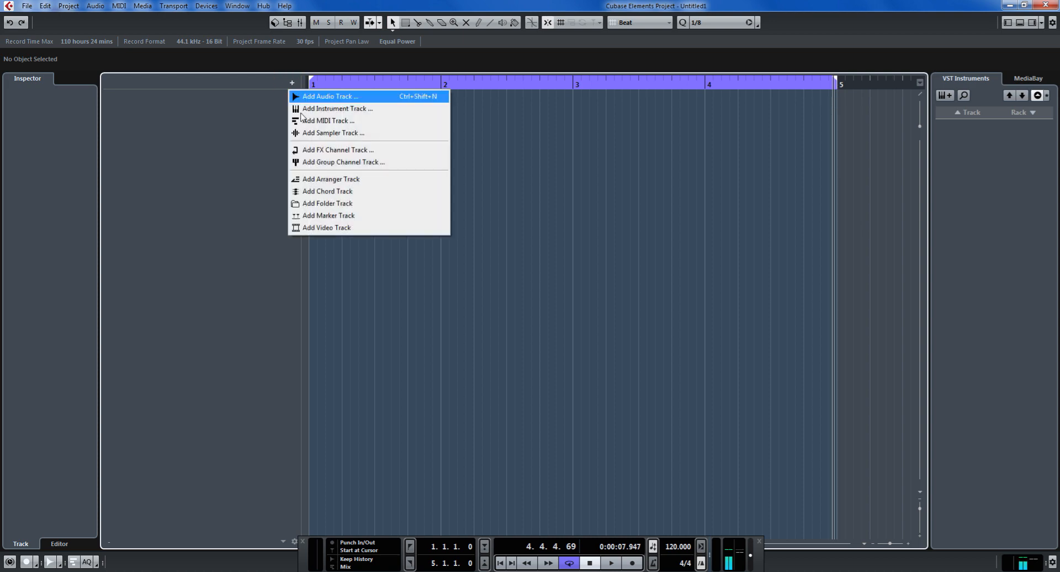
pyautogui.moveTo(327, 191)
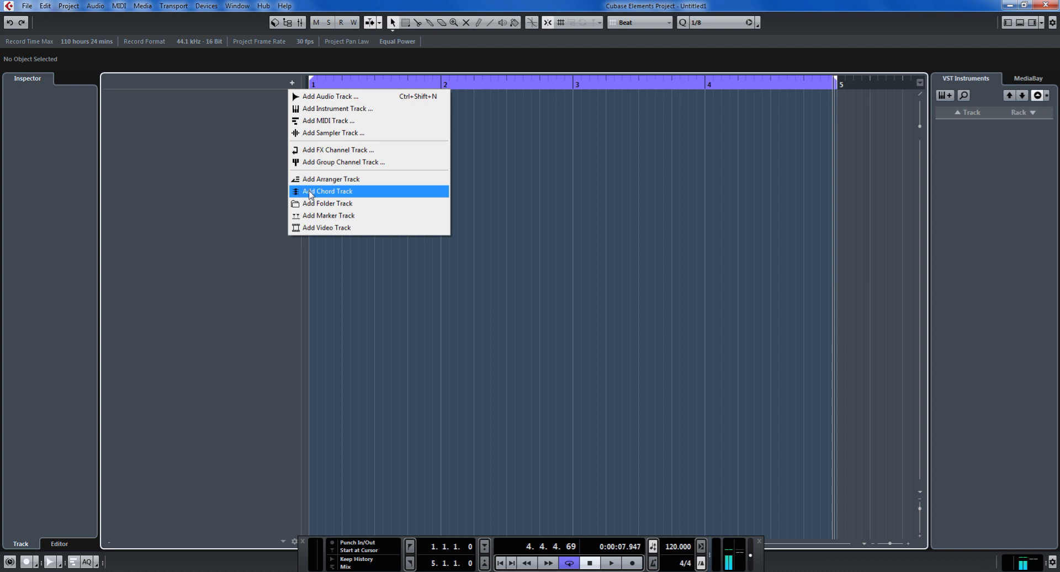
pyautogui.click(327, 190)
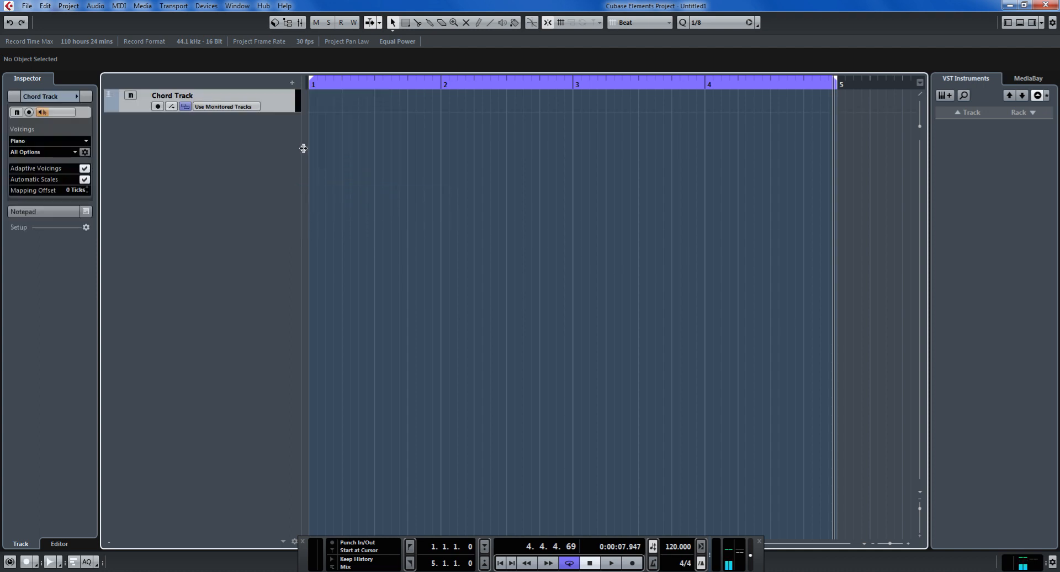
pyautogui.moveTo(395, 172)
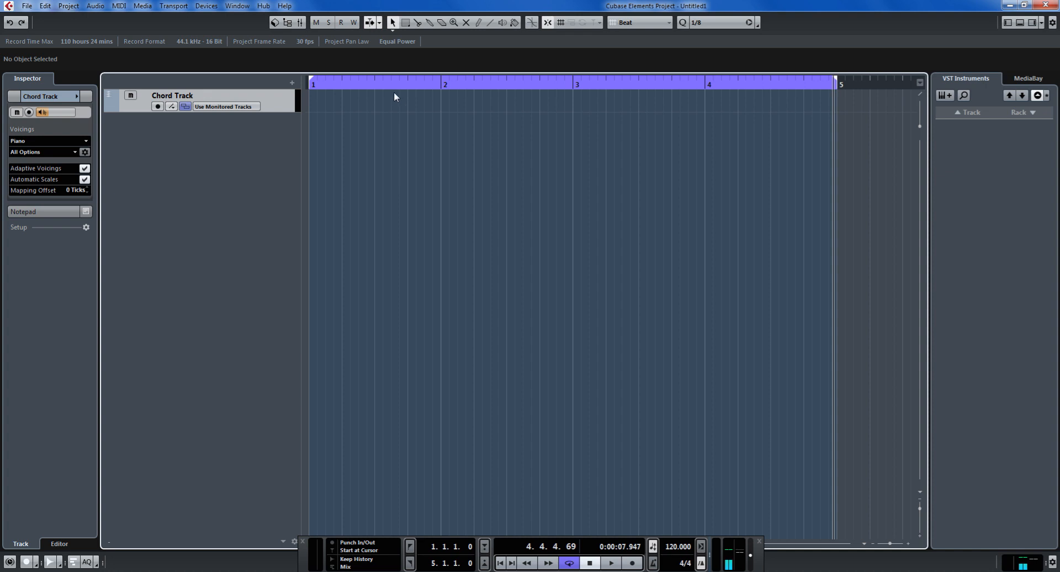
pyautogui.moveTo(320, 112)
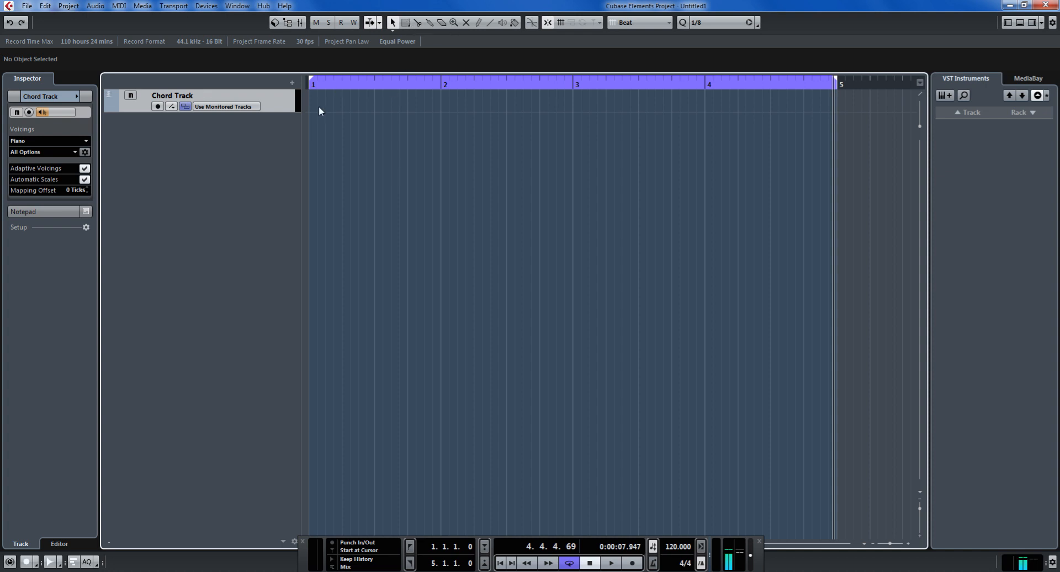
pyautogui.moveTo(479, 22)
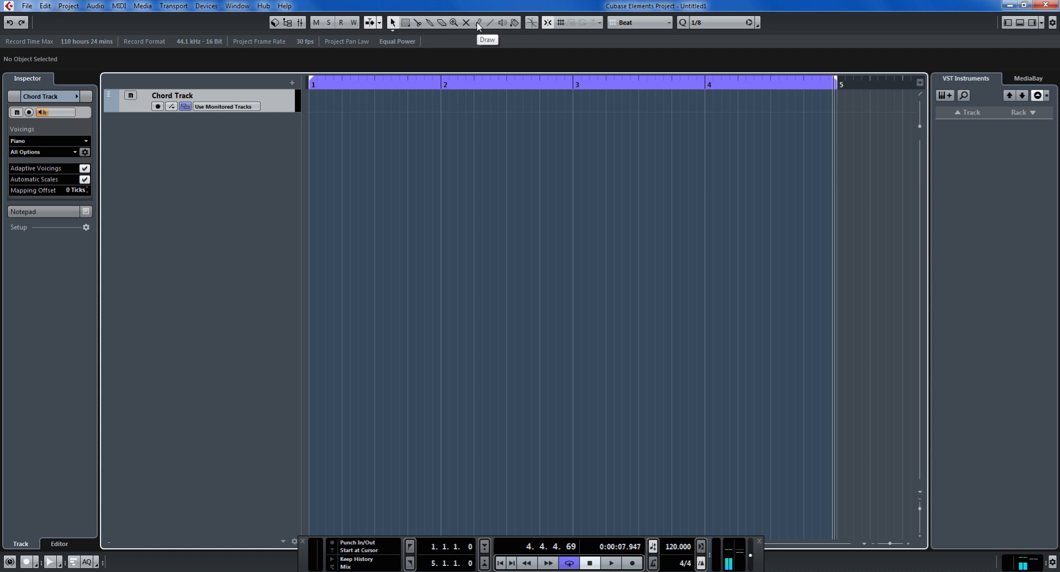
# Step: Draw placeholder chord events at bars 1-4, deleting a stray event
pyautogui.click(478, 22)
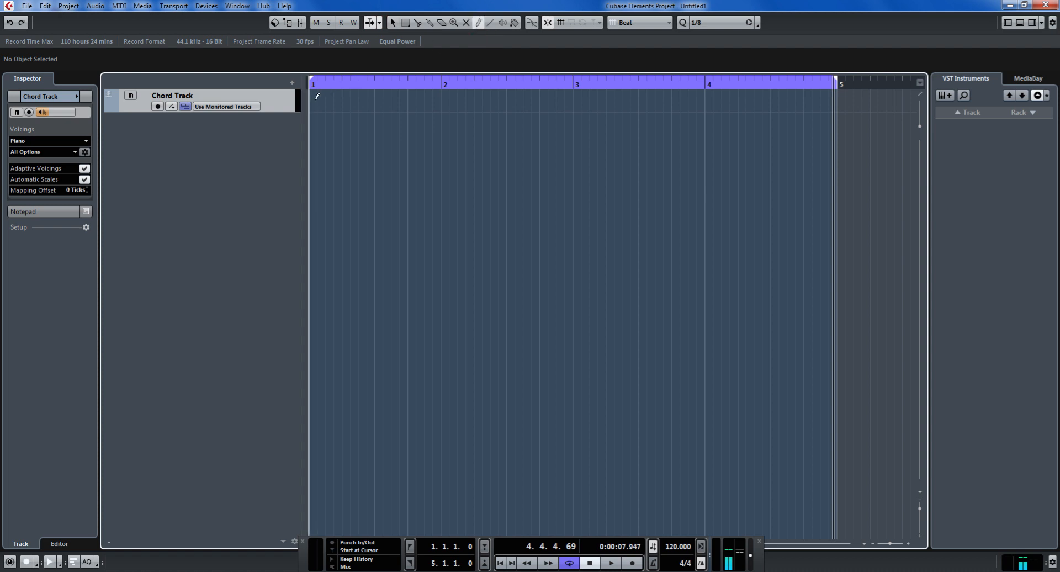
pyautogui.click(446, 101)
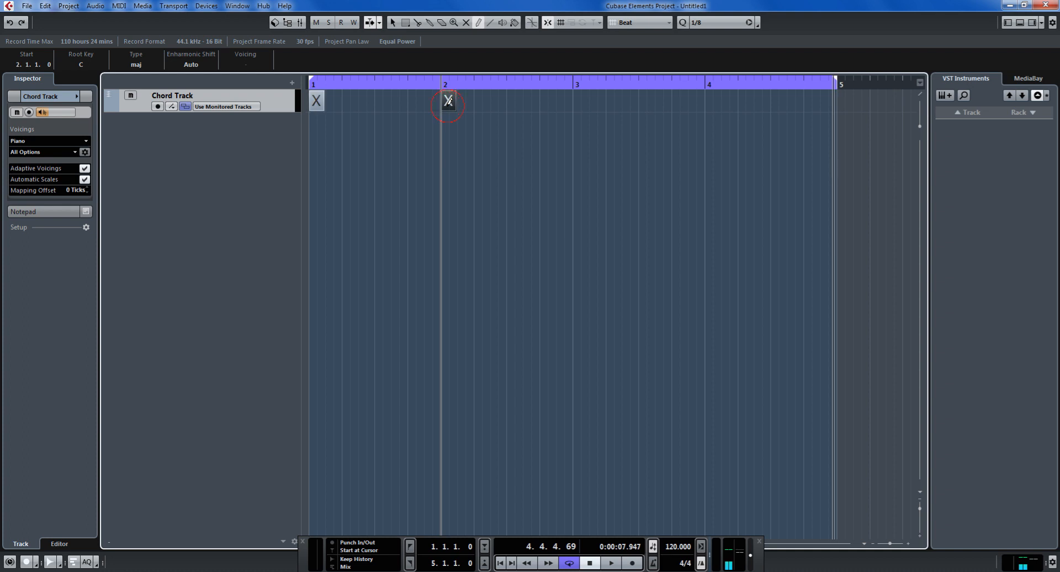
pyautogui.click(579, 101)
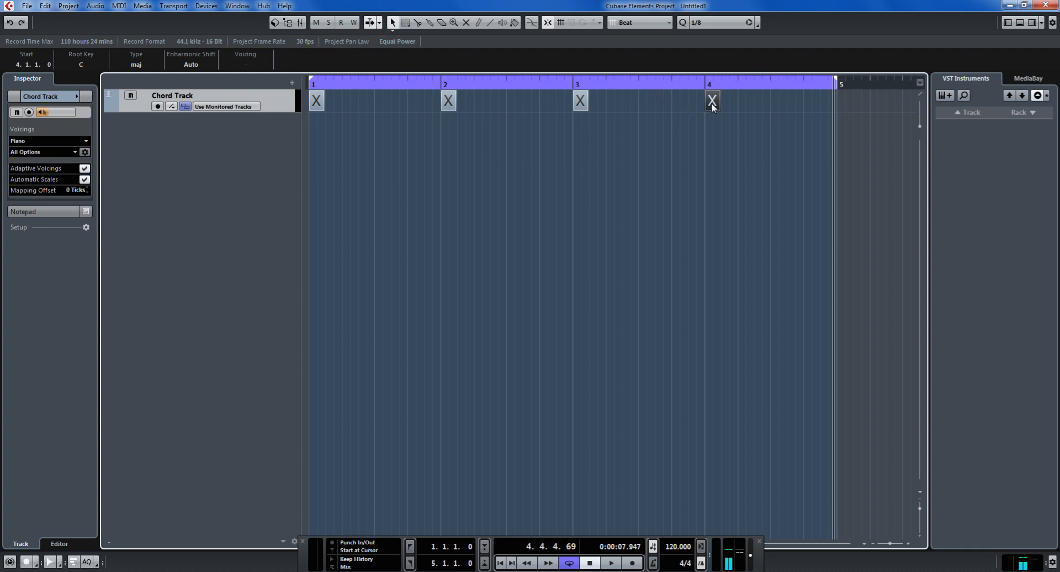
pyautogui.press('Delete')
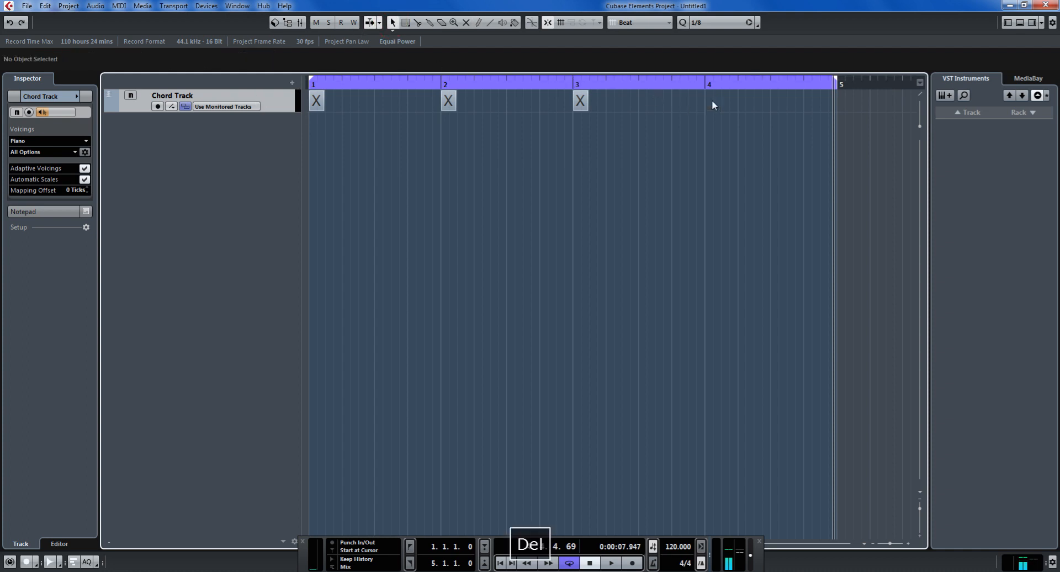
pyautogui.click(579, 100)
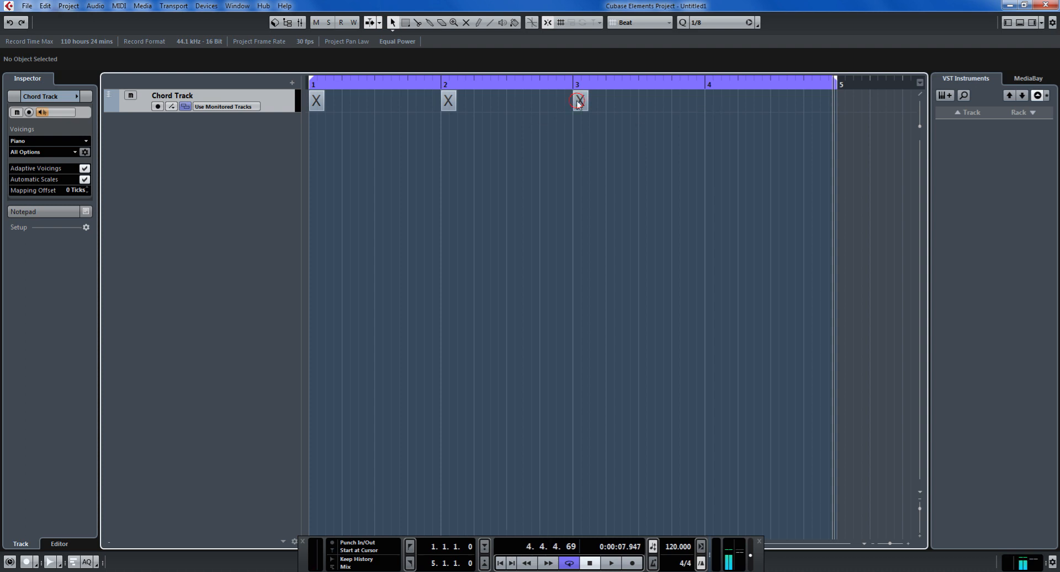
pyautogui.click(579, 100)
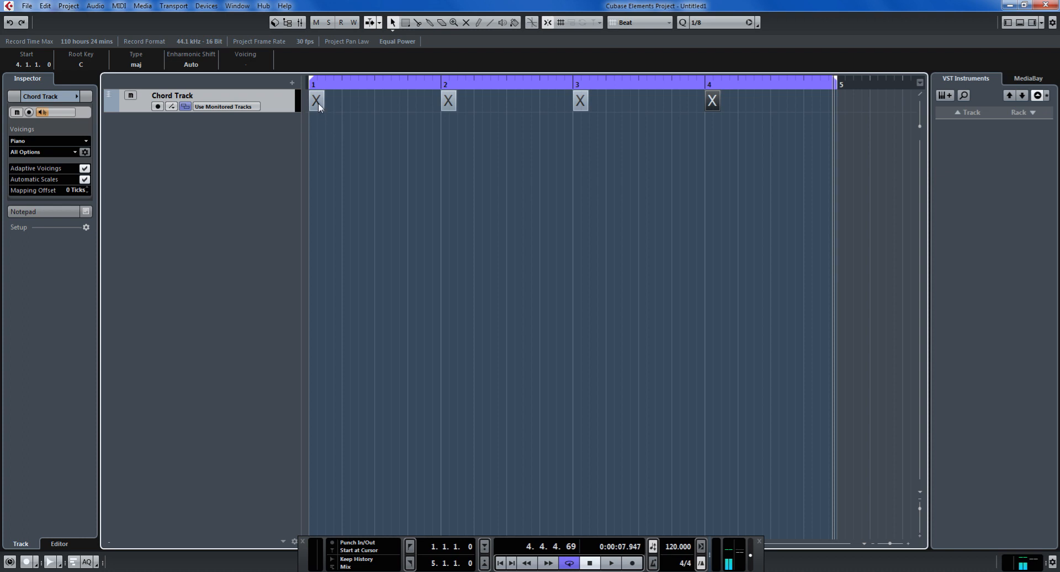
# Step: Define the four chord events as C, G, F and Emin in the Chord Editor
pyautogui.click(316, 100)
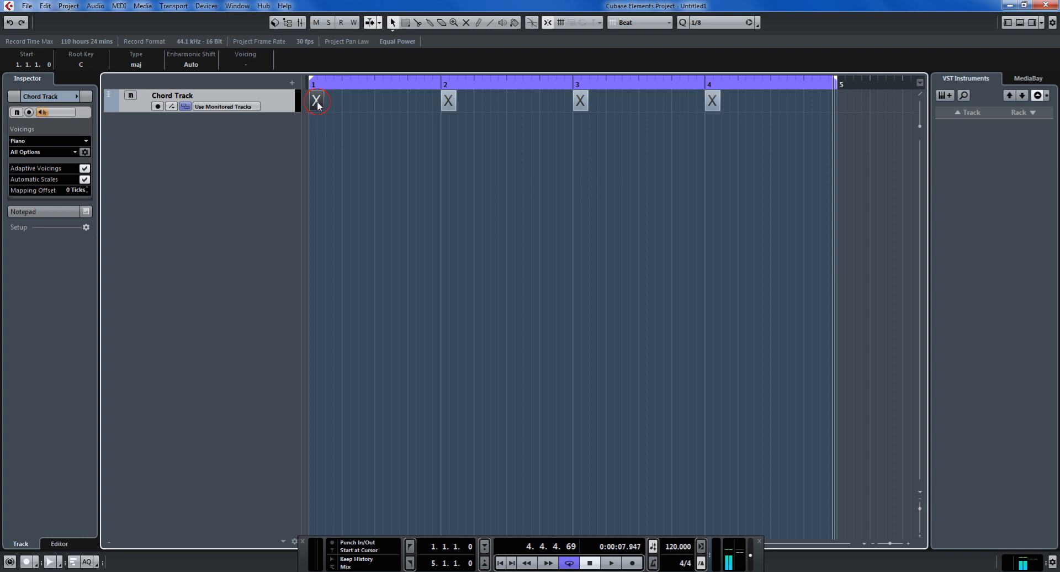
pyautogui.doubleClick(316, 100)
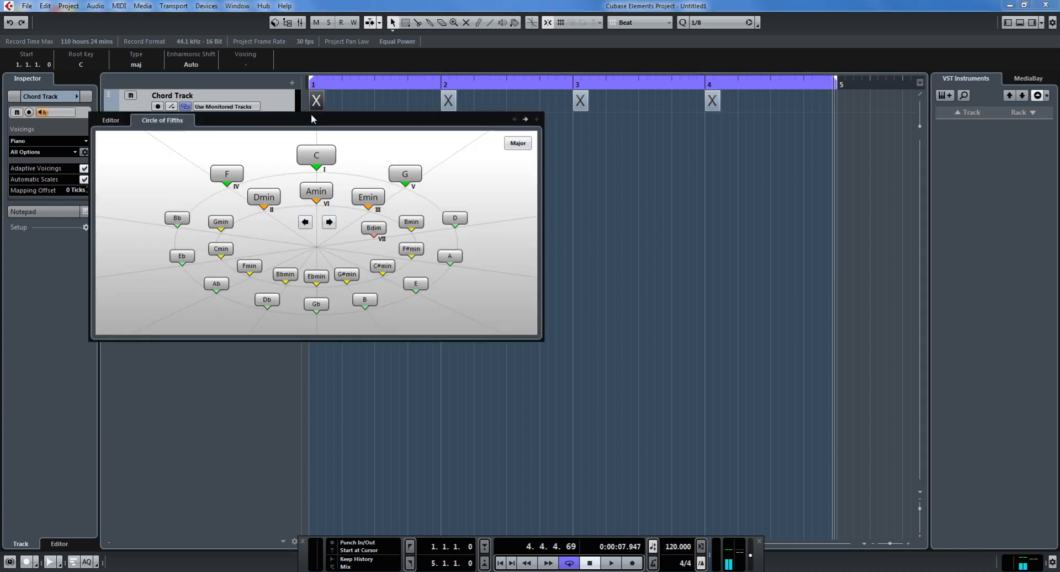
pyautogui.moveTo(333, 173)
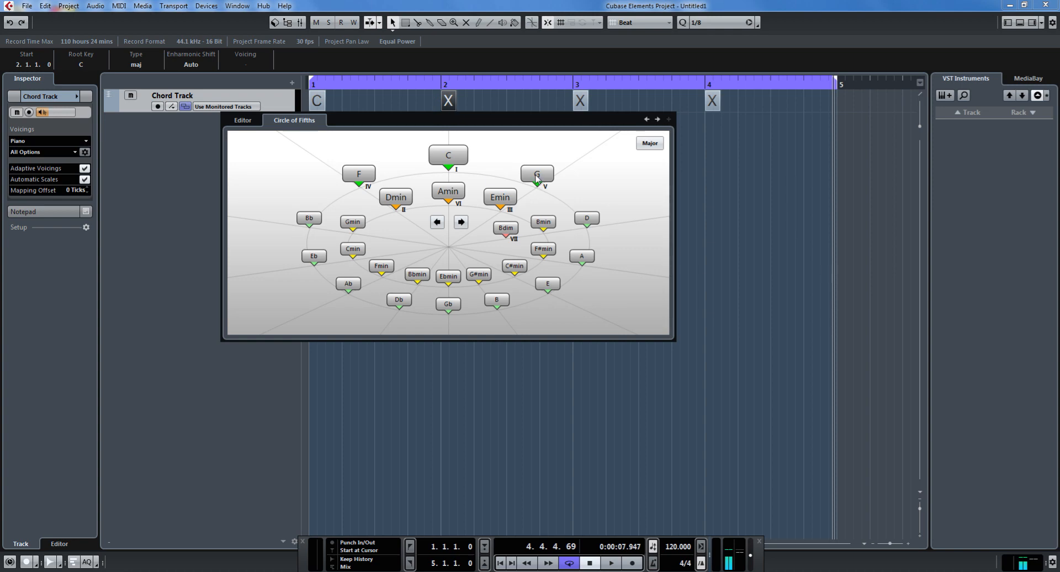
pyautogui.click(537, 174)
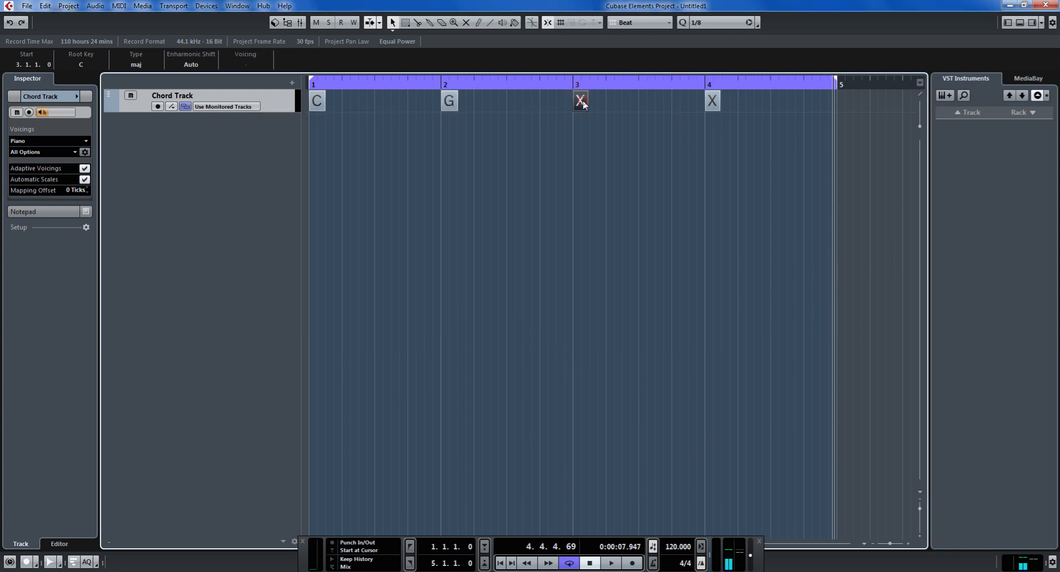
pyautogui.click(579, 101)
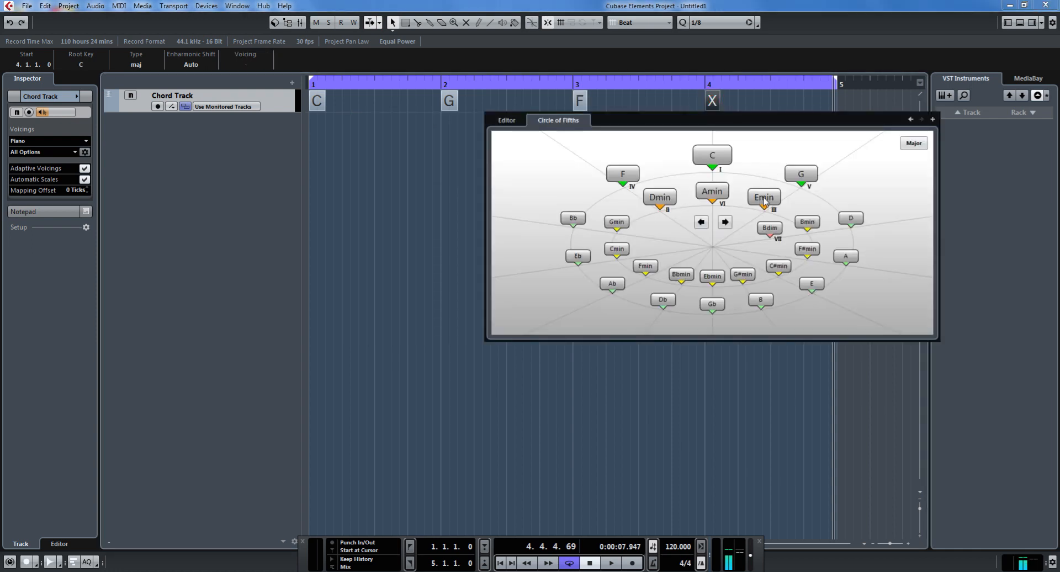
pyautogui.click(764, 197)
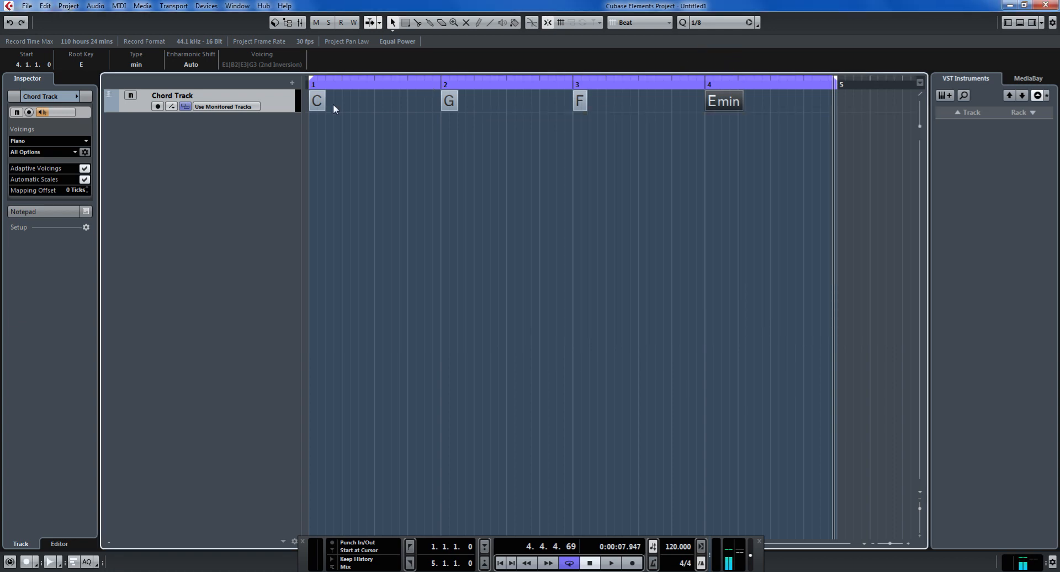
pyautogui.moveTo(160, 142)
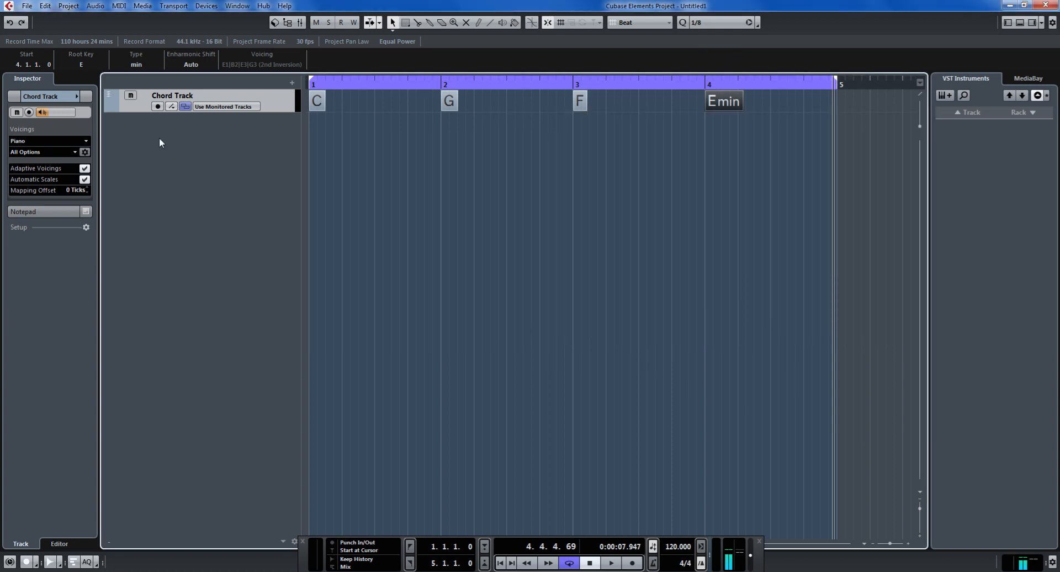
pyautogui.moveTo(258, 150)
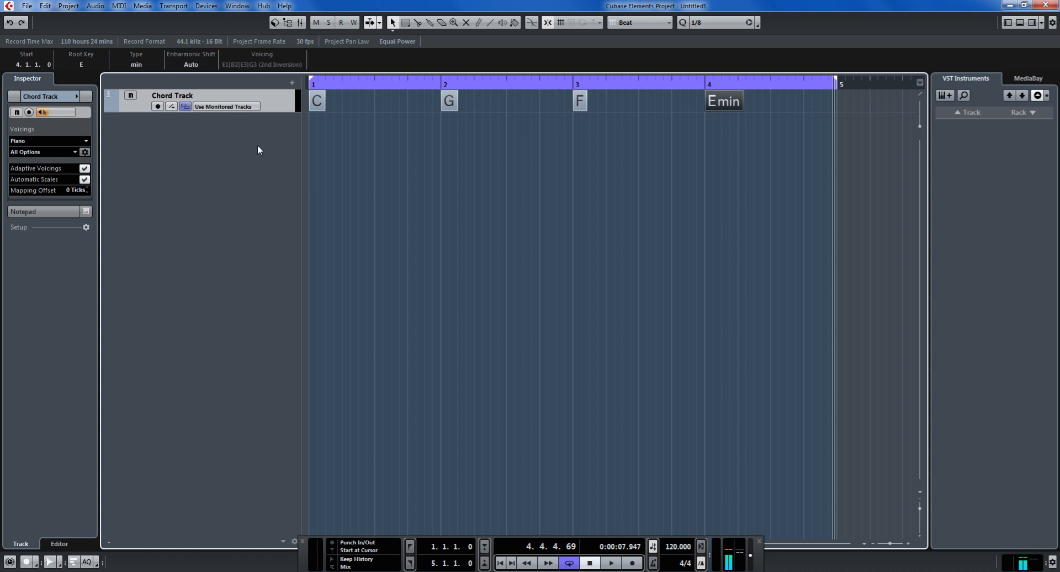
pyautogui.moveTo(198, 144)
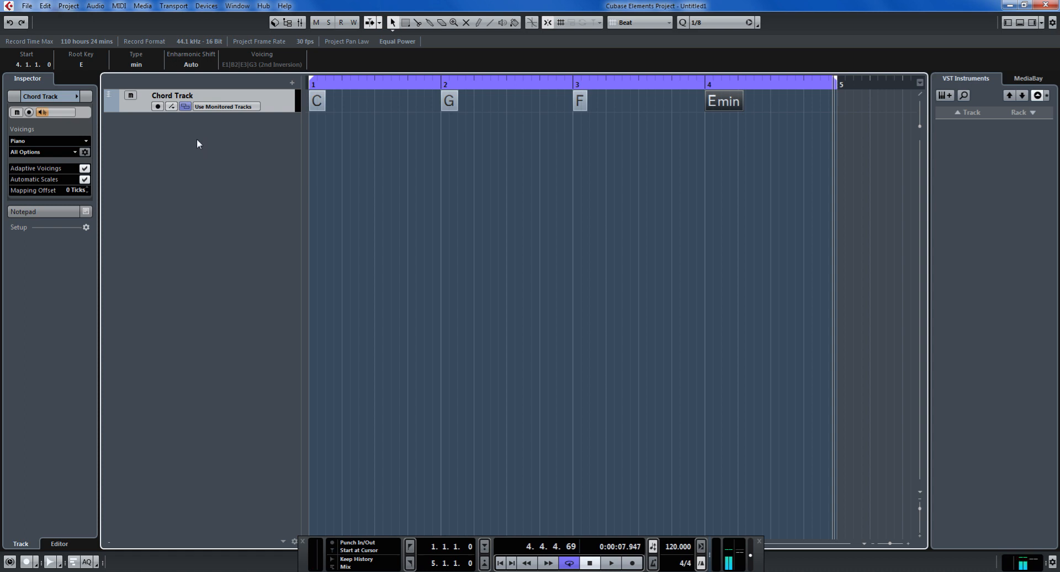
# Step: Add an instrument track with Groove Agent SE from the track list menu
pyautogui.rightClick(198, 144)
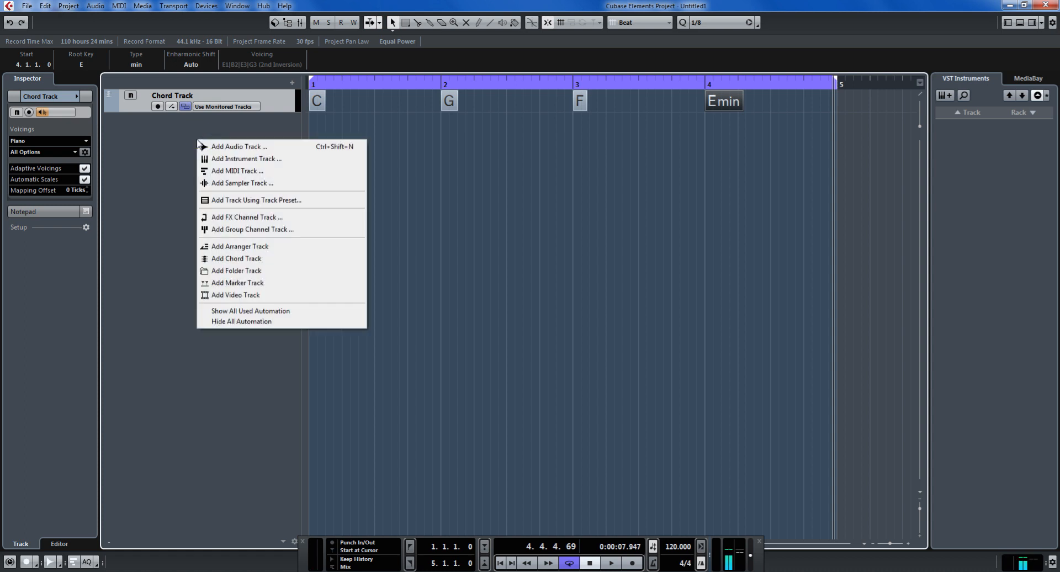
pyautogui.moveTo(233, 162)
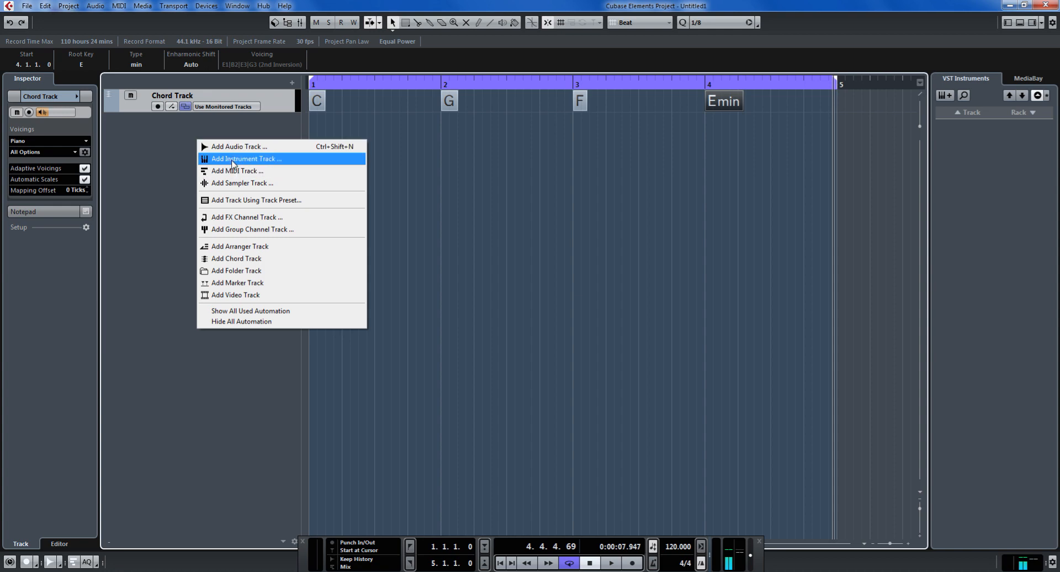
pyautogui.click(246, 158)
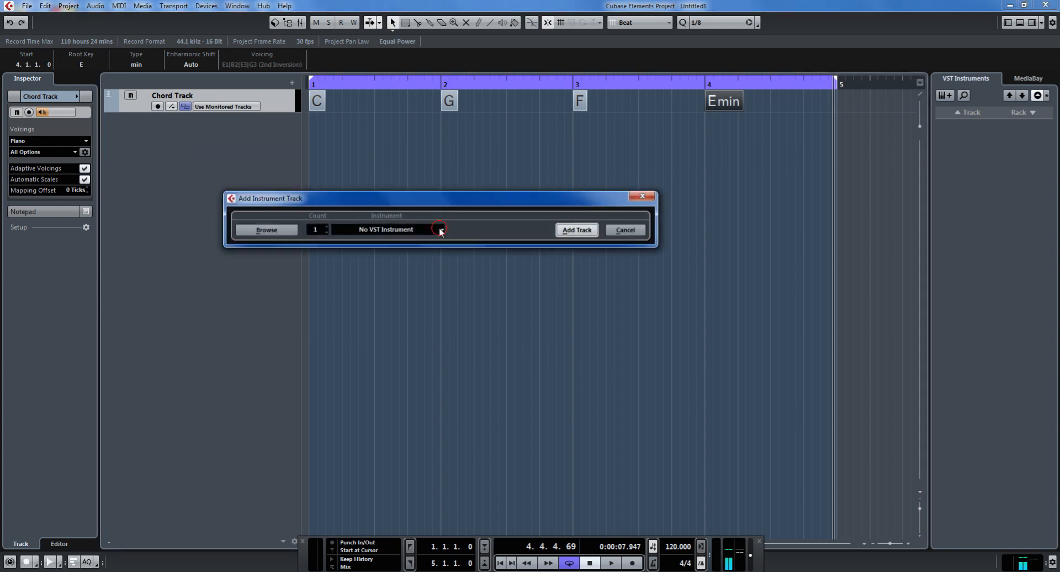
pyautogui.click(440, 229)
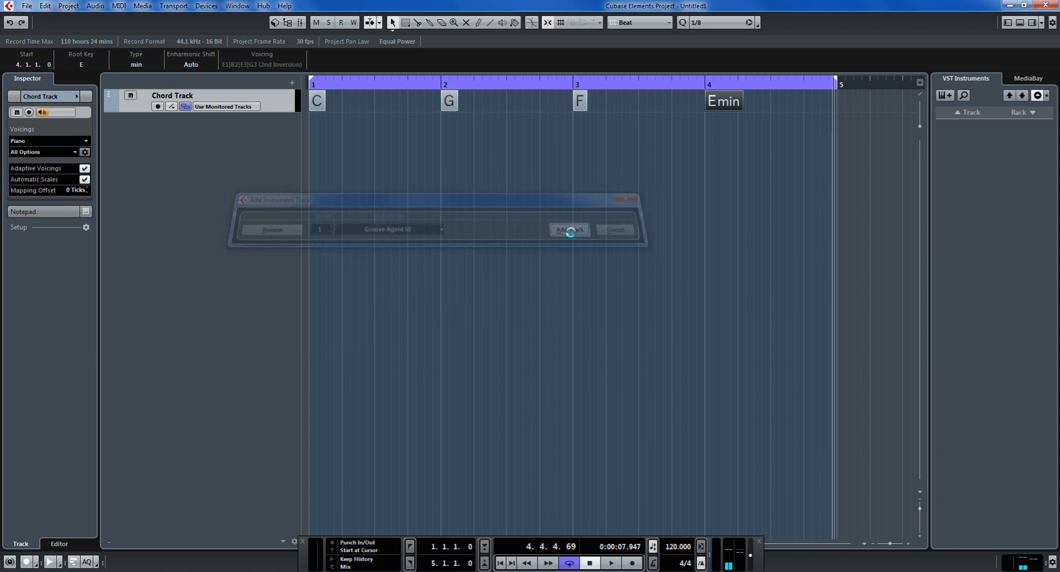
pyautogui.click(569, 229)
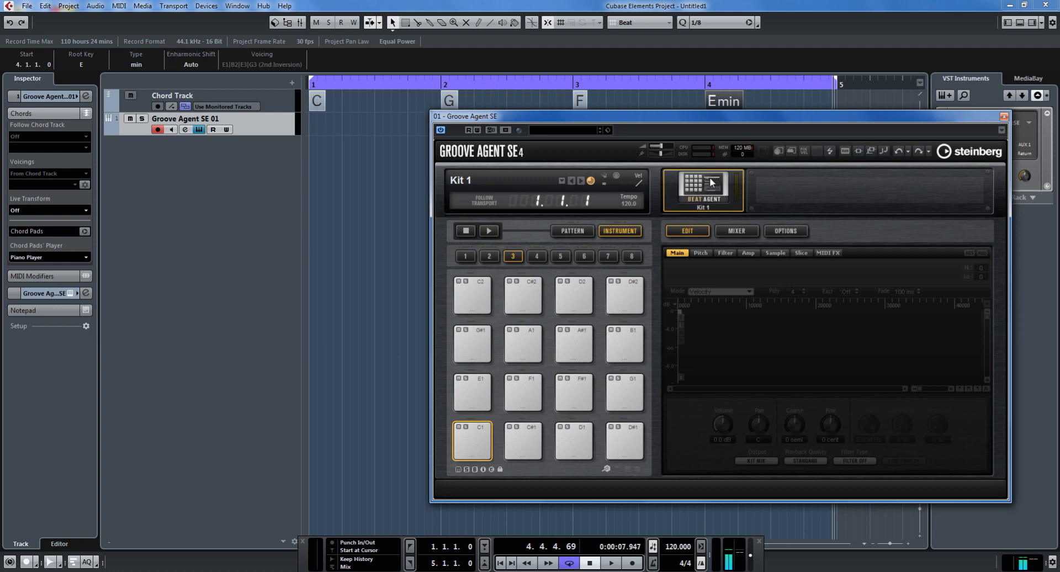
# Step: Load the Bessie kit with patterns into Groove Agent SE
pyautogui.click(703, 186)
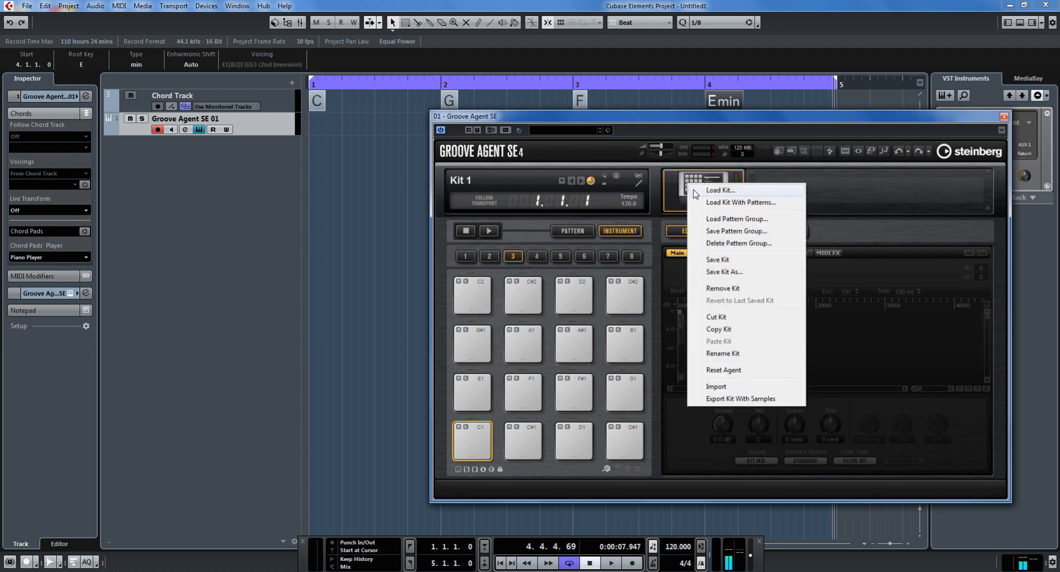
pyautogui.moveTo(741, 202)
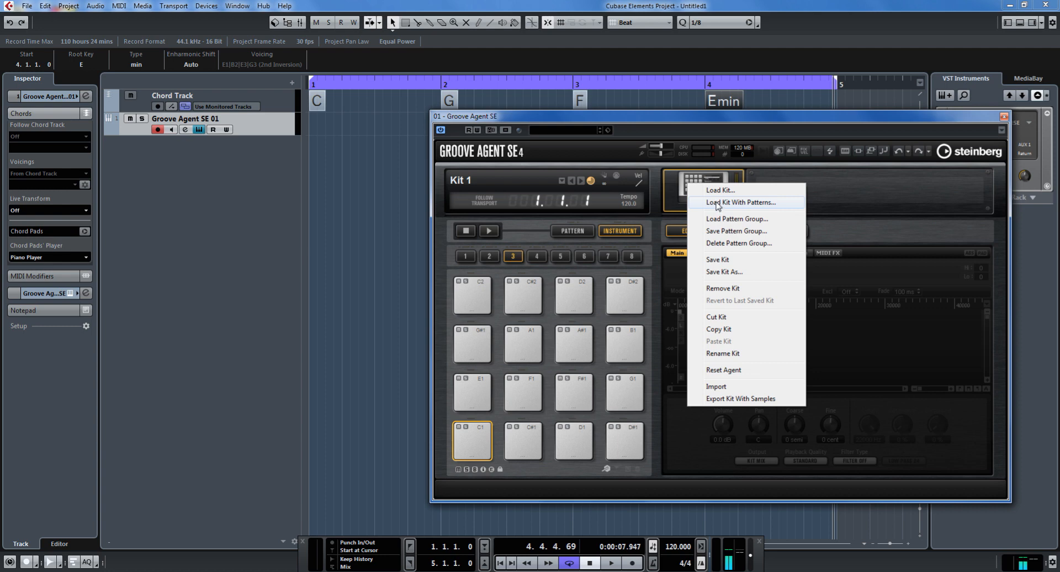
pyautogui.click(740, 202)
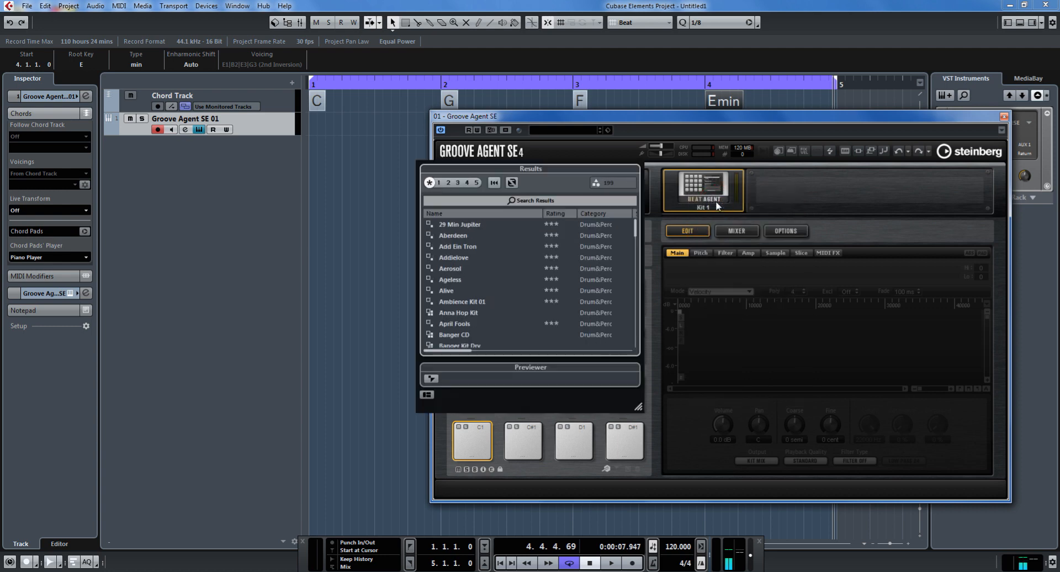
pyautogui.scroll(-3)
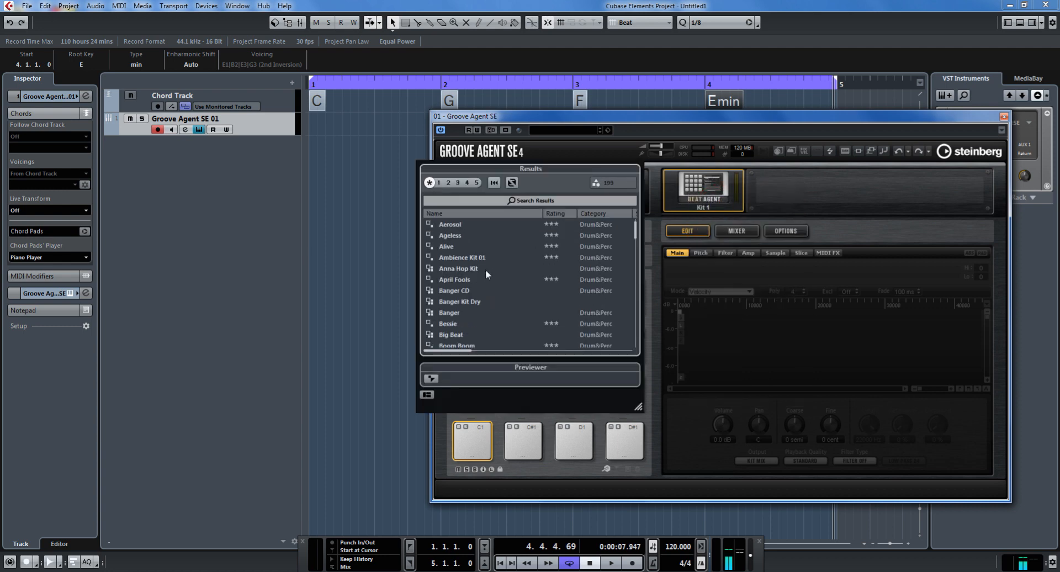
pyautogui.scroll(-3)
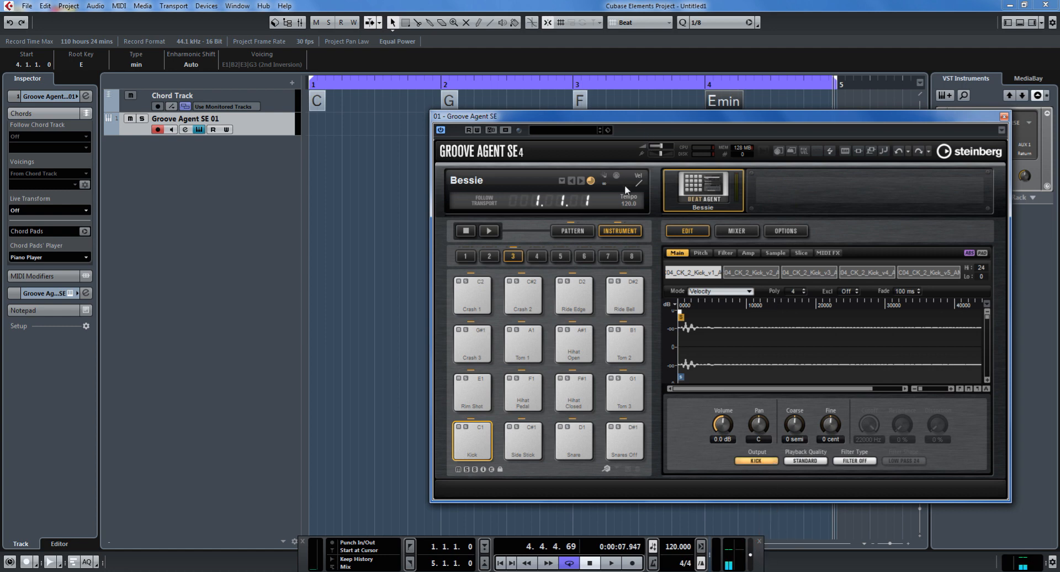
pyautogui.moveTo(488, 231)
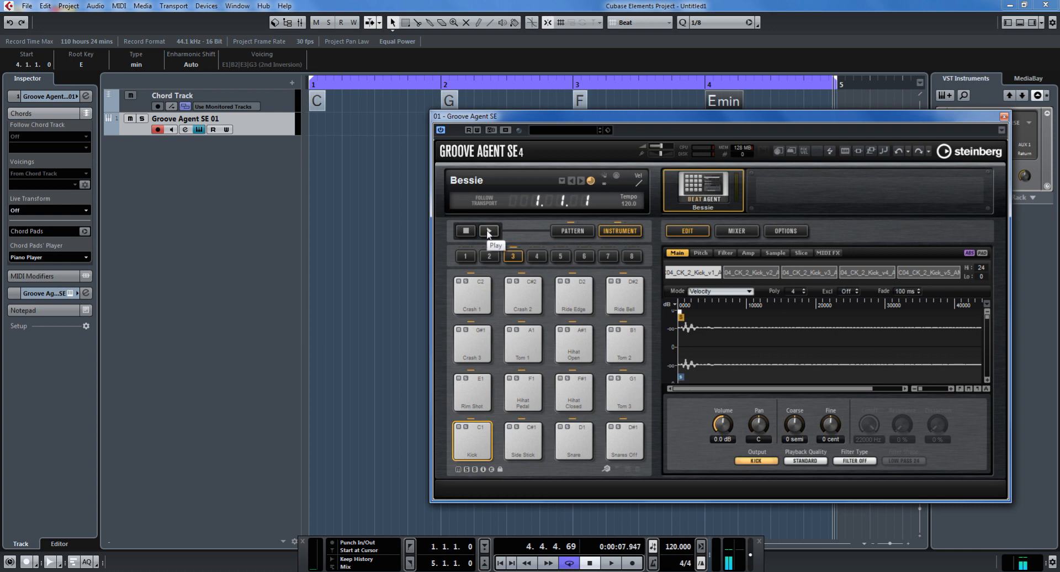
# Step: Play the Bessie patterns, trigger the Verse A pad, then stop playback
pyautogui.click(489, 231)
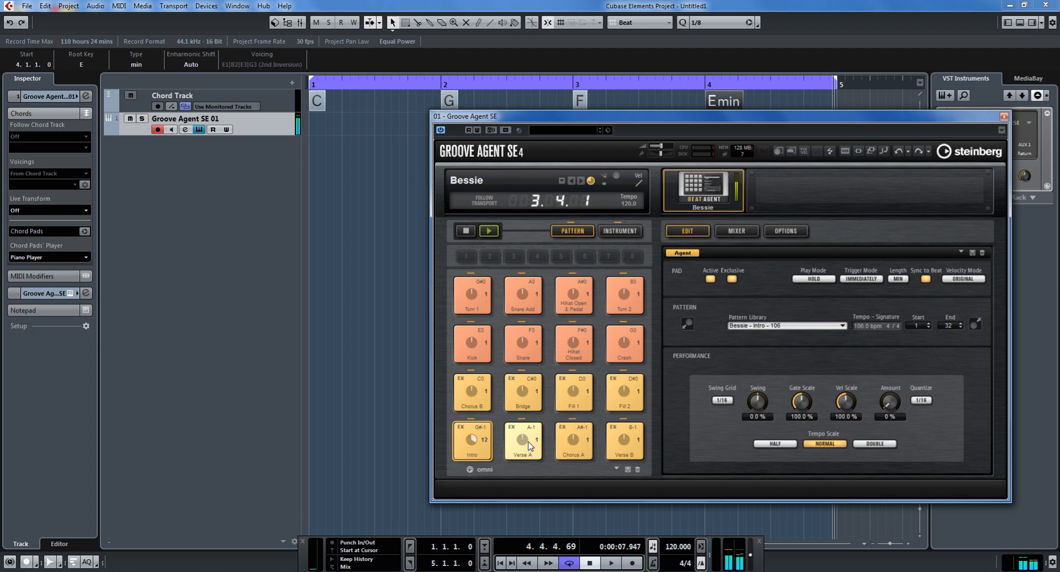
pyautogui.click(523, 440)
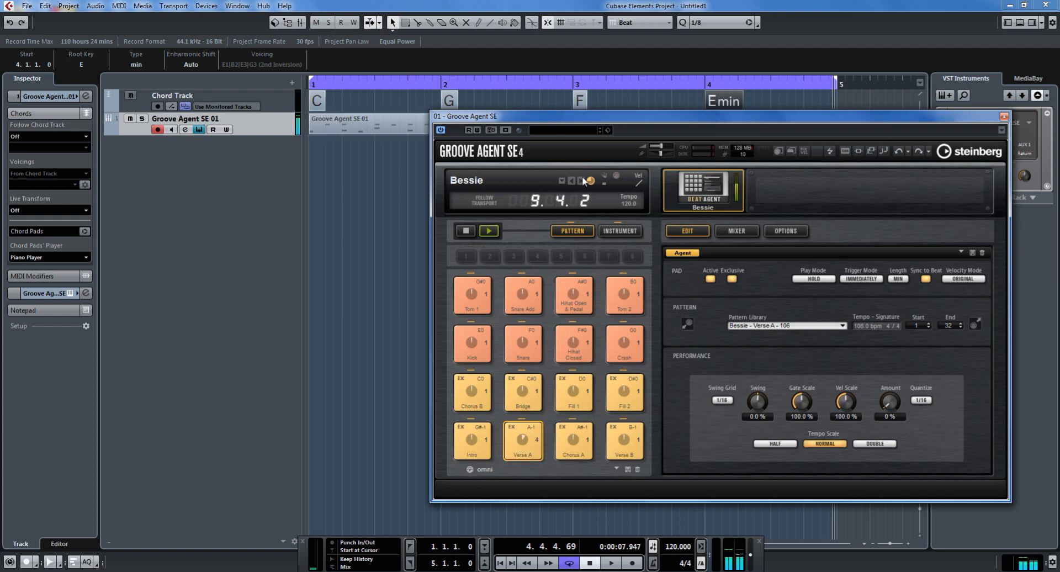
pyautogui.click(489, 232)
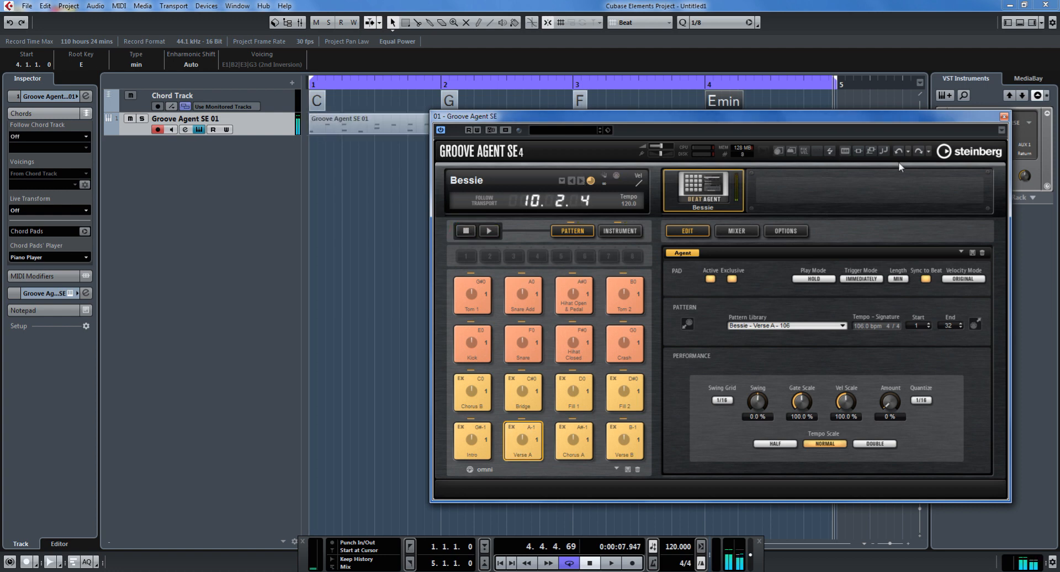
pyautogui.click(1004, 116)
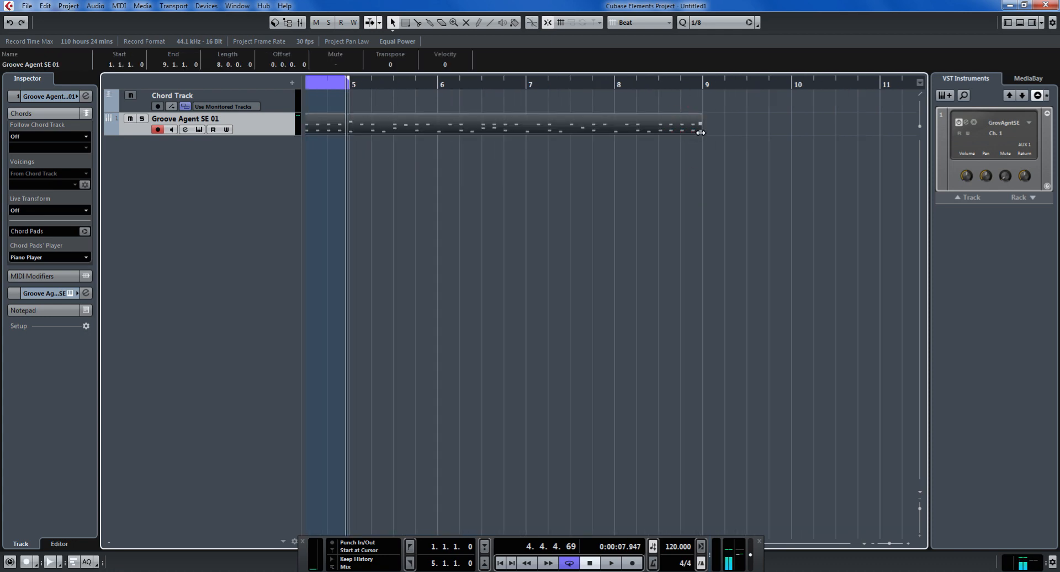
pyautogui.moveTo(702, 132); pyautogui.dragTo(614, 124)
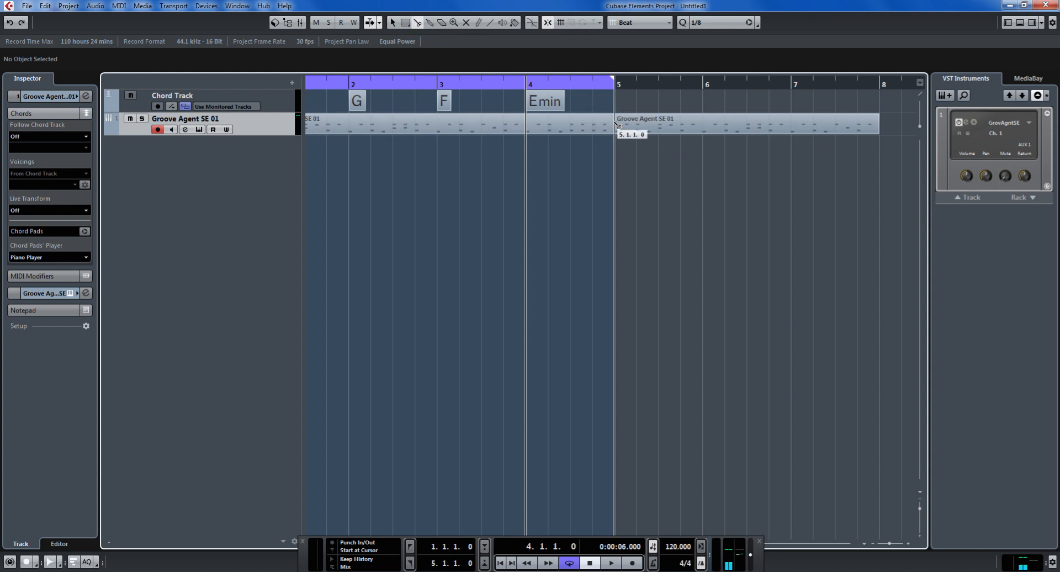
pyautogui.click(744, 124)
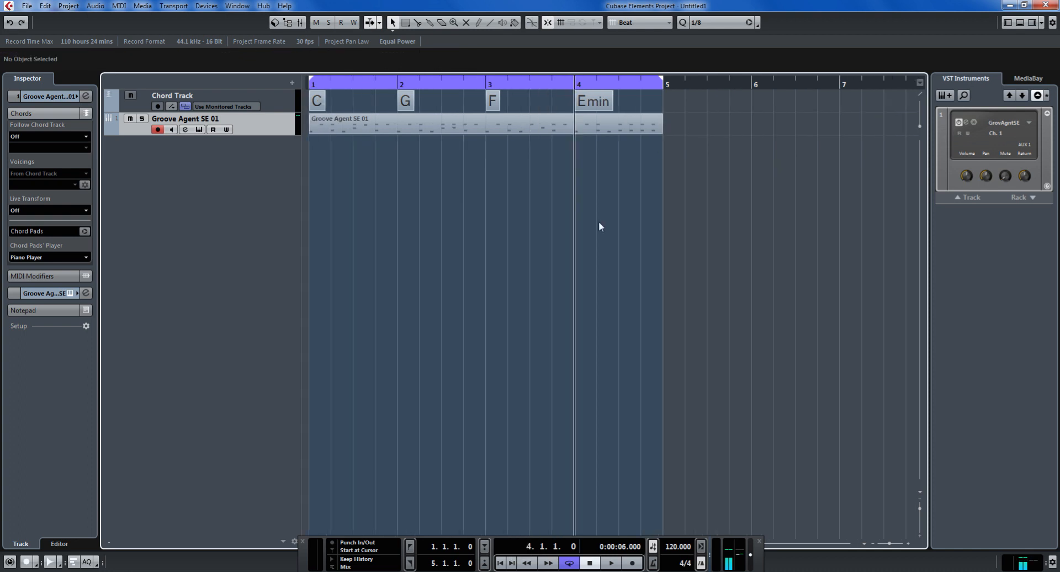
pyautogui.moveTo(559, 406)
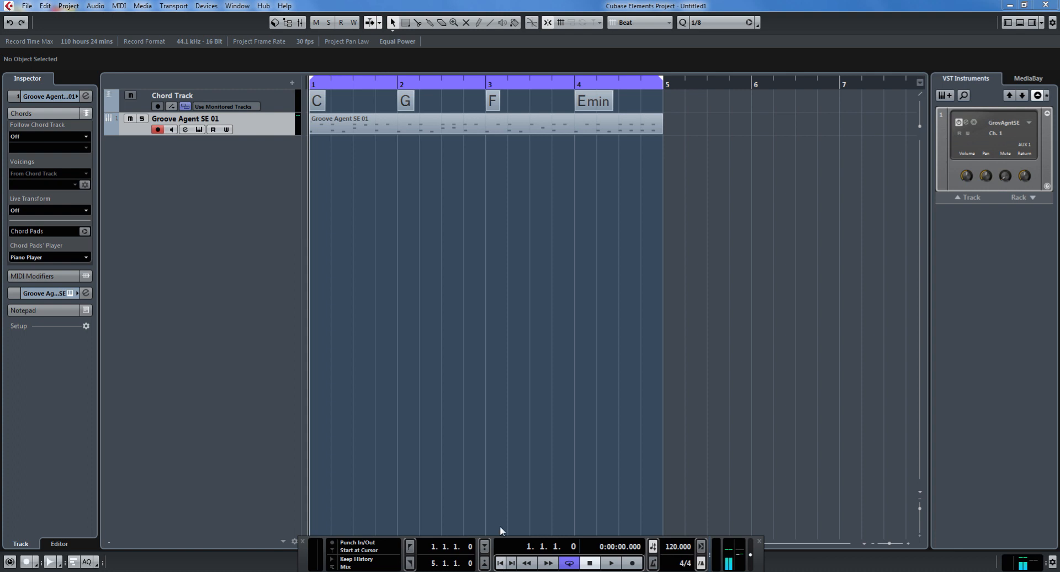
pyautogui.click(609, 563)
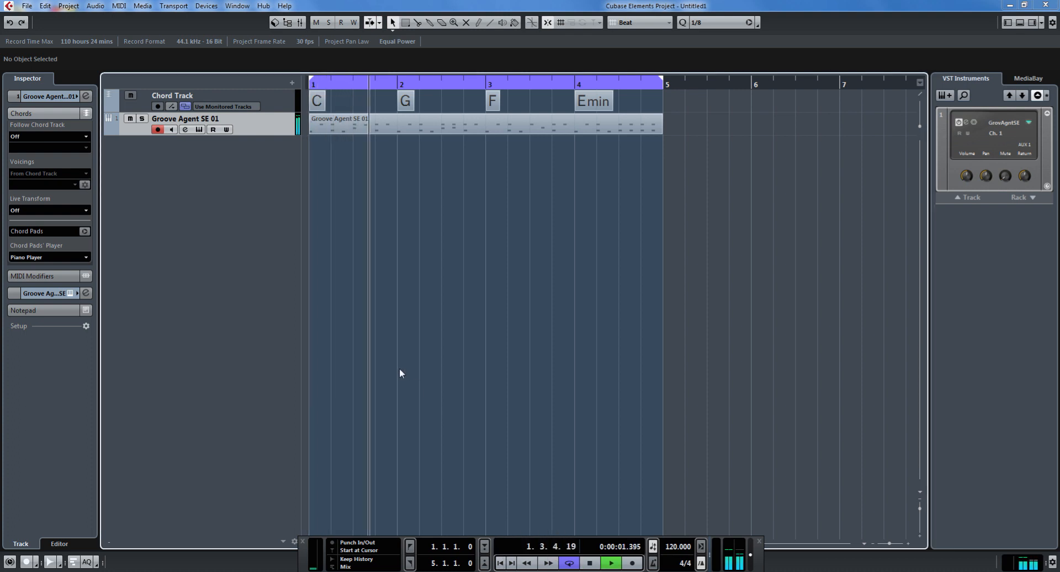
pyautogui.press('space')
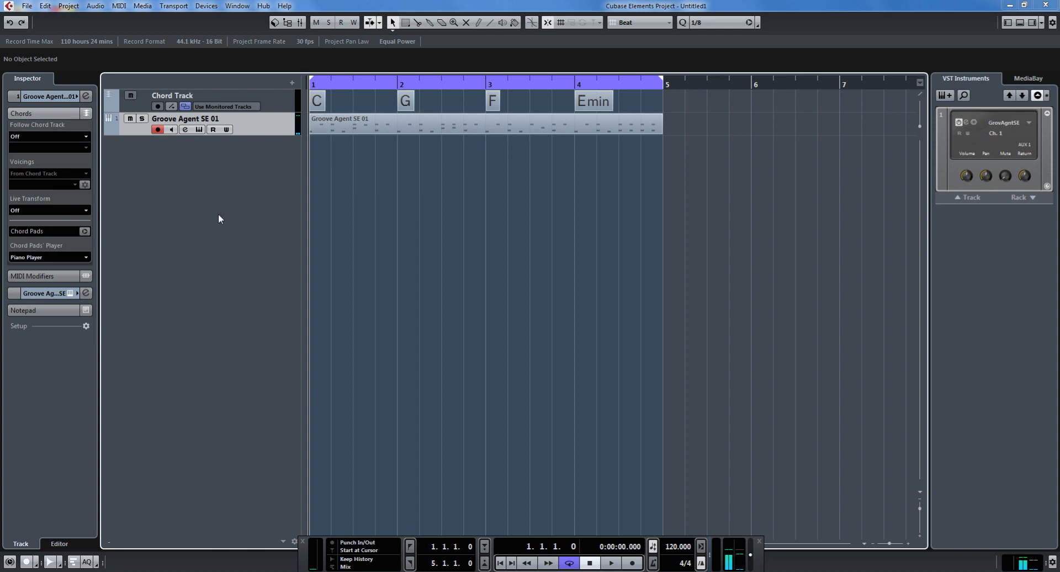
pyautogui.moveTo(281, 33)
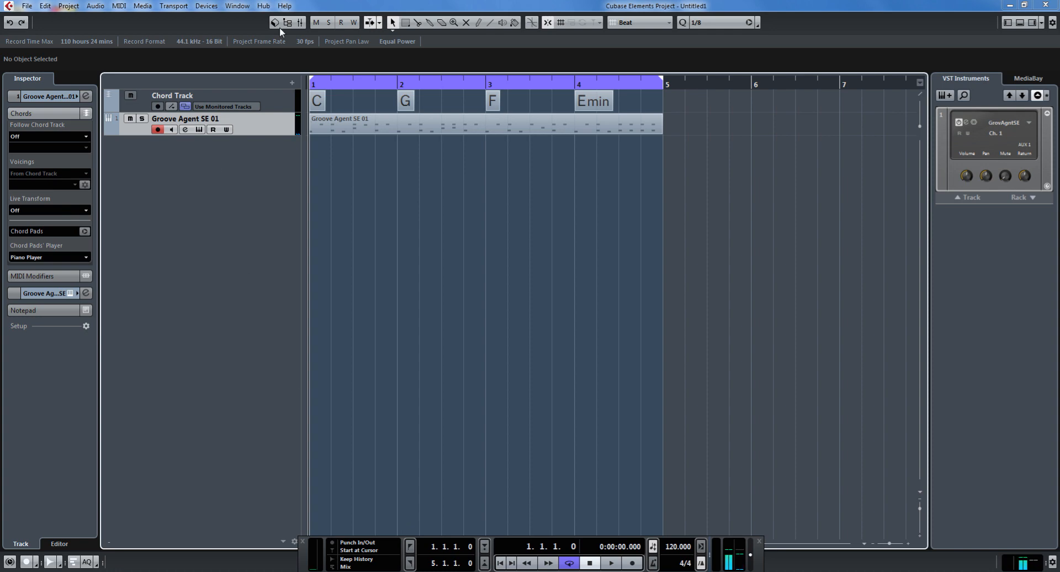
pyautogui.moveTo(274, 22)
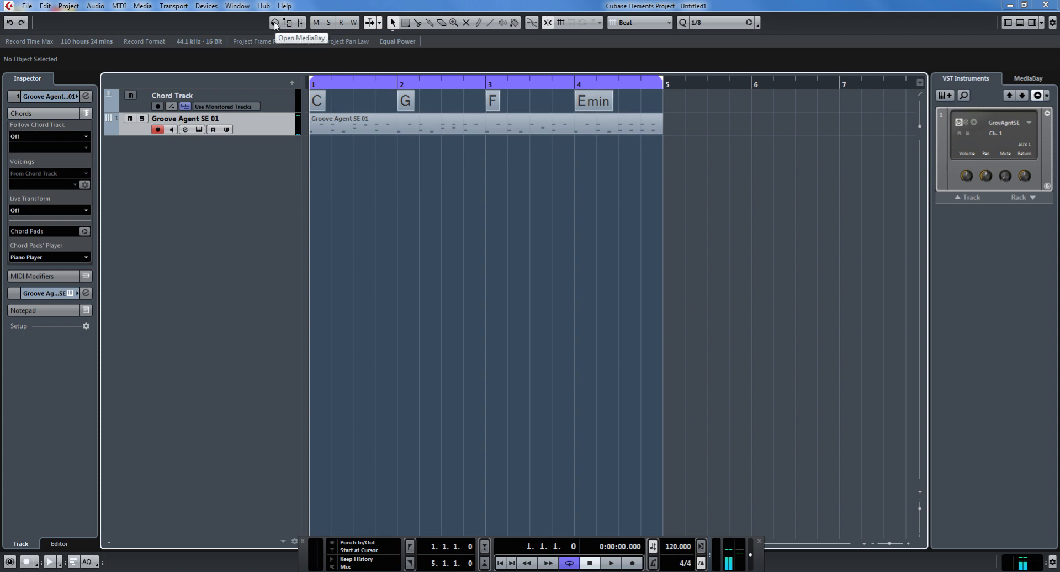
# Step: Filter MediaBay to Guitar/Plucked, A. Guitar and select BossaNova - Chorus A - NylonGtr
pyautogui.click(274, 22)
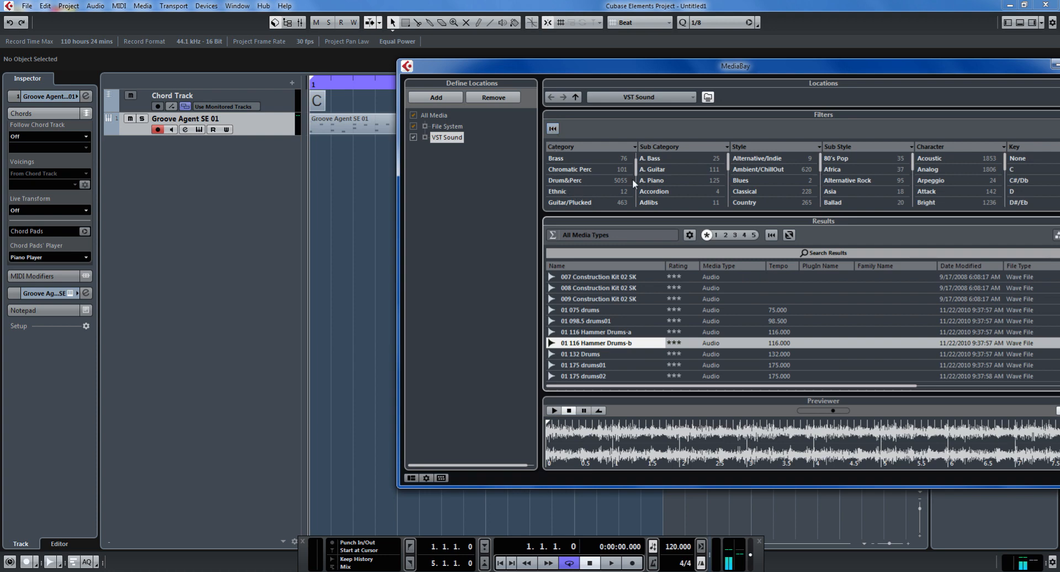
pyautogui.click(652, 169)
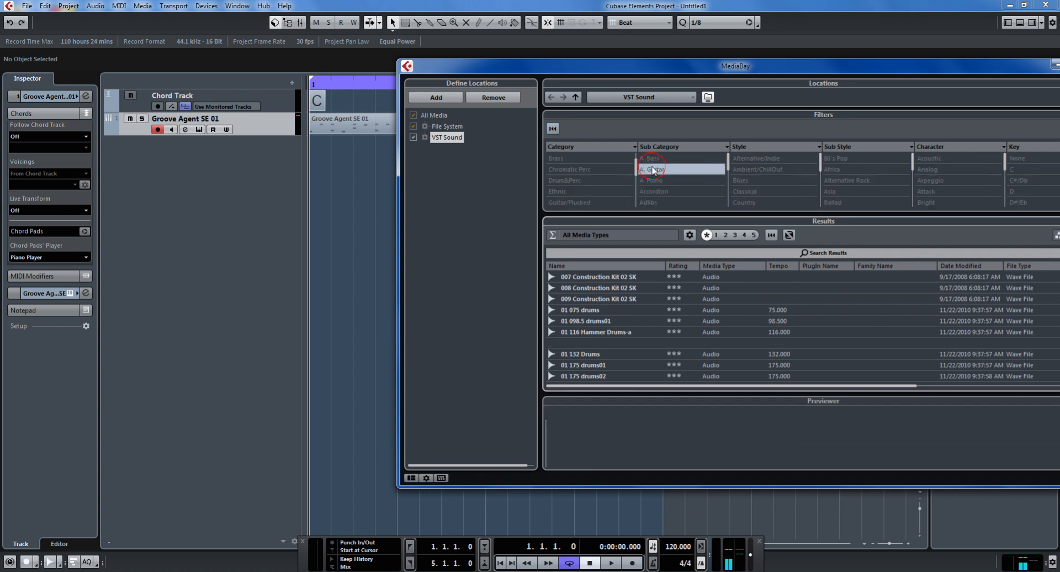
pyautogui.click(651, 169)
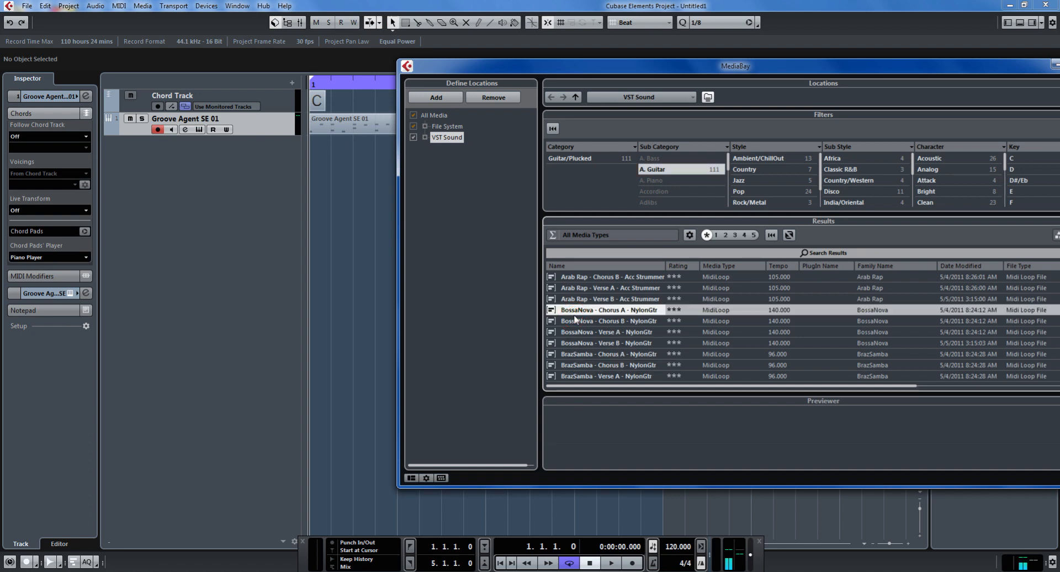
pyautogui.click(607, 310)
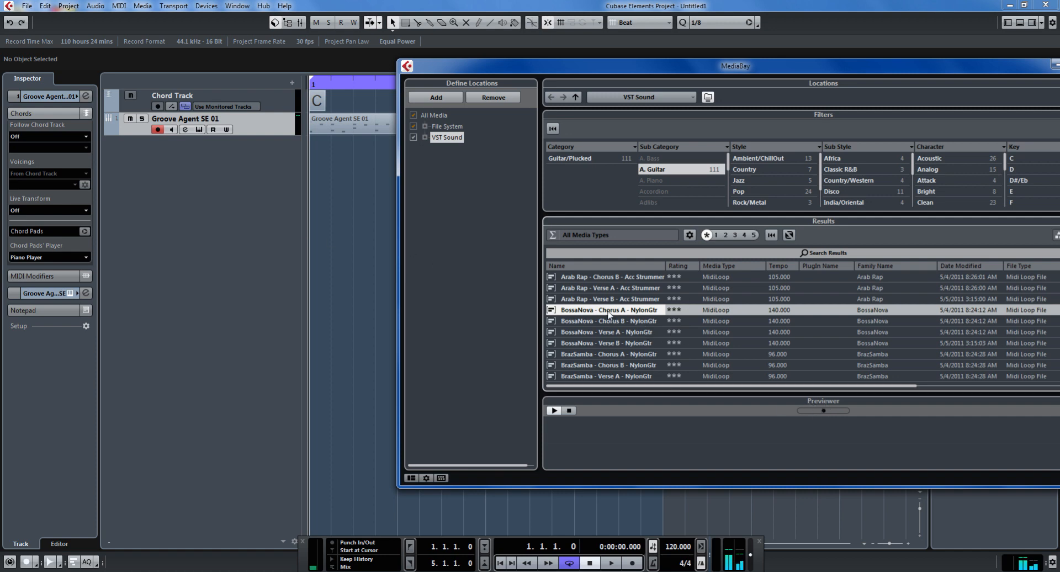
pyautogui.moveTo(608, 313)
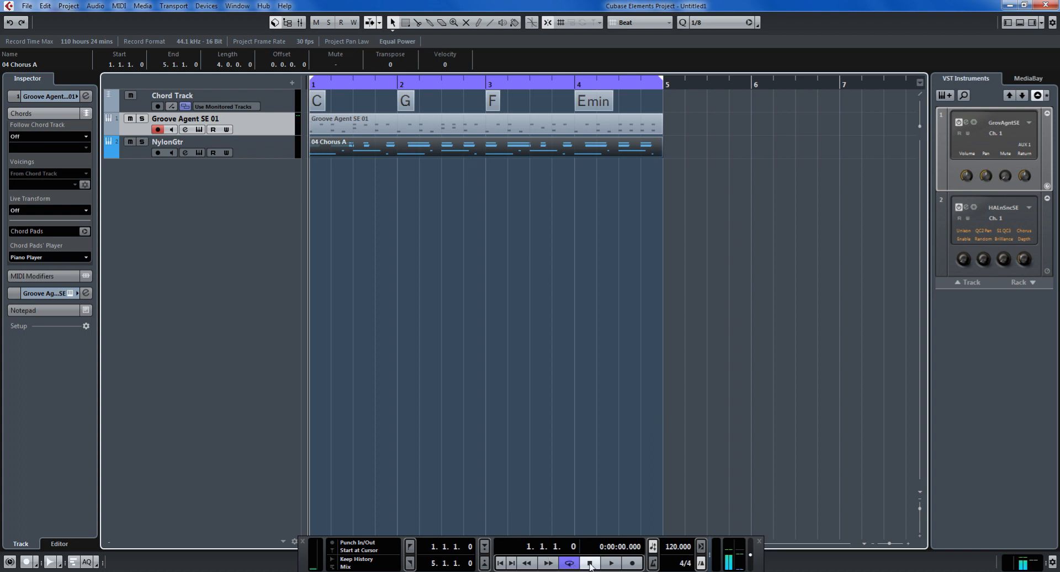
pyautogui.click(611, 563)
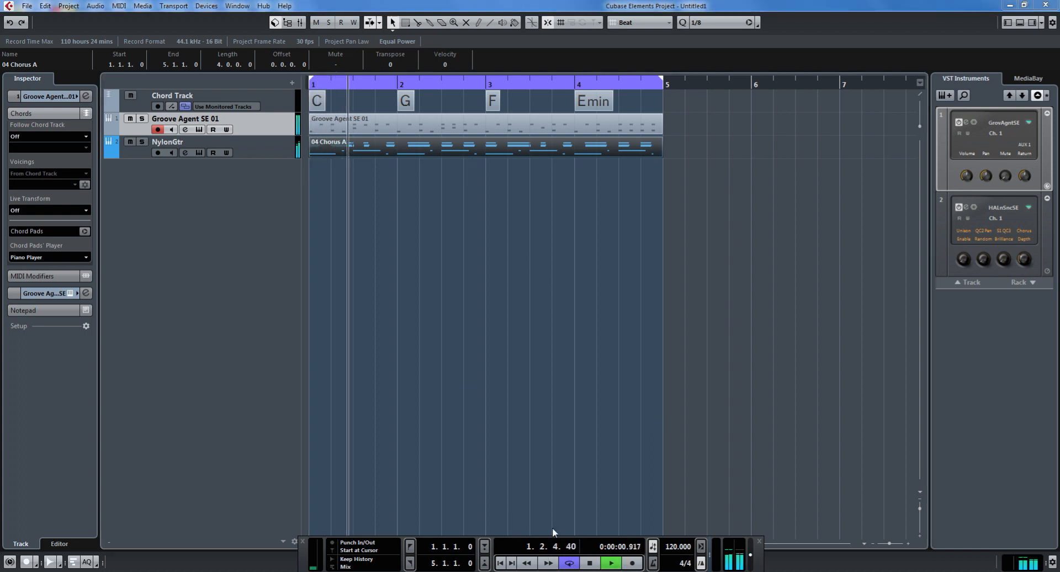
pyautogui.click(608, 562)
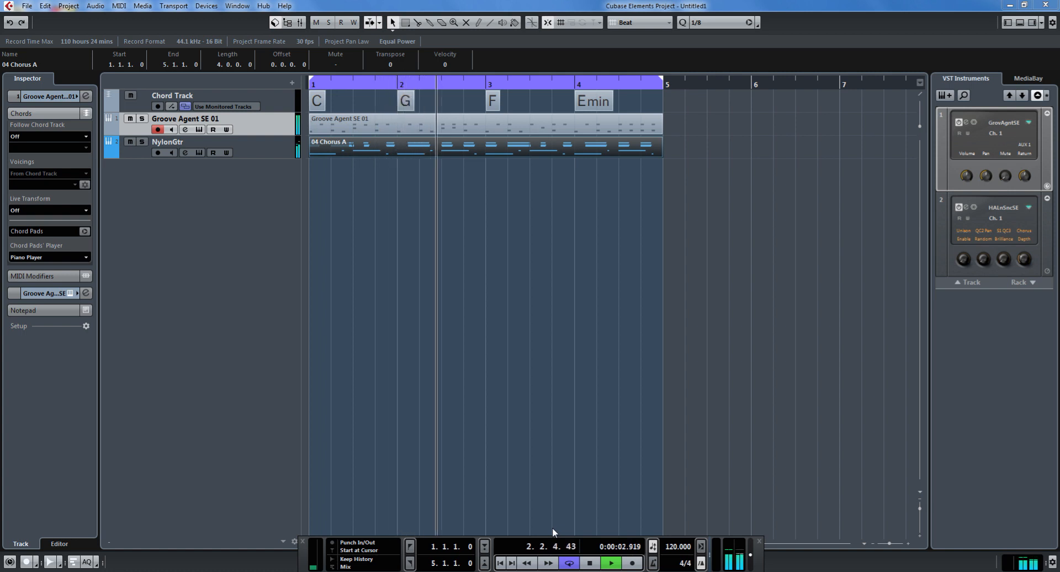
pyautogui.click(183, 142)
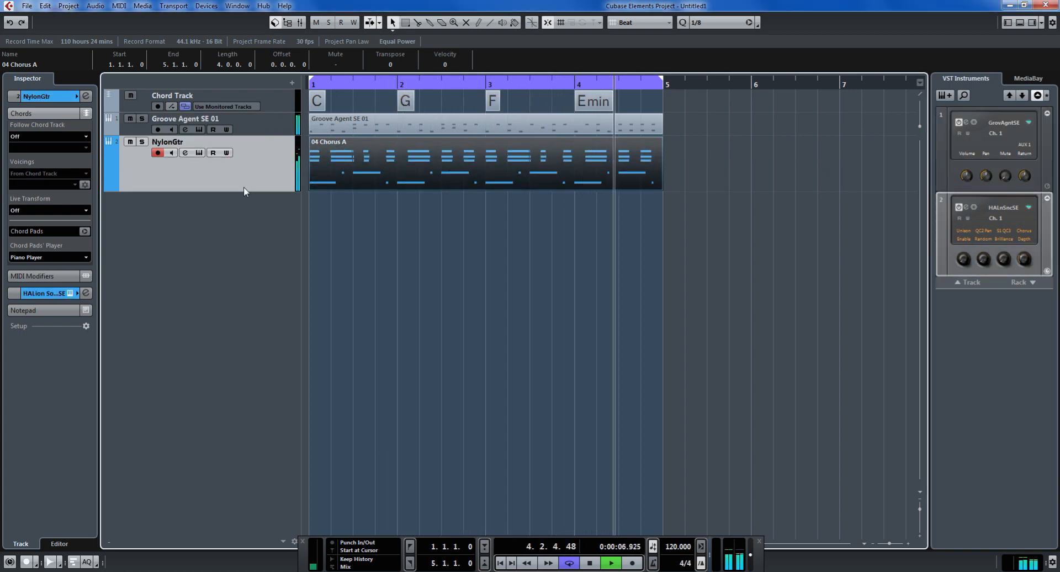
pyautogui.press('space')
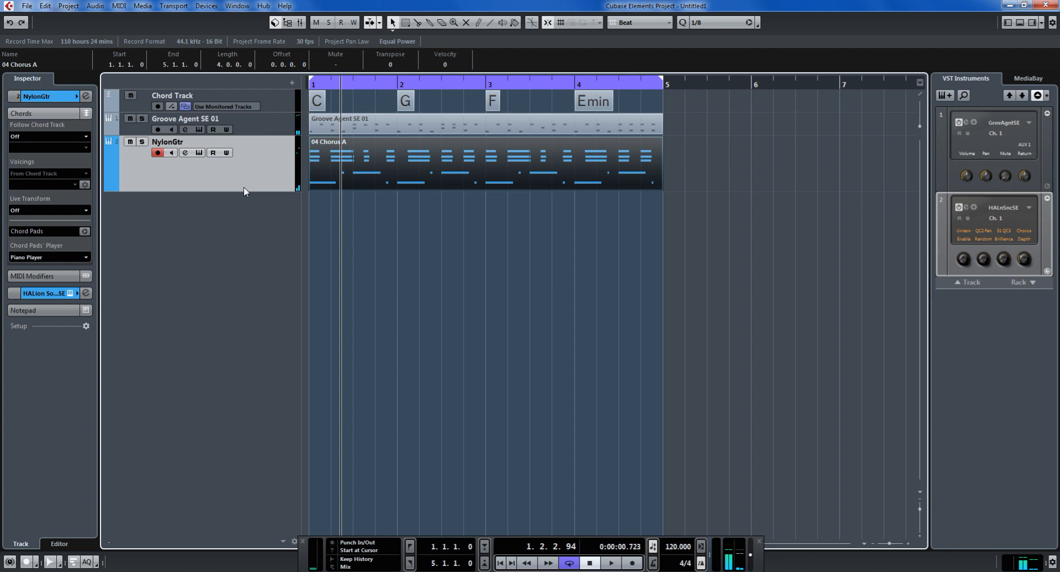
pyautogui.moveTo(256, 188)
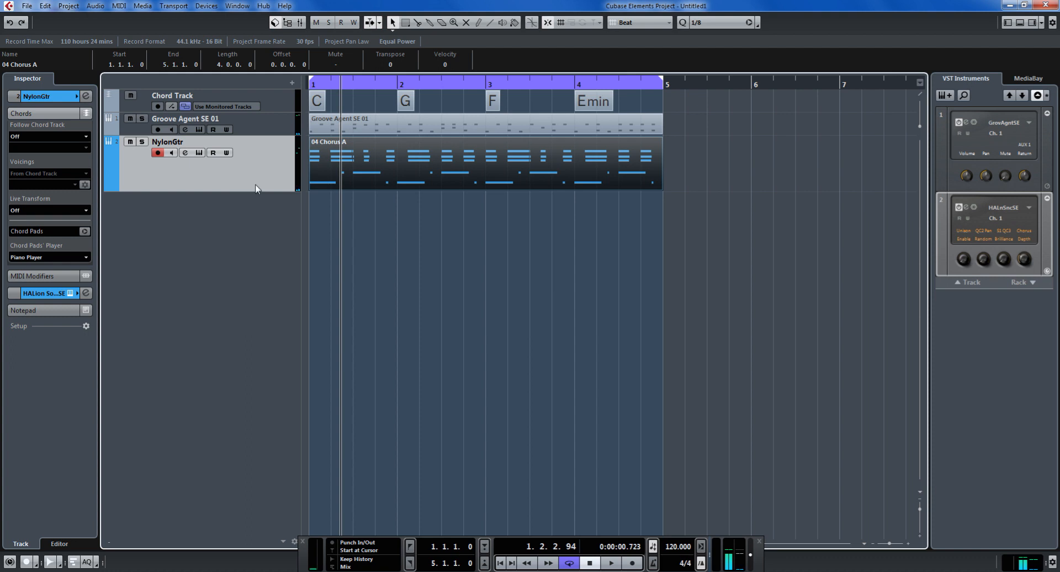
pyautogui.moveTo(395, 101)
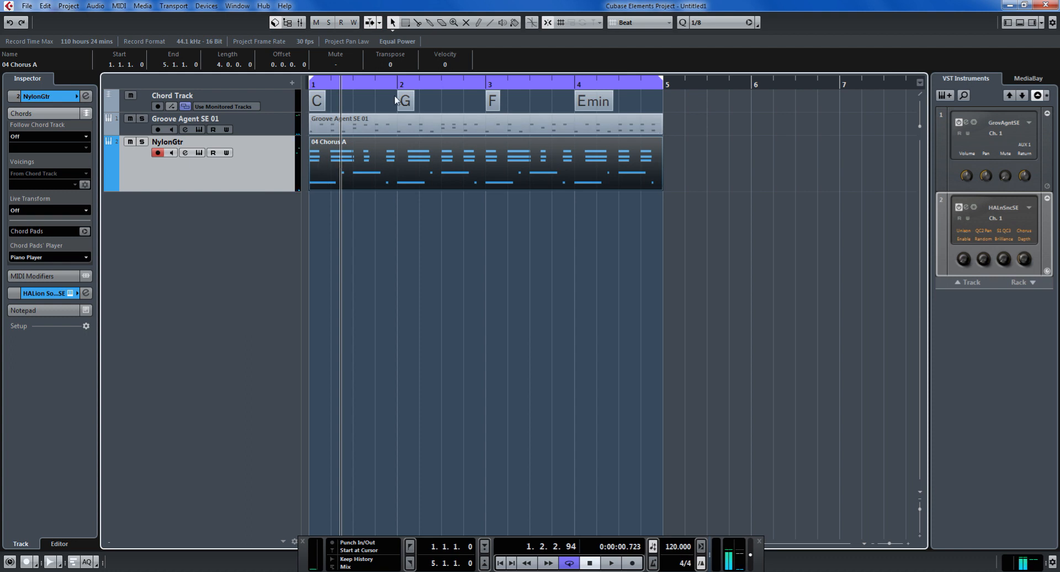
pyautogui.moveTo(430, 114)
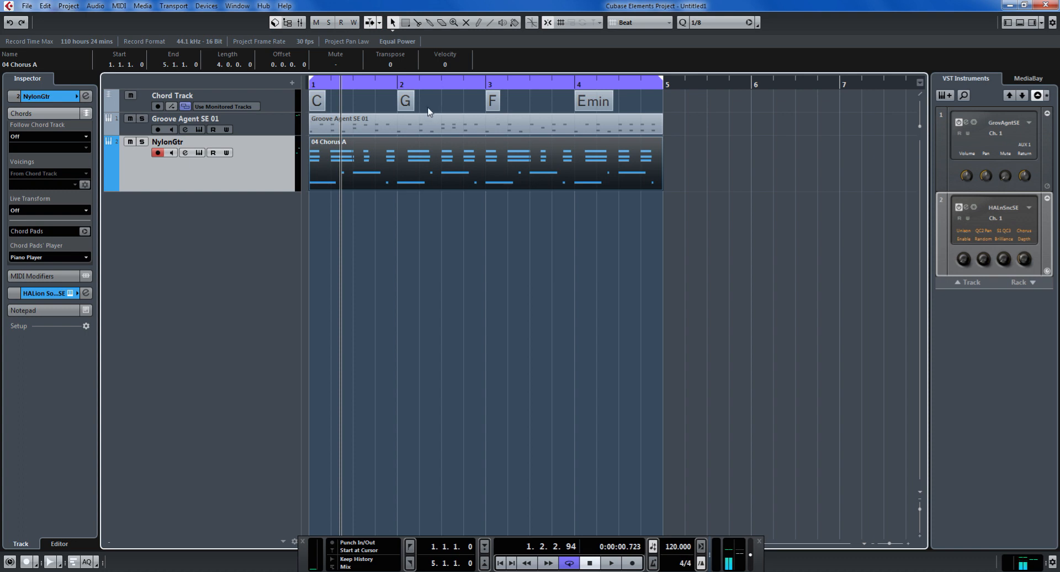
pyautogui.moveTo(134, 166)
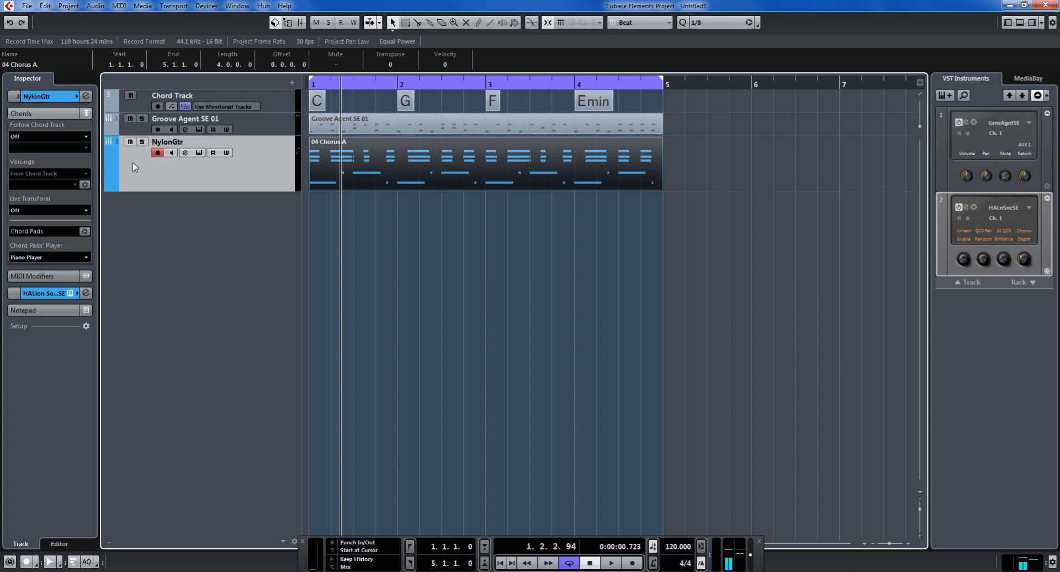
pyautogui.moveTo(50, 137)
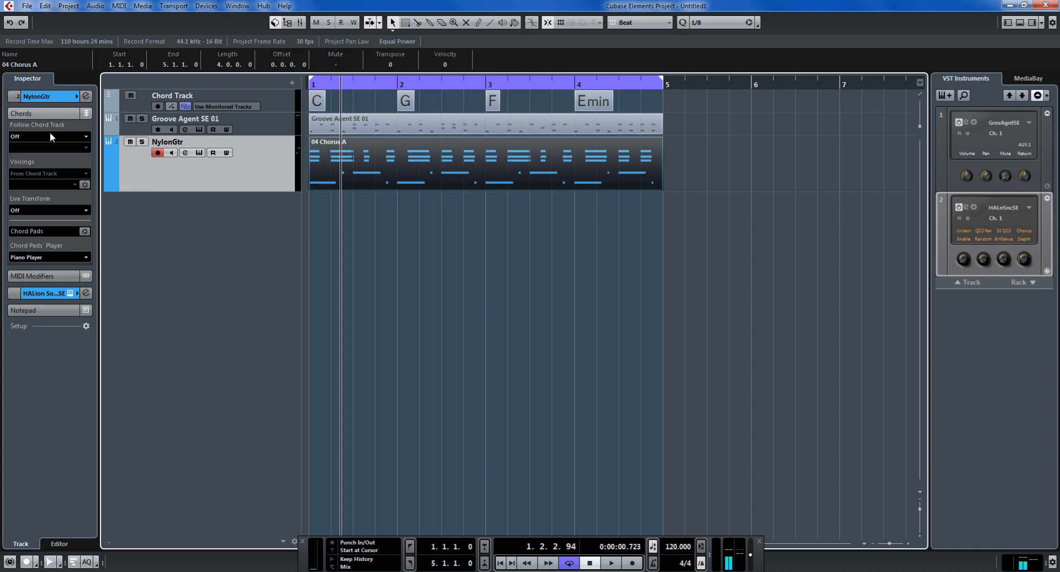
# Step: Set NylonGtr to follow chords, synchronizing track data first, and play it back
pyautogui.click(48, 136)
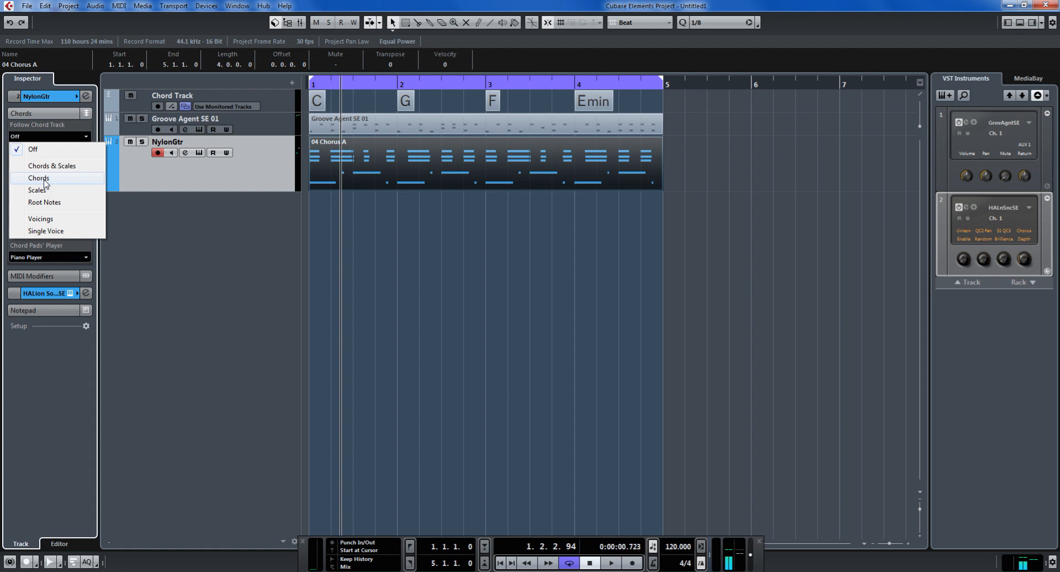
pyautogui.click(39, 178)
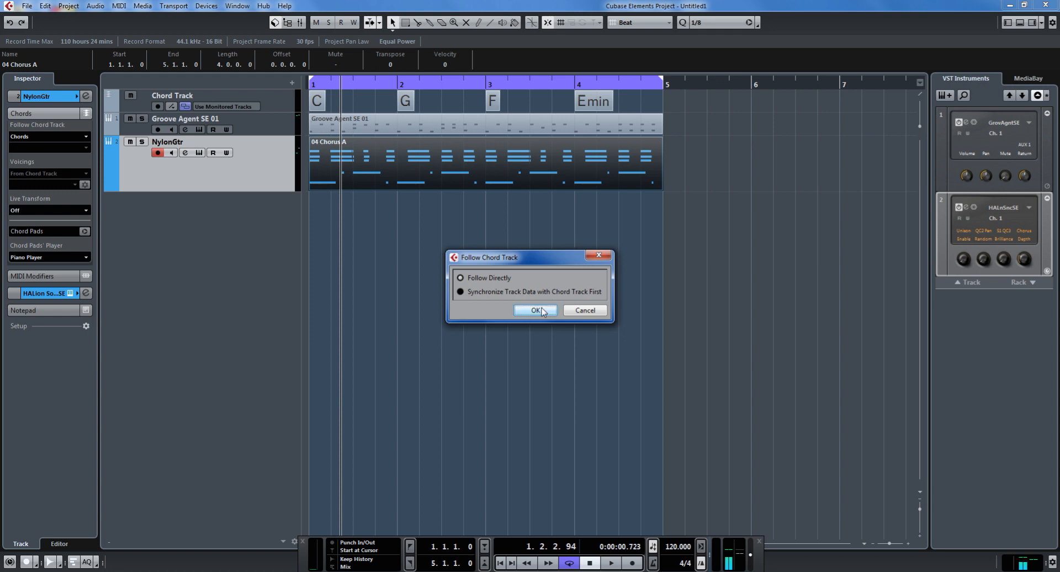
pyautogui.click(535, 310)
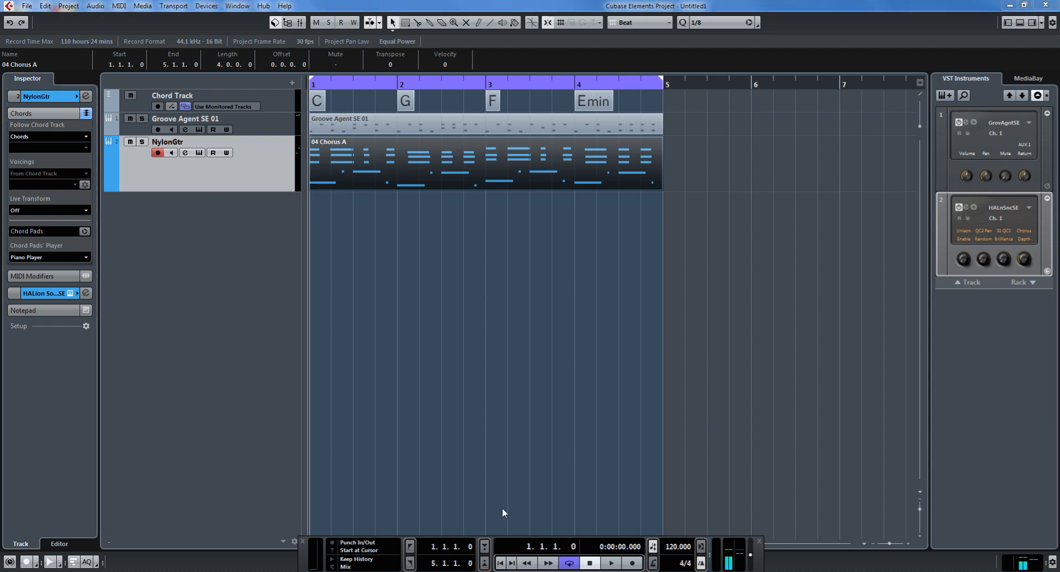
pyautogui.click(610, 562)
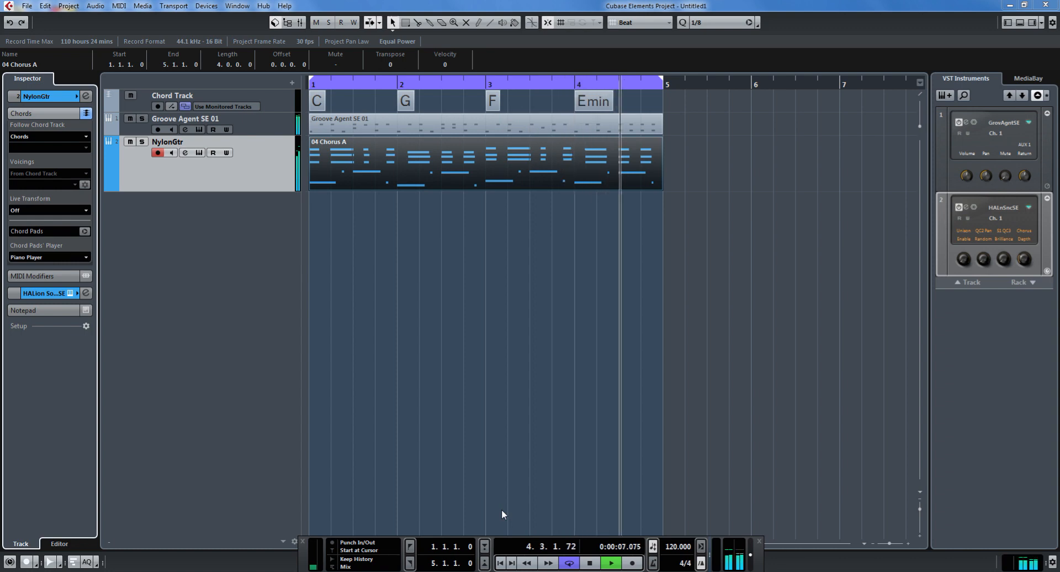
pyautogui.press('space')
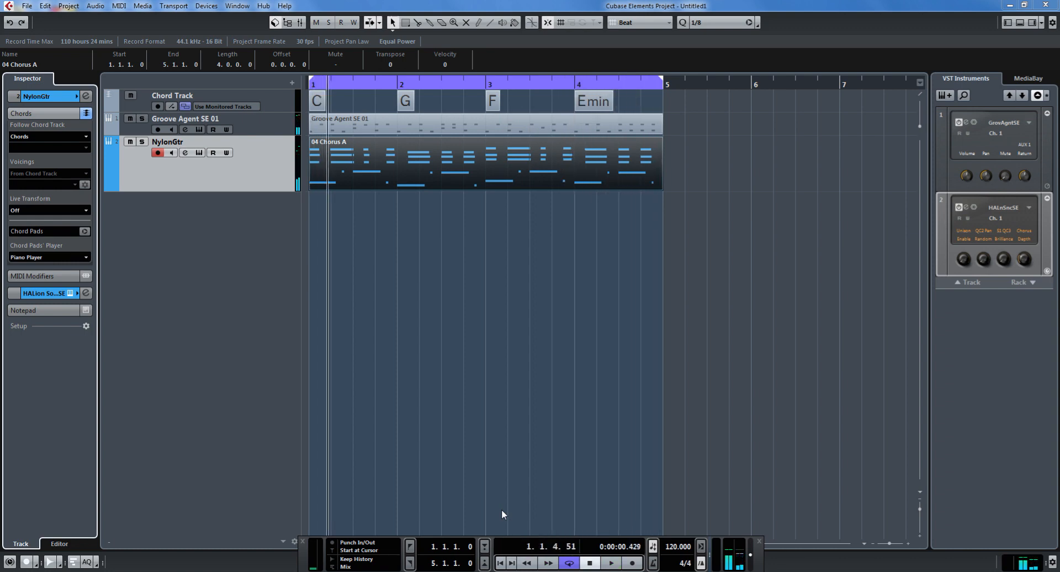
# Step: Transpose the chords to A, E, D, C#min via the Circle of Fifths and play back
pyautogui.press('space')
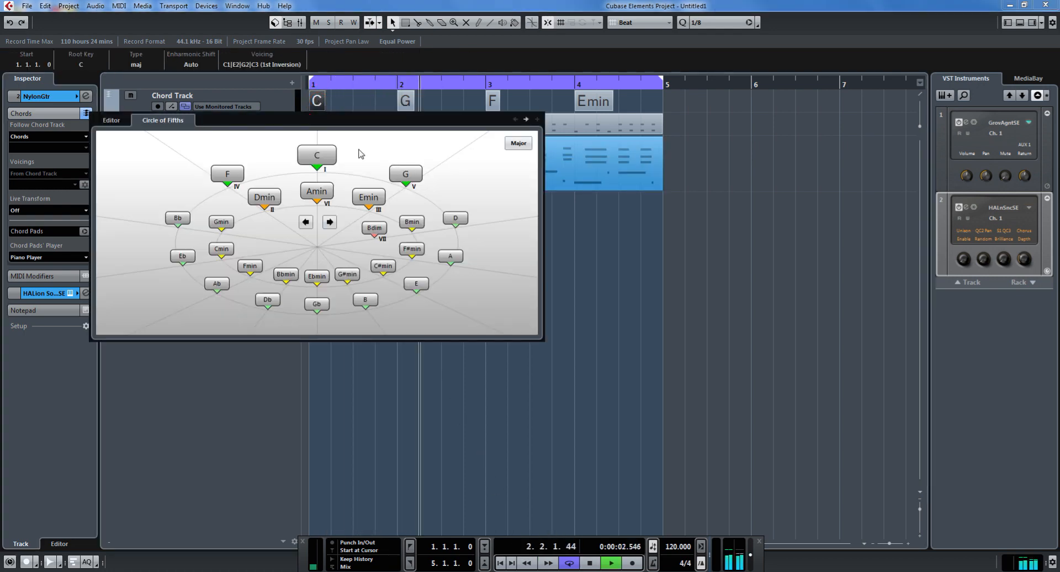
pyautogui.click(329, 222)
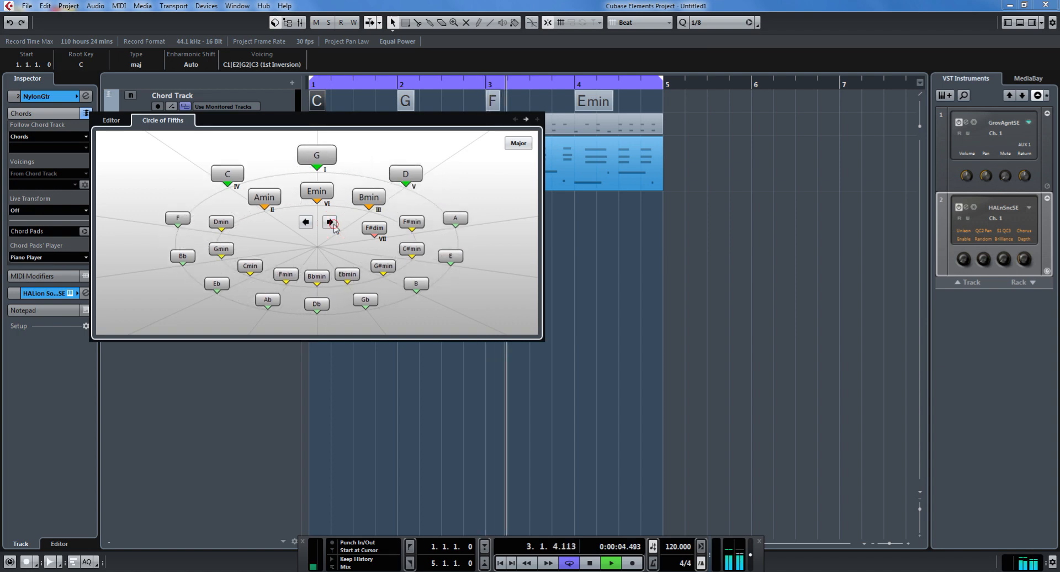
pyautogui.click(329, 222)
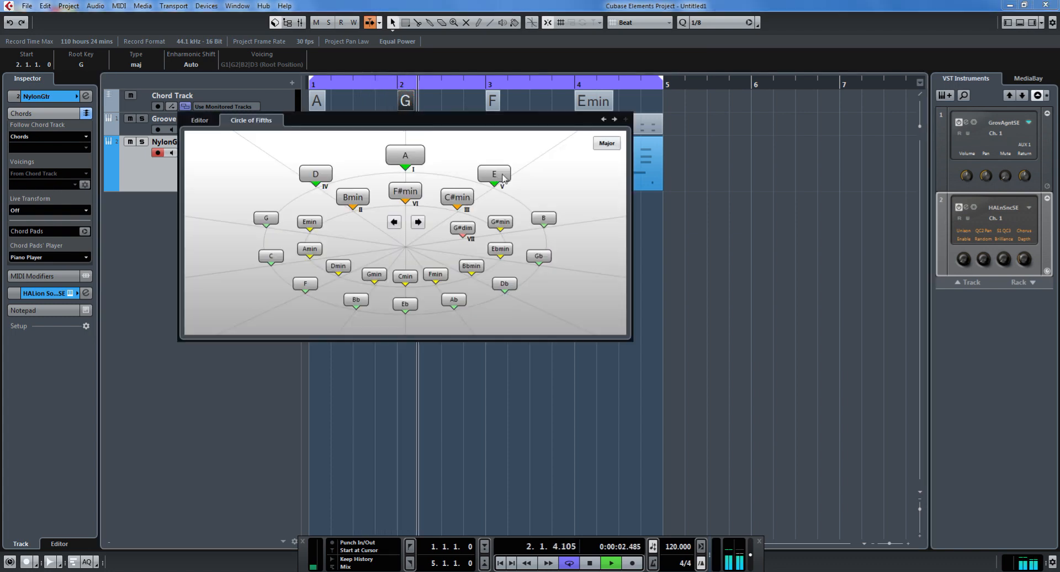
pyautogui.click(495, 174)
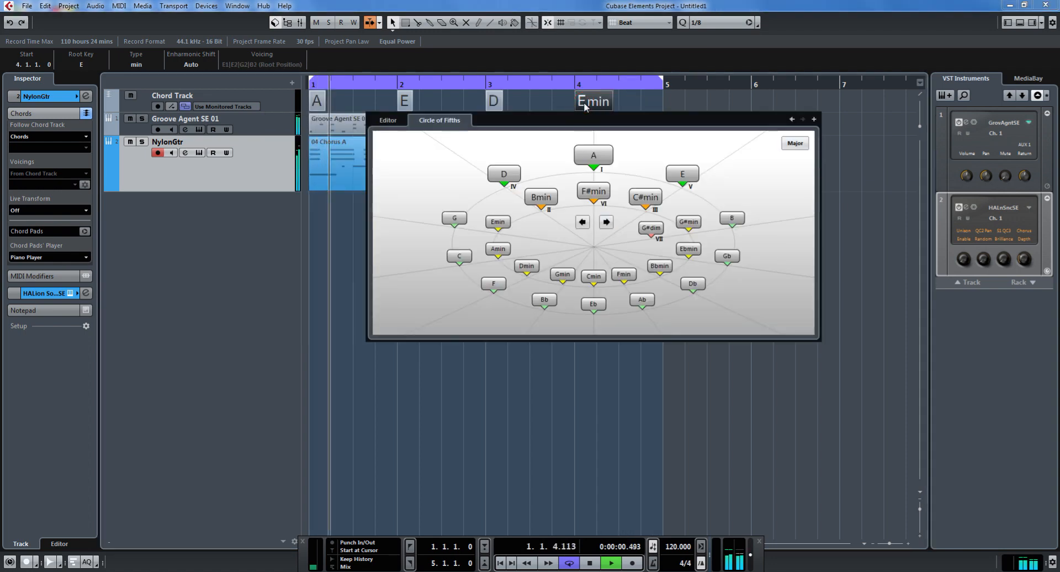
pyautogui.click(645, 196)
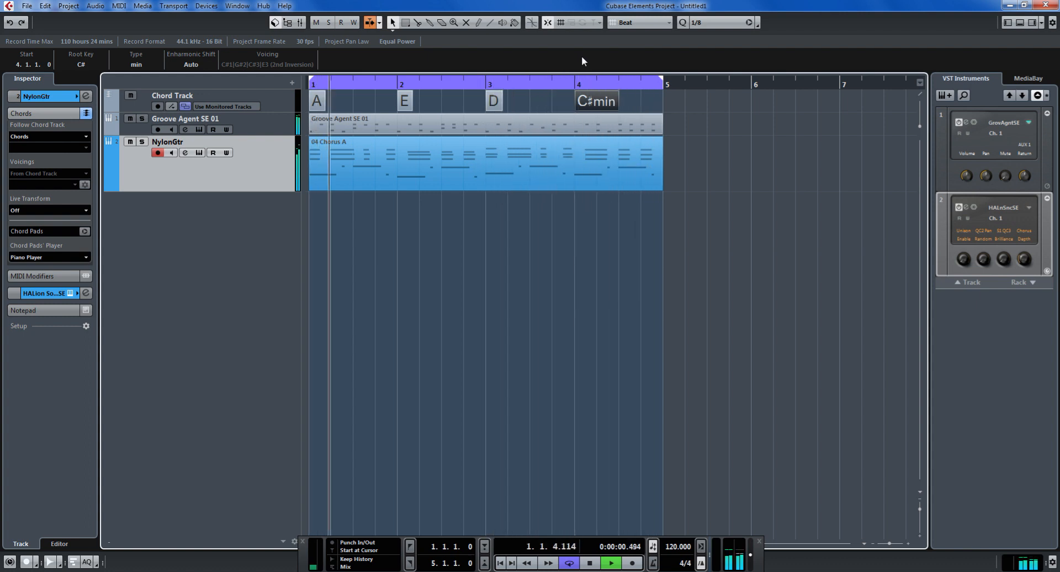
pyautogui.press('space')
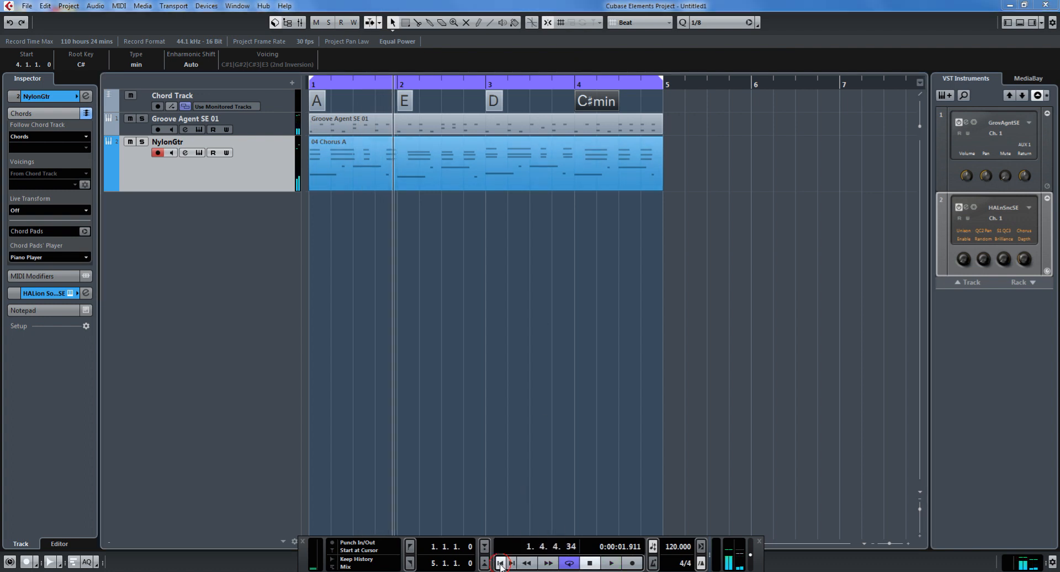
# Step: In MediaBay, reset the filters and narrow results to Category Bass, Sub Category A. Bass
pyautogui.click(500, 563)
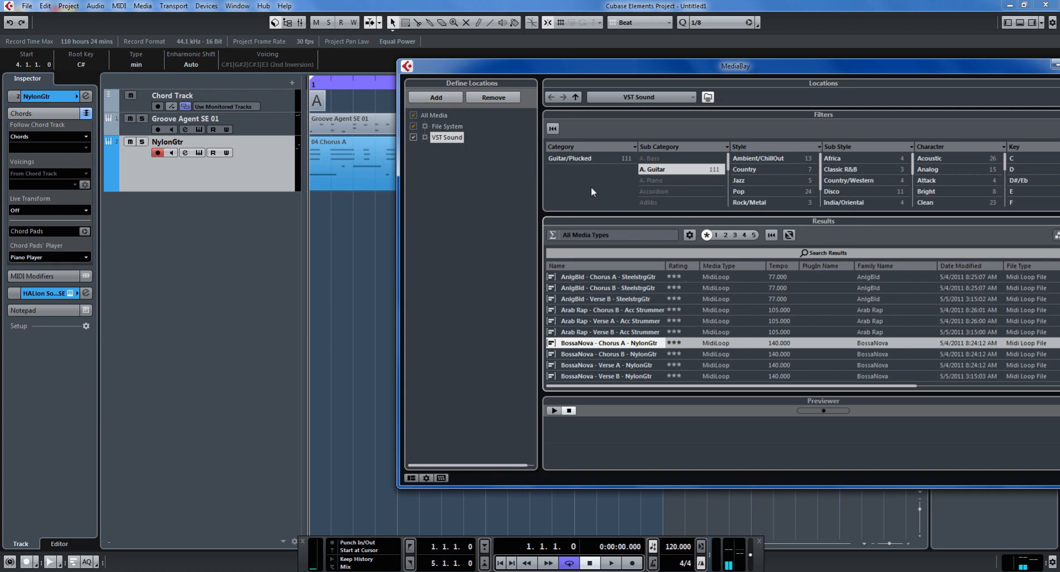
pyautogui.click(552, 129)
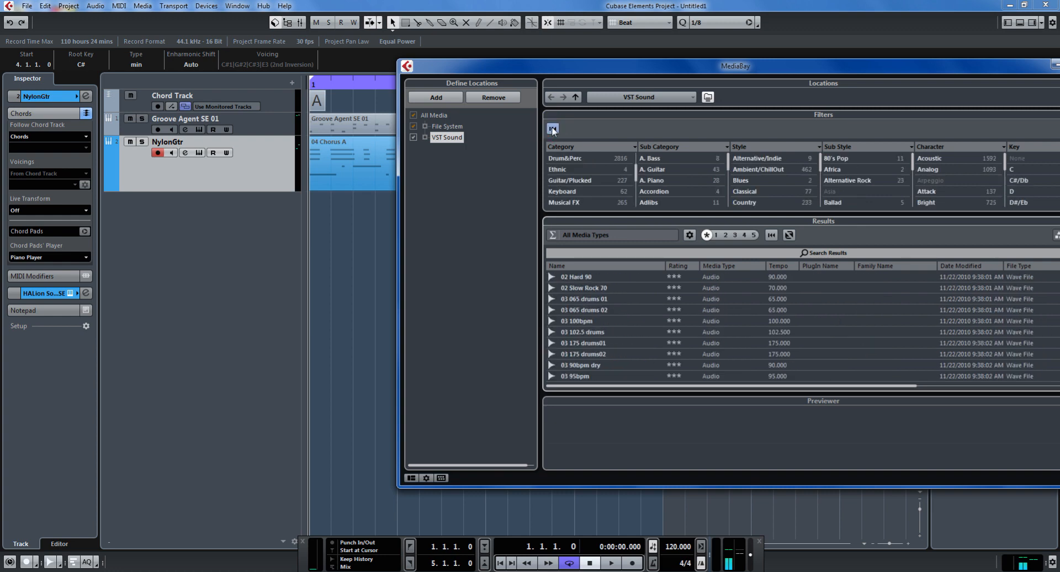
pyautogui.click(552, 128)
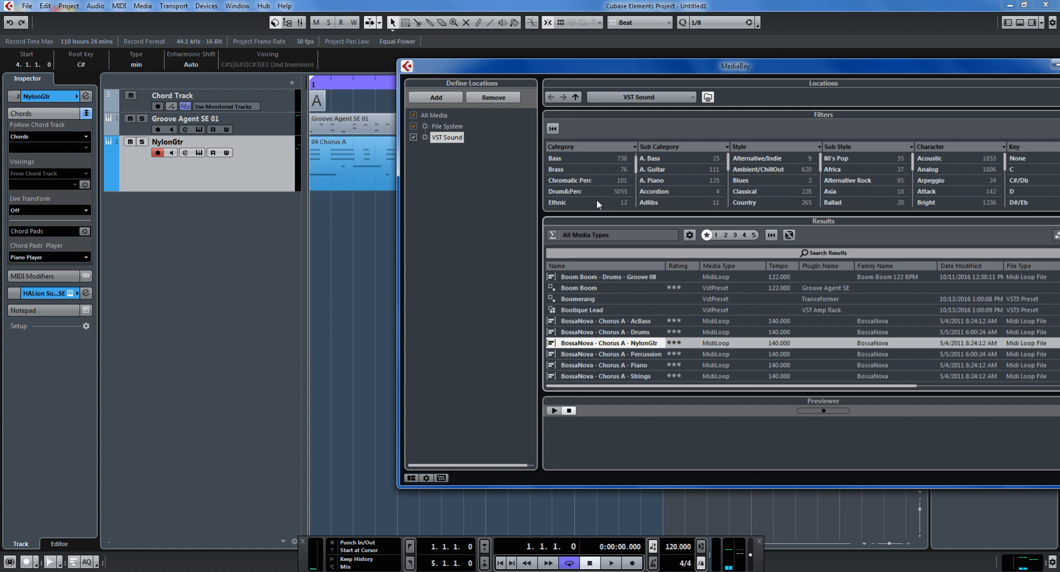
pyautogui.click(555, 158)
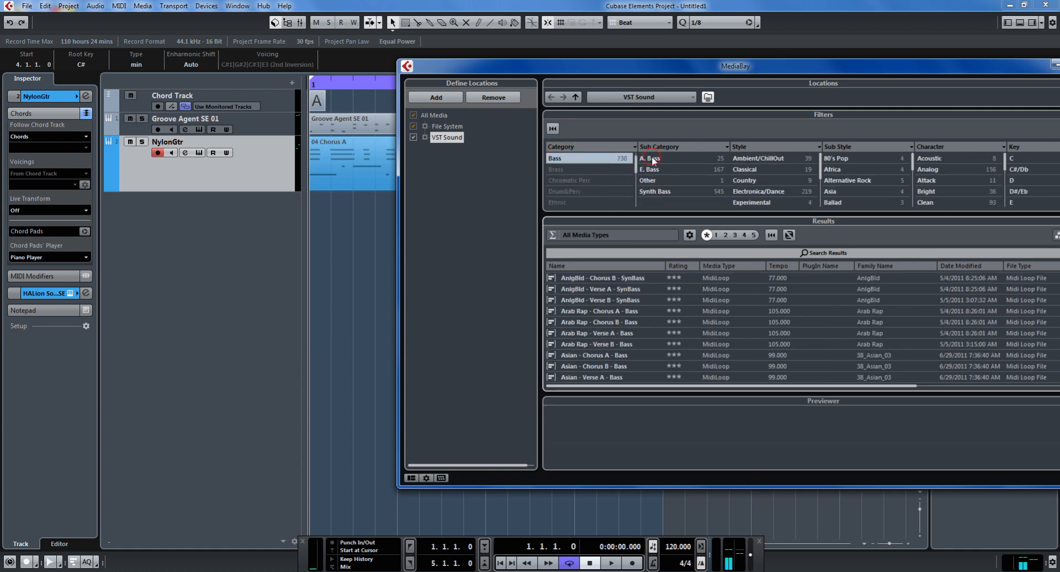
pyautogui.click(650, 158)
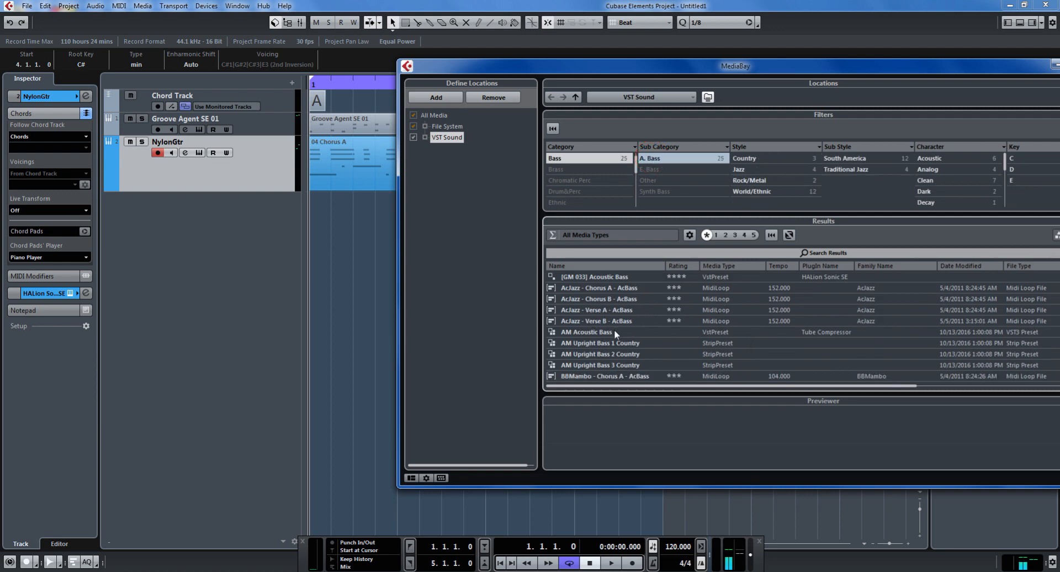
# Step: Audition acoustic bass loops and choose the BossaNova Chorus A AcBass loop
pyautogui.click(597, 287)
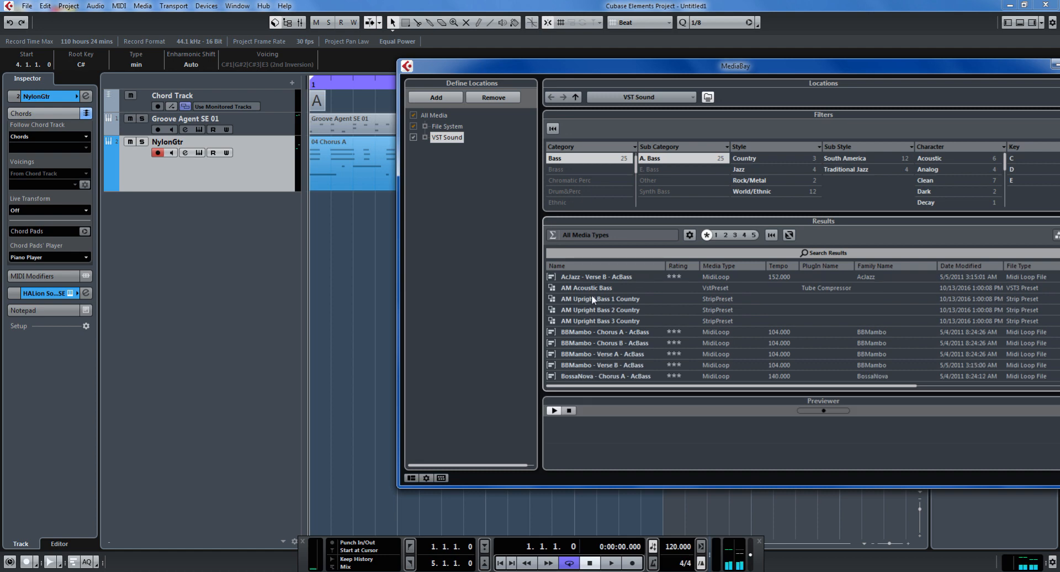
pyautogui.click(600, 299)
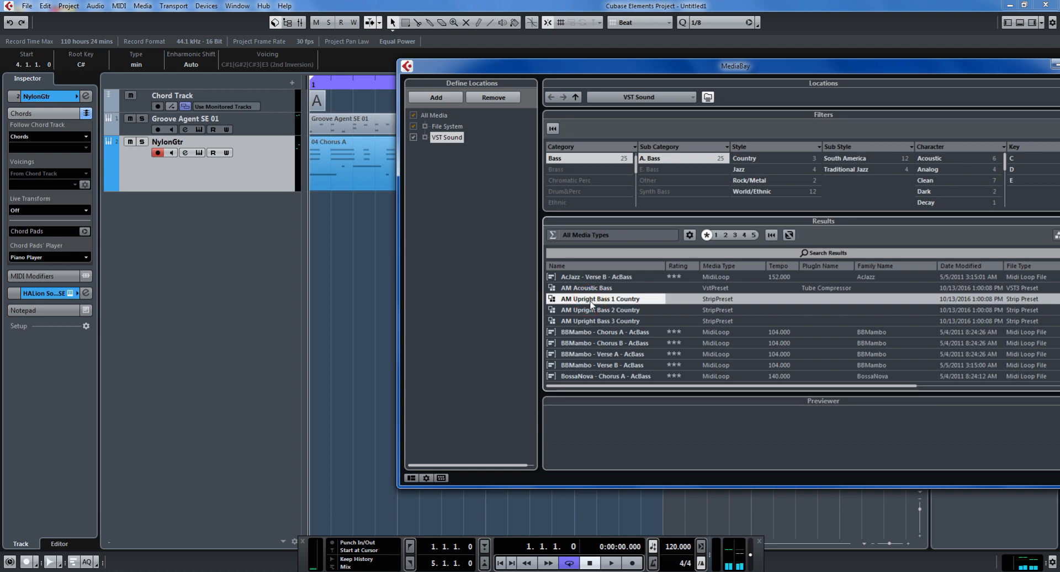
pyautogui.click(602, 331)
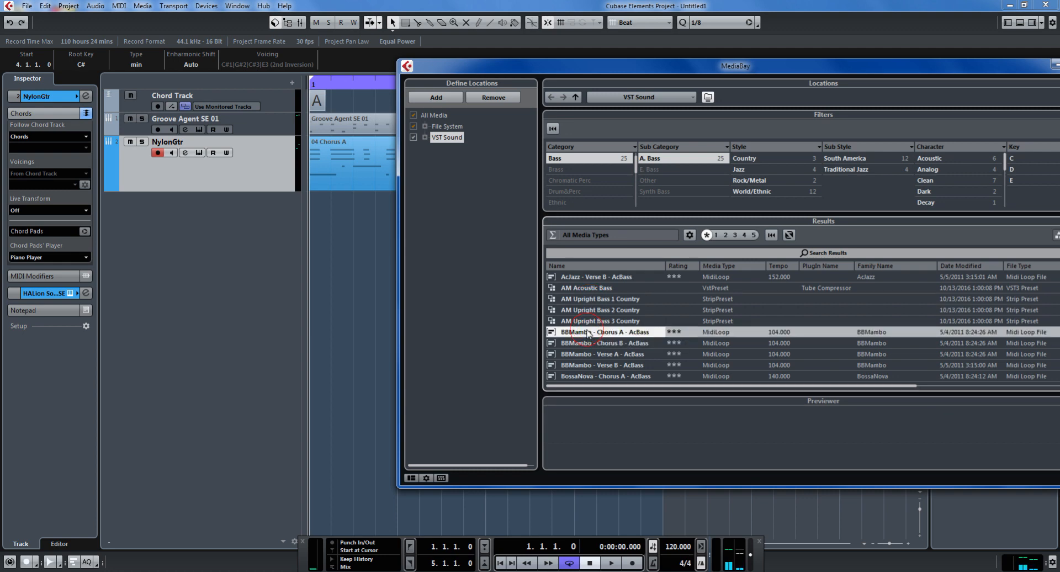
pyautogui.click(603, 343)
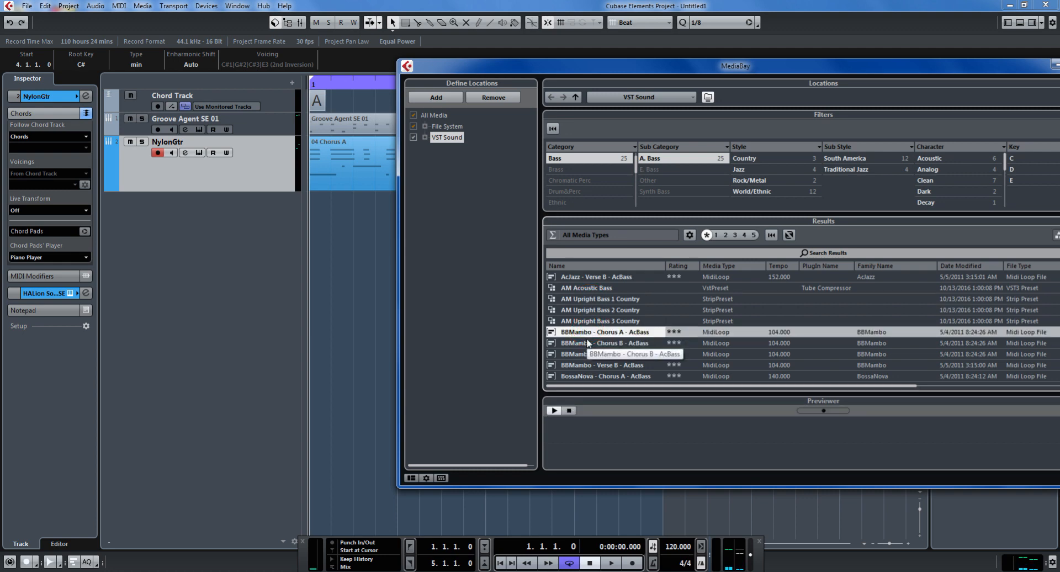
pyautogui.scroll(-3)
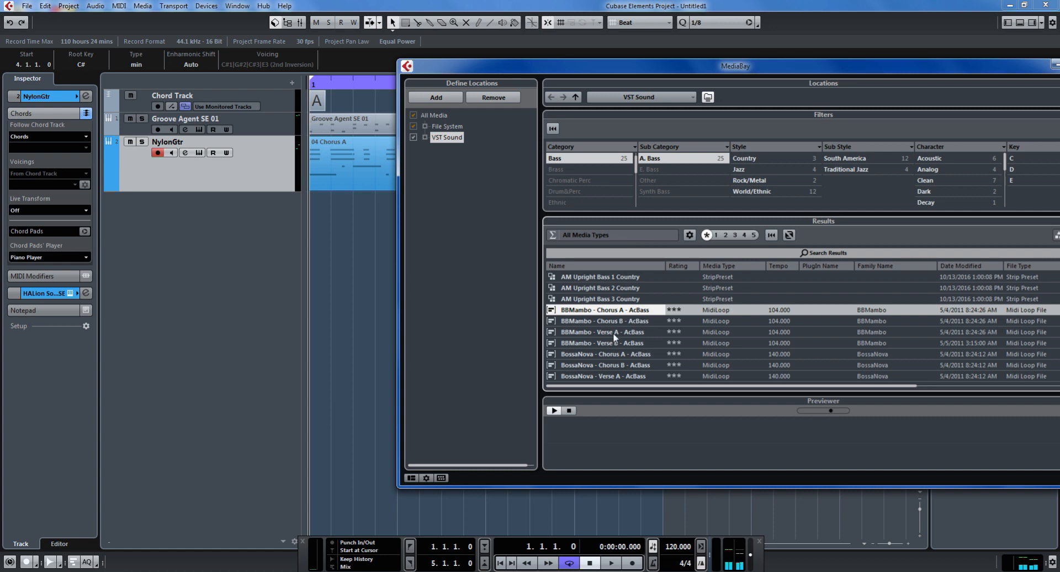
pyautogui.scroll(-3)
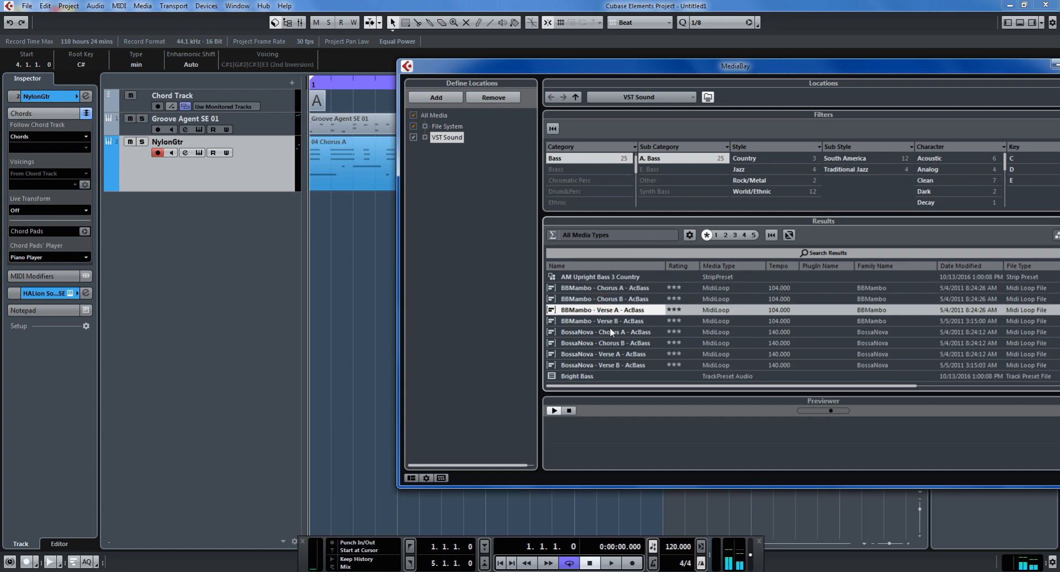
pyautogui.moveTo(603, 335)
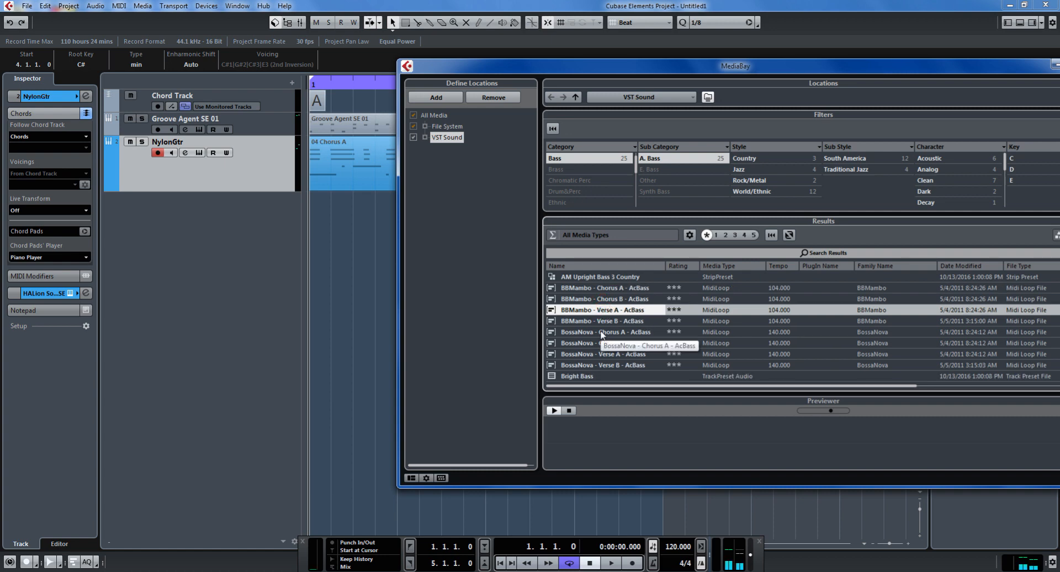
pyautogui.click(604, 332)
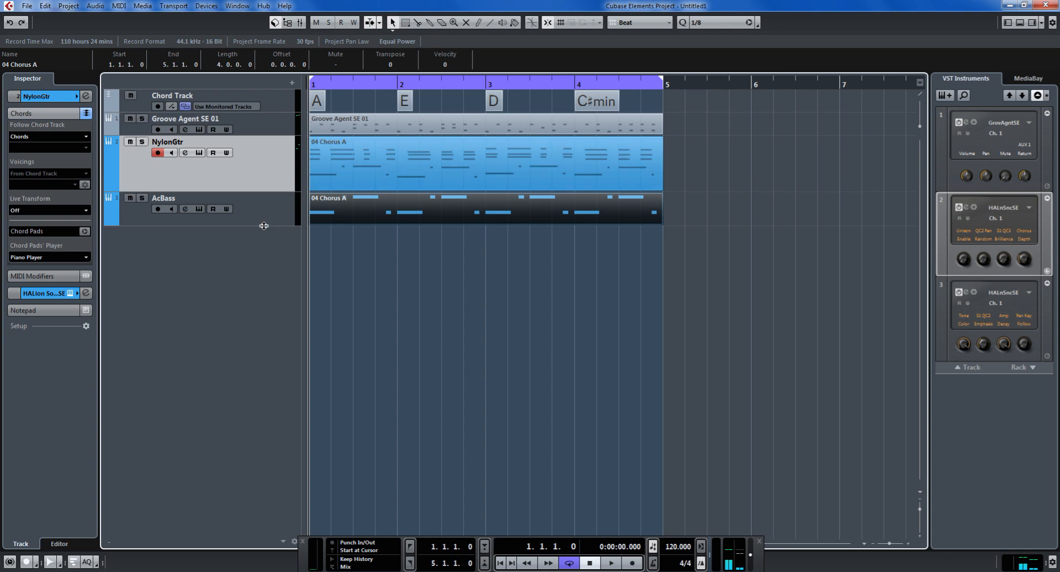
# Step: Set AcBass to Follow Chord Track with synchronized track data, then play it back
pyautogui.click(163, 197)
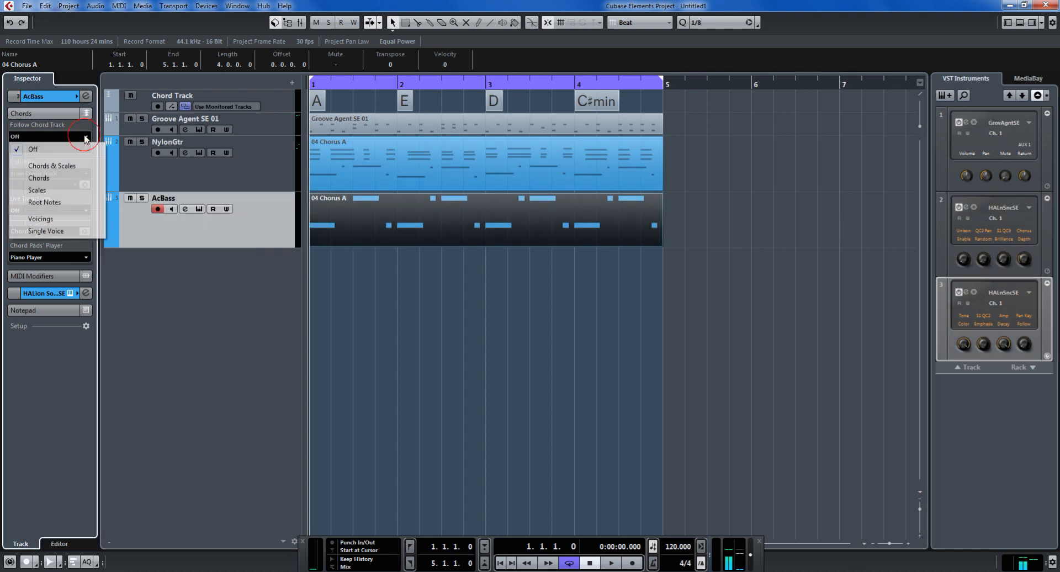
pyautogui.click(38, 177)
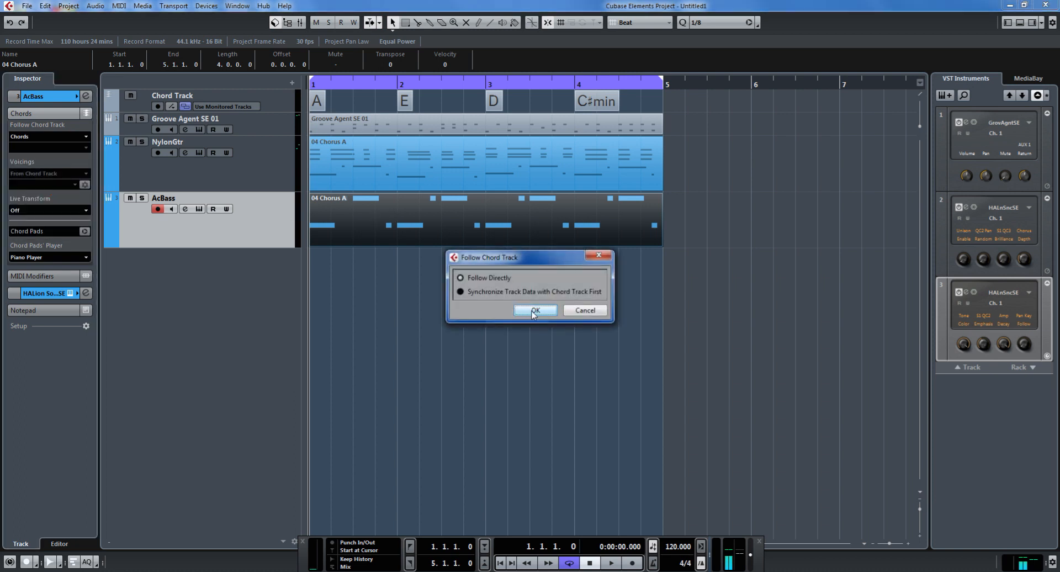
pyautogui.click(535, 310)
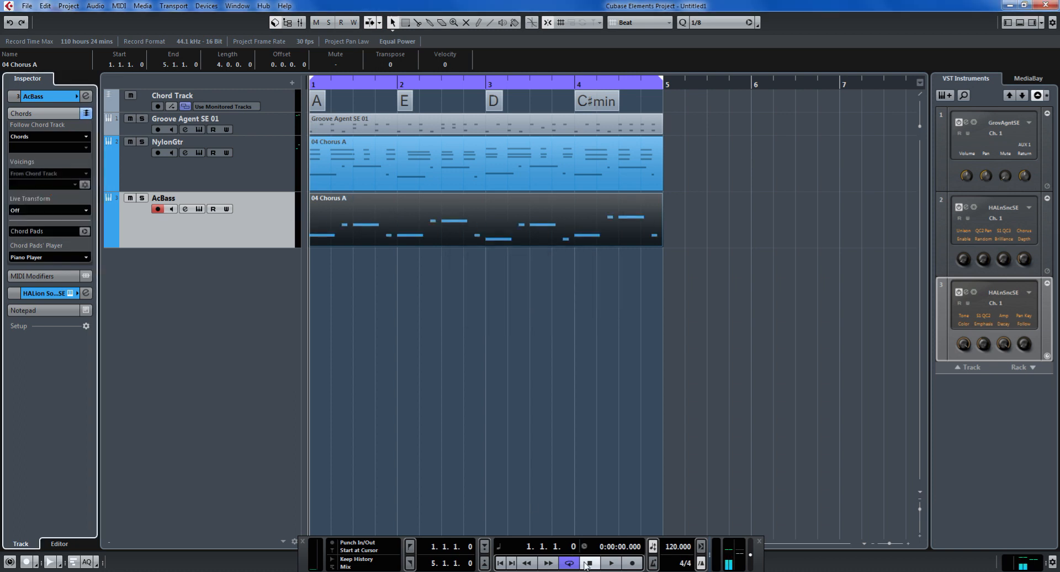
pyautogui.click(609, 562)
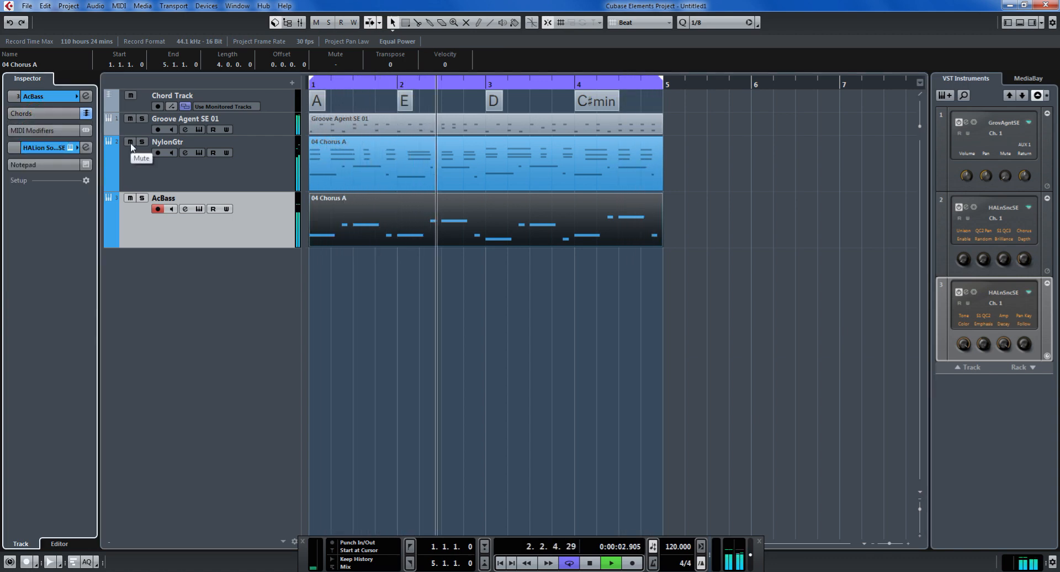
pyautogui.click(130, 142)
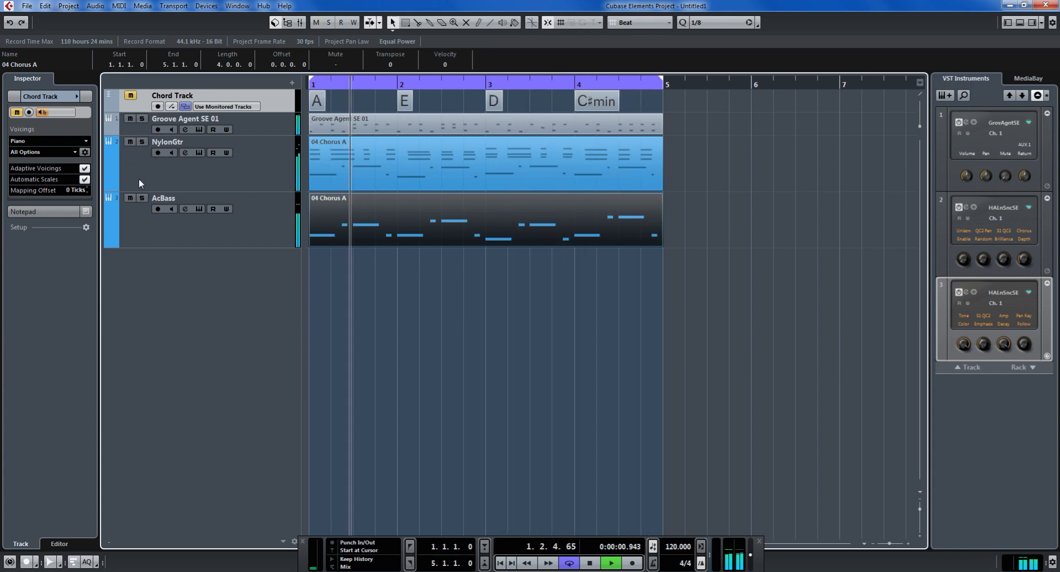
pyautogui.click(169, 142)
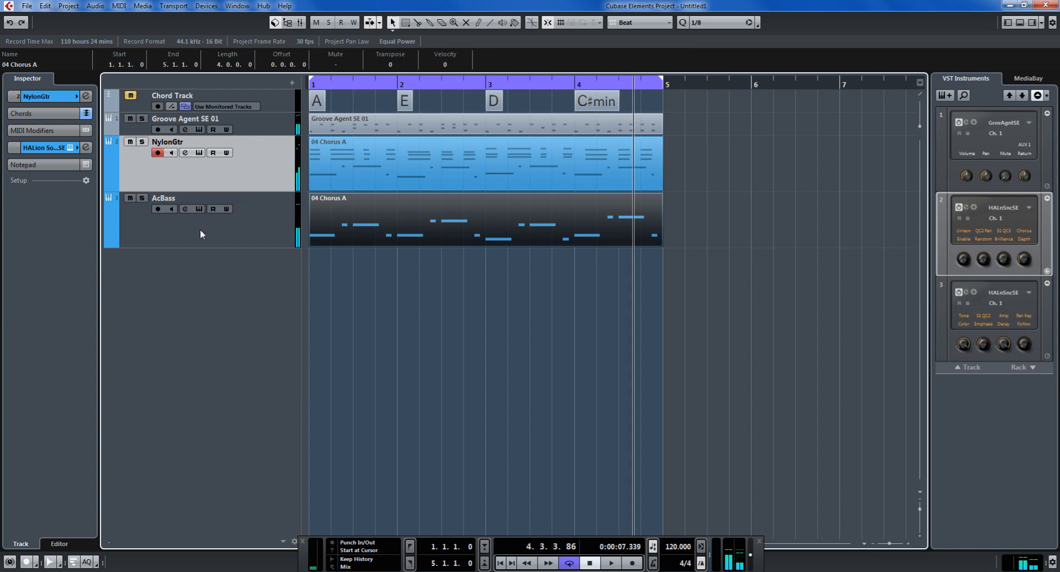
pyautogui.moveTo(226, 229)
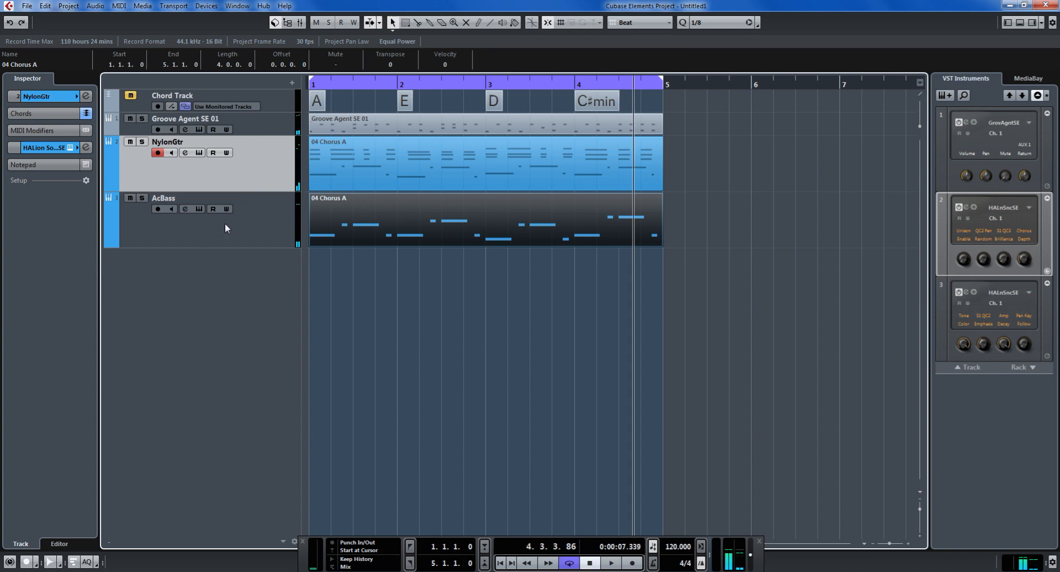
pyautogui.press('space')
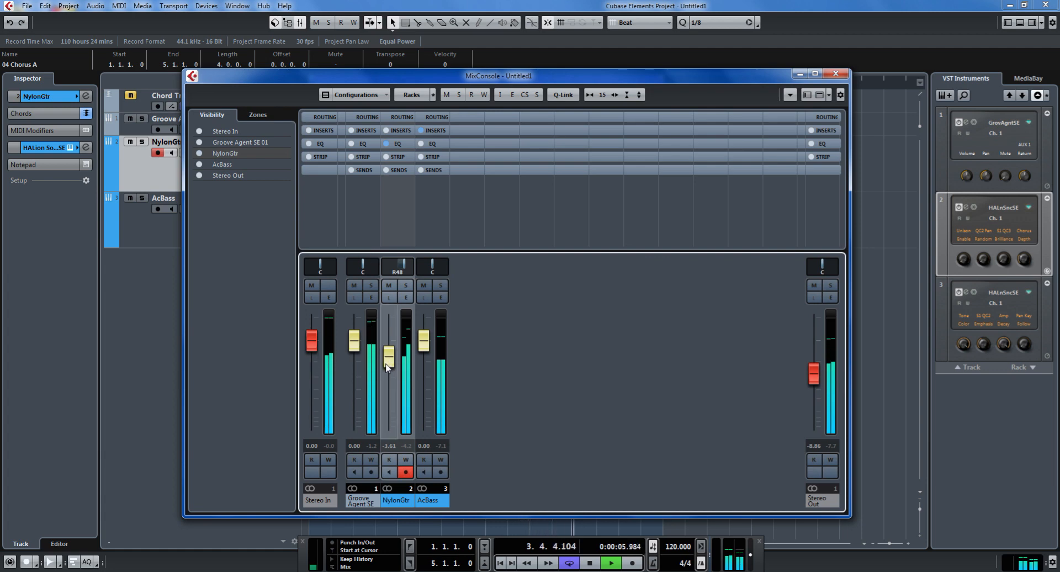
pyautogui.moveTo(426, 500)
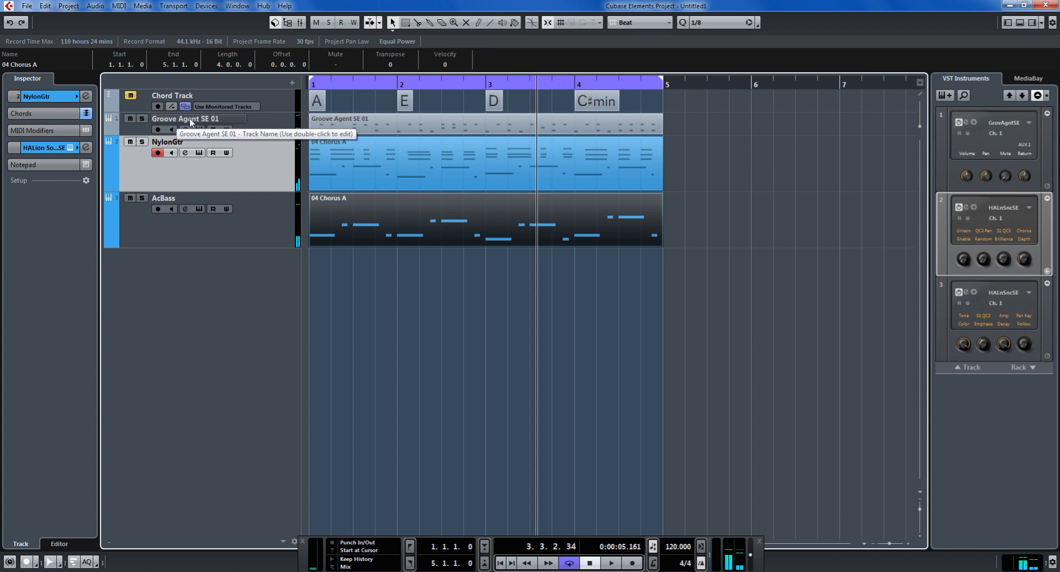
# Step: Rename the Groove Agent, NylonGtr and AcBass tracks to Drum, Guitar and Bass
pyautogui.doubleClick(184, 118)
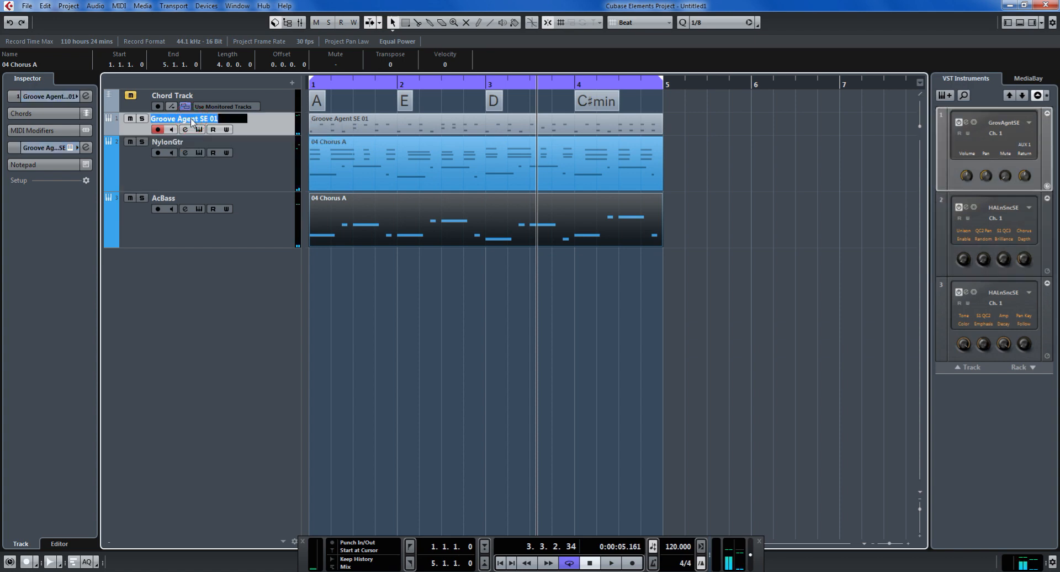
pyautogui.write('Drum')
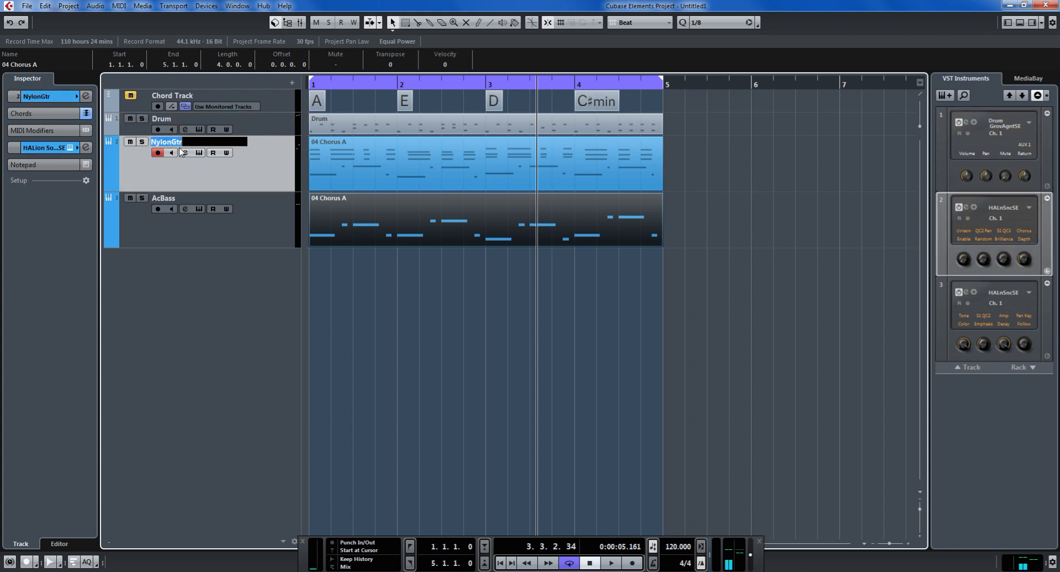
pyautogui.write('Guitar')
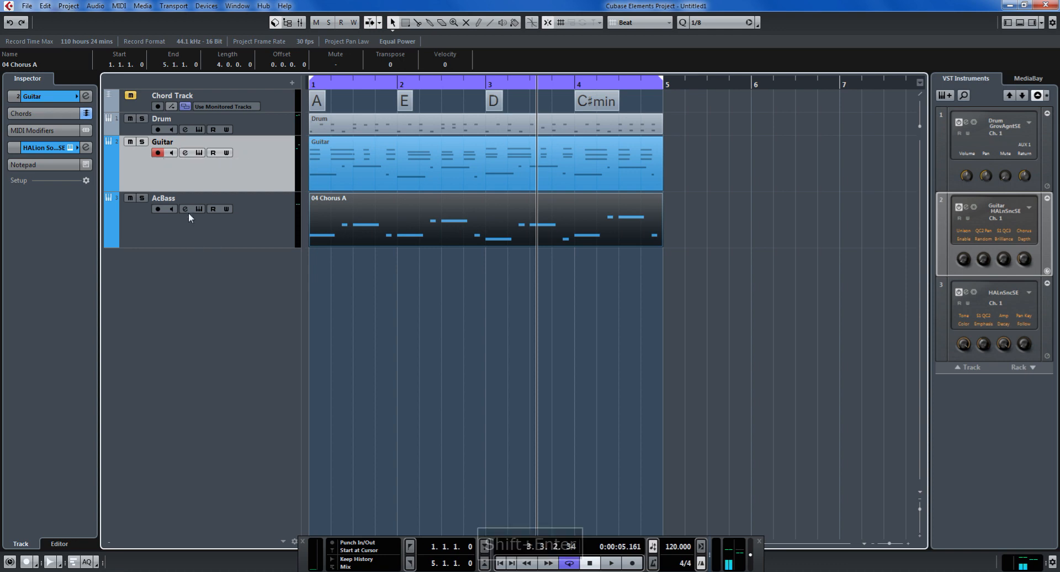
pyautogui.click(159, 208)
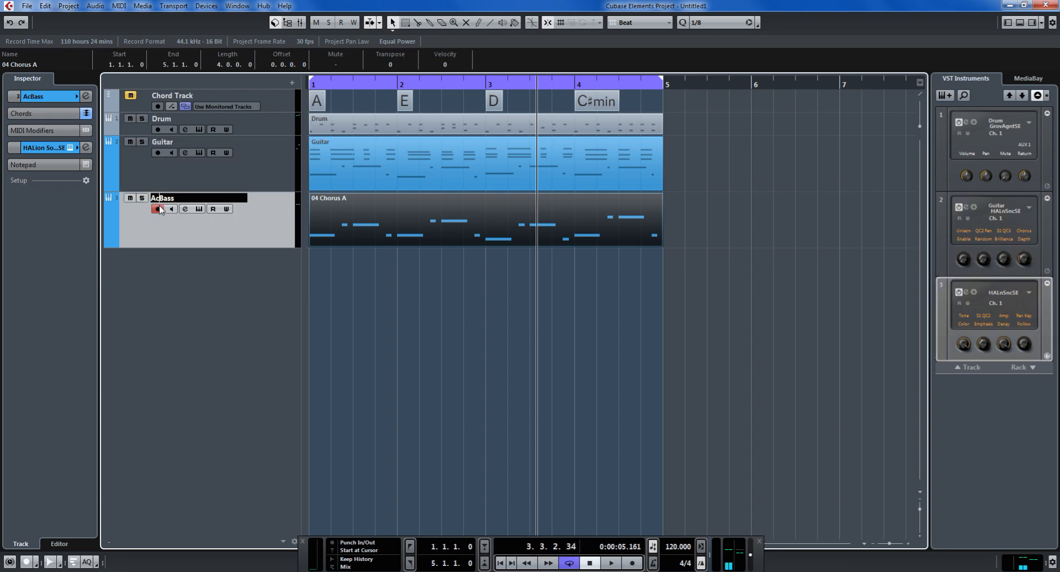
pyautogui.press('Backspace')
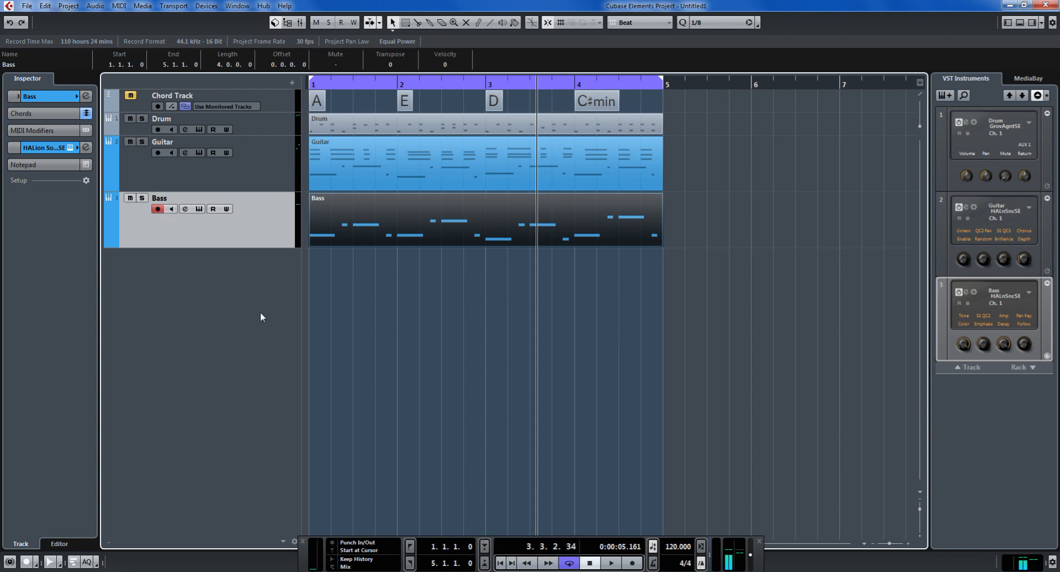
pyautogui.click(609, 562)
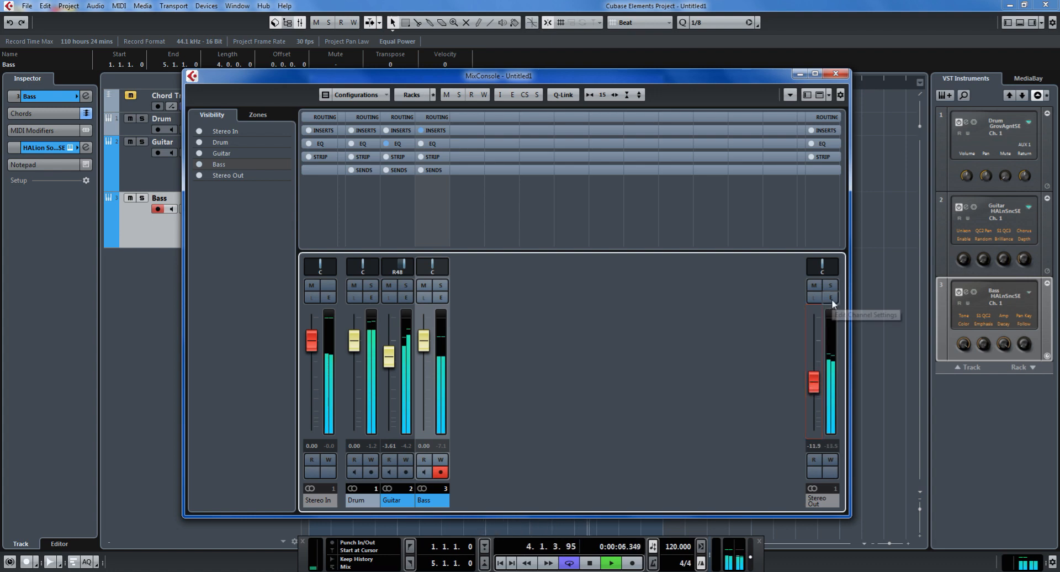
# Step: Insert Maximizer in Stereo Out slot 1 and RoomWorks SE reverb in slot 2
pyautogui.click(831, 298)
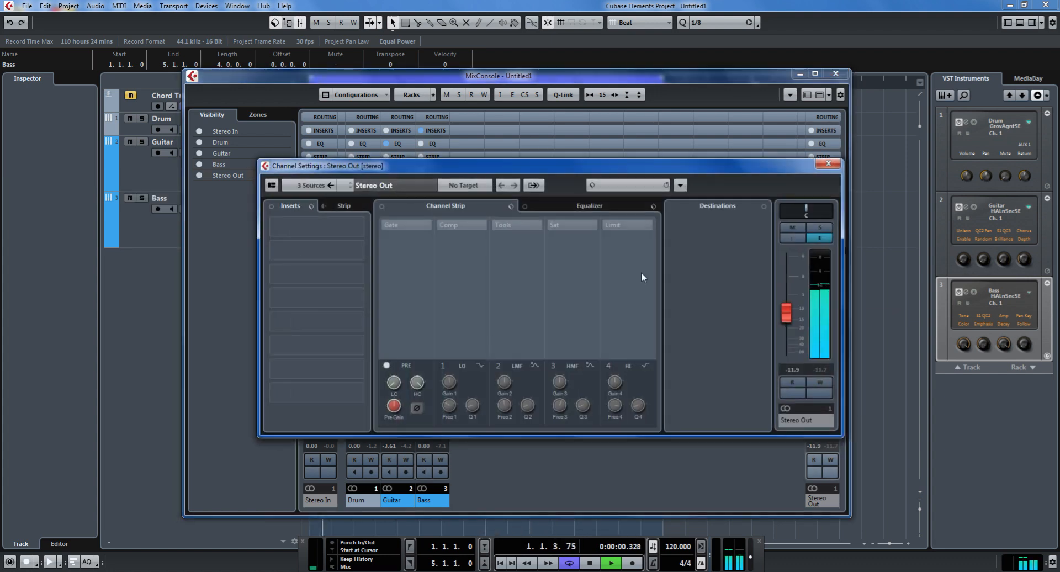
pyautogui.click(314, 227)
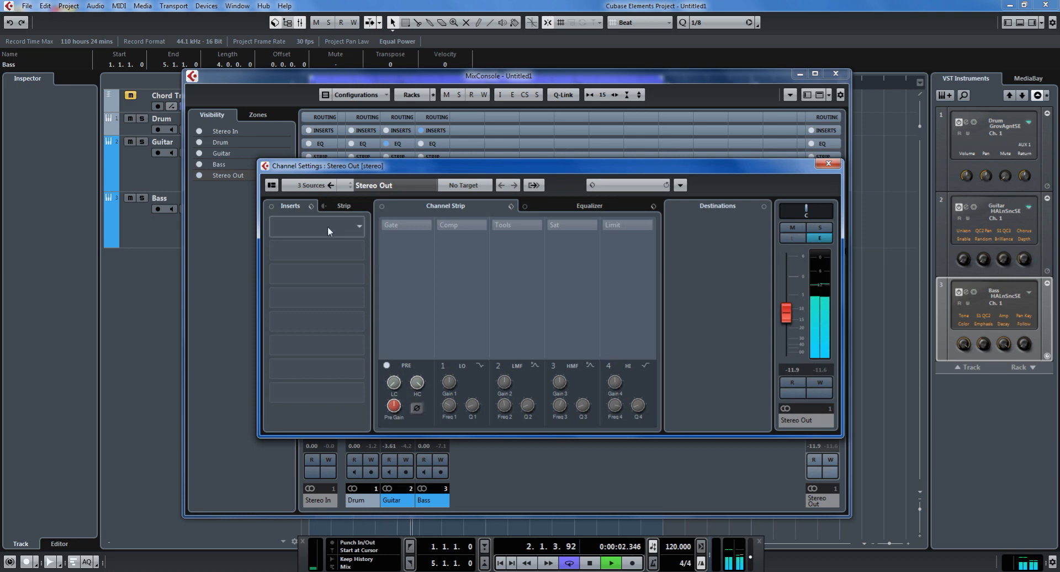
pyautogui.click(359, 226)
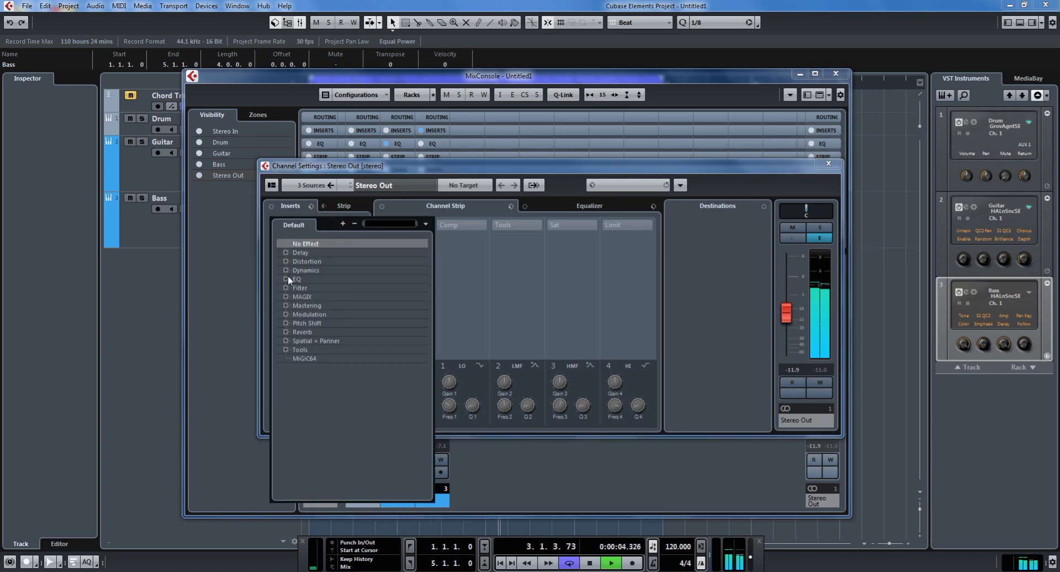
pyautogui.click(286, 271)
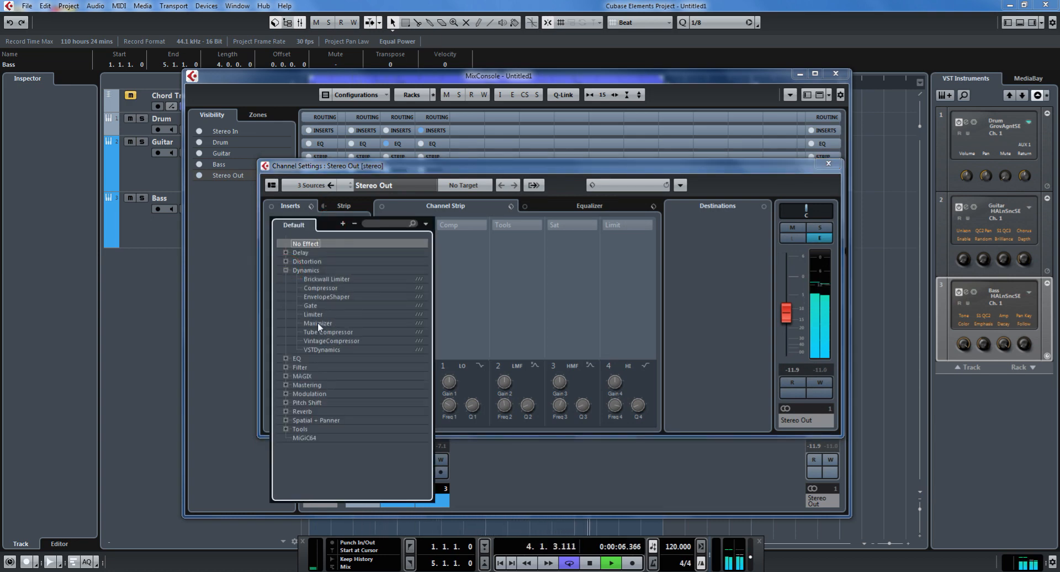
pyautogui.click(316, 323)
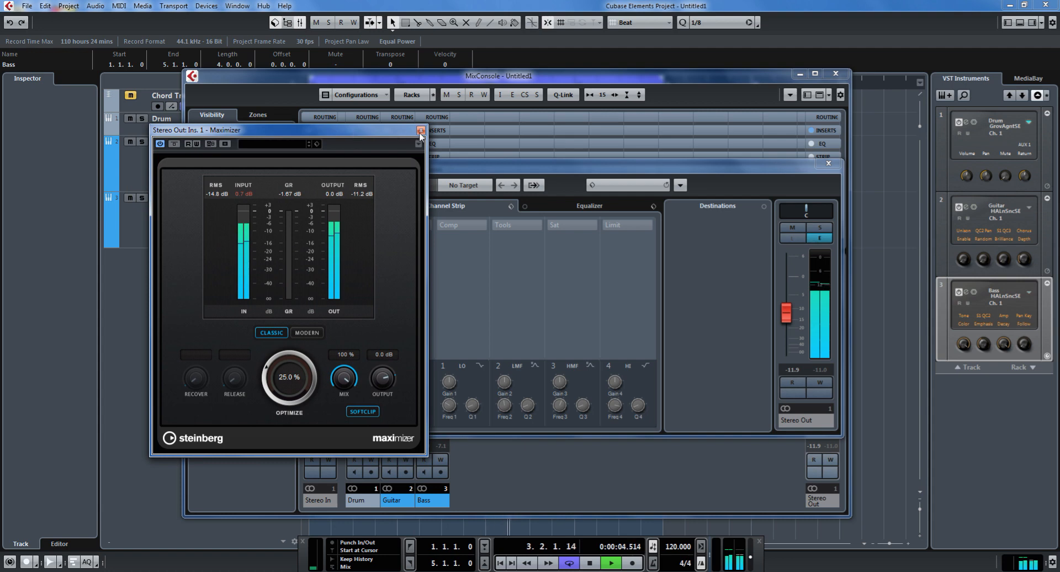
pyautogui.click(420, 130)
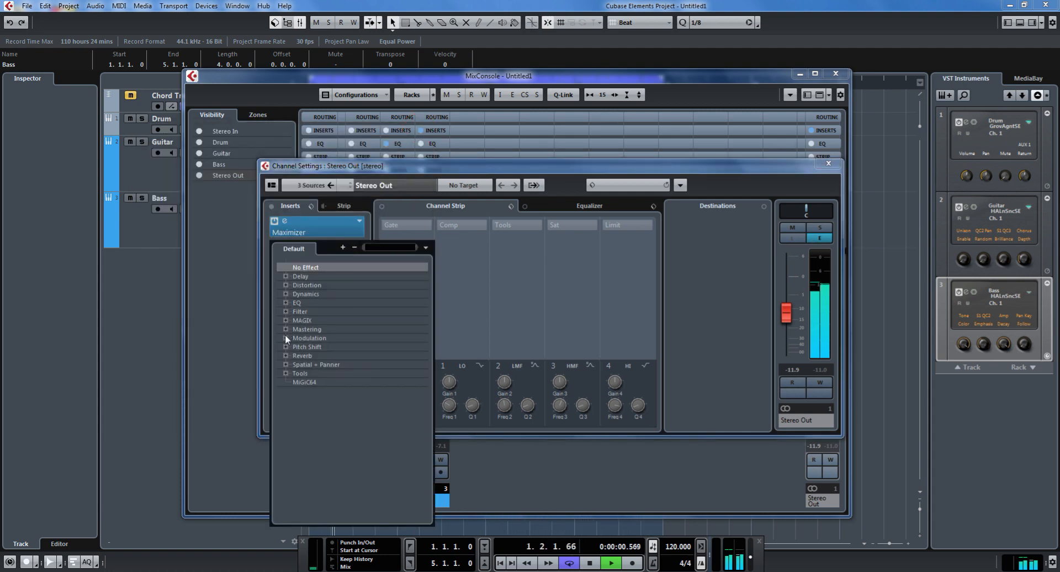
pyautogui.click(286, 356)
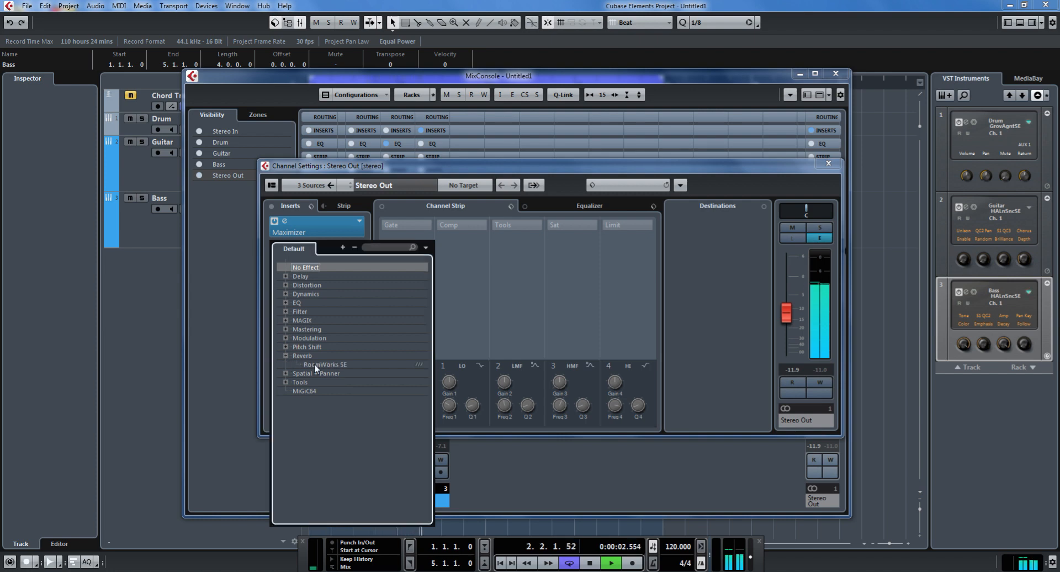
pyautogui.click(325, 364)
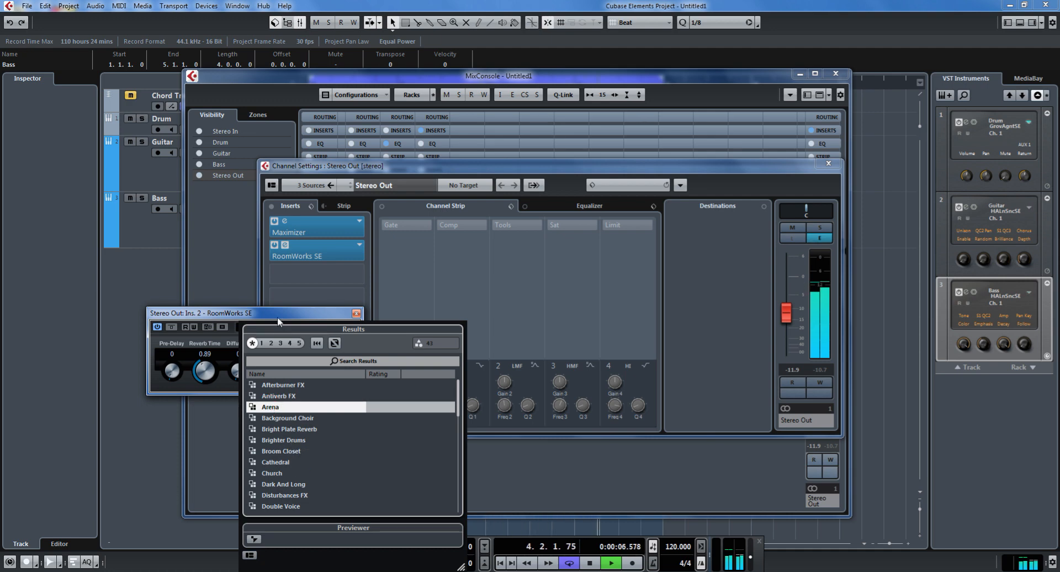
# Step: Load the Arena reverb preset with reverb time 3.23 and mix 14
pyautogui.doubleClick(270, 406)
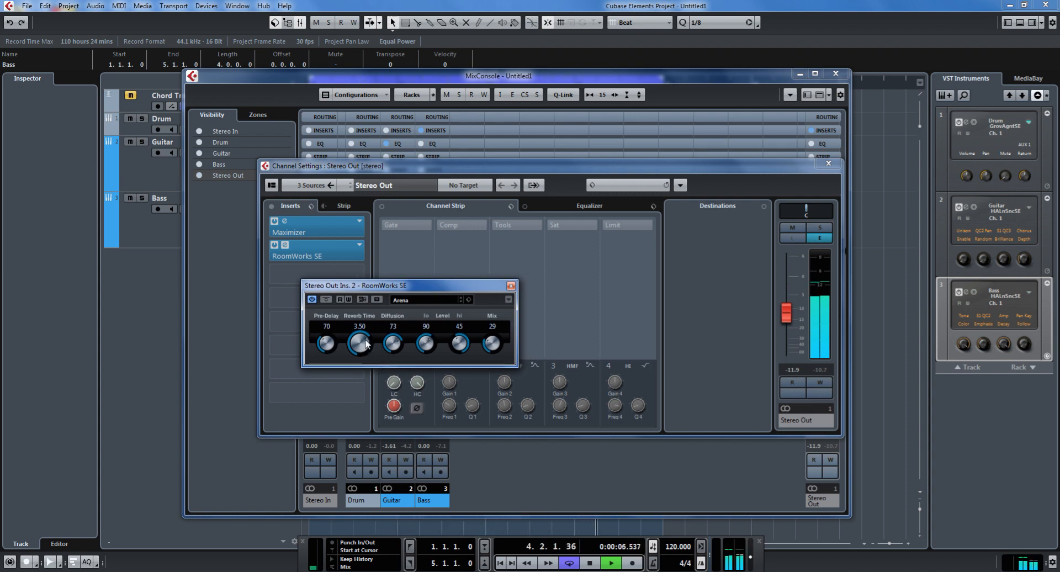
pyautogui.moveTo(359, 344); pyautogui.dragTo(360, 348)
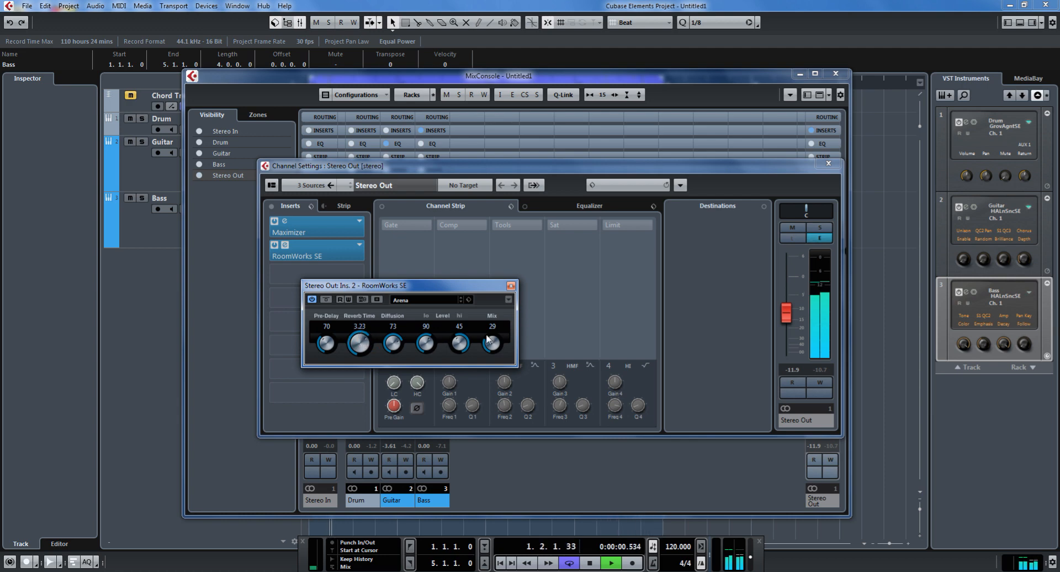
pyautogui.moveTo(490, 343); pyautogui.dragTo(490, 365)
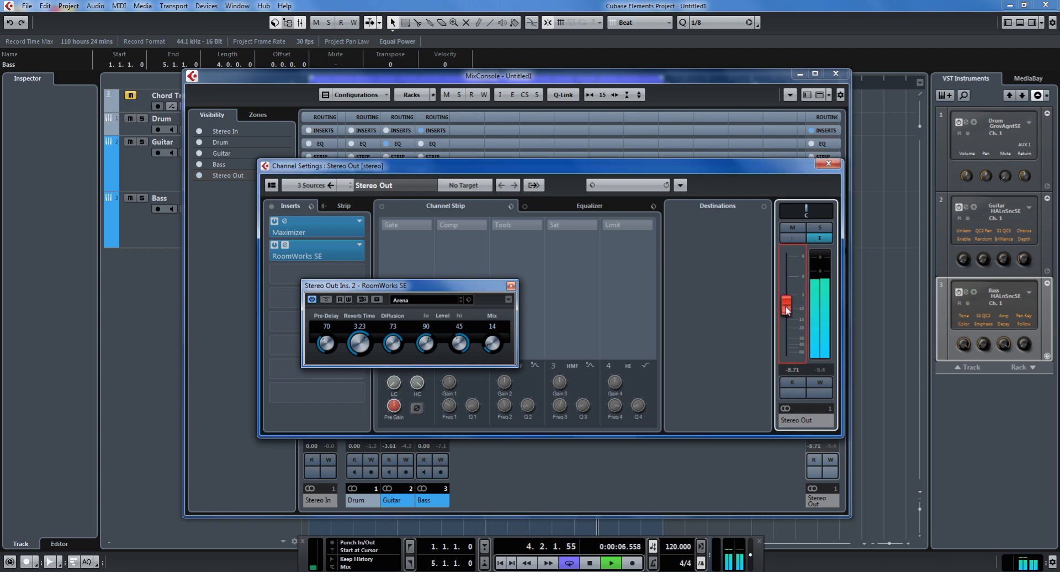
# Step: Raise the Stereo Out level to about -6.6 dB and close the plug-in, channel settings and mixer
pyautogui.moveTo(786, 310); pyautogui.dragTo(785, 299)
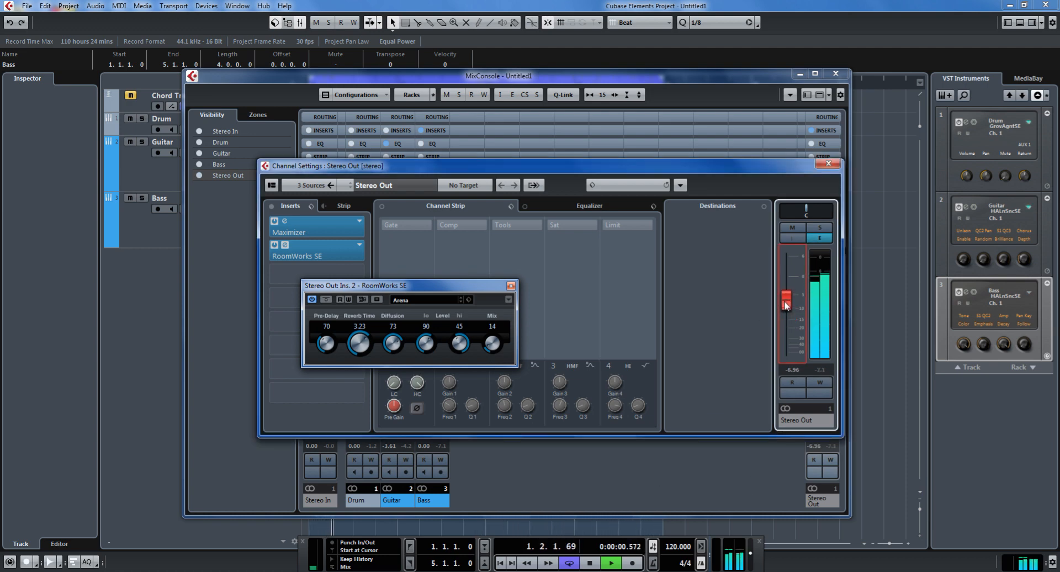
pyautogui.click(512, 285)
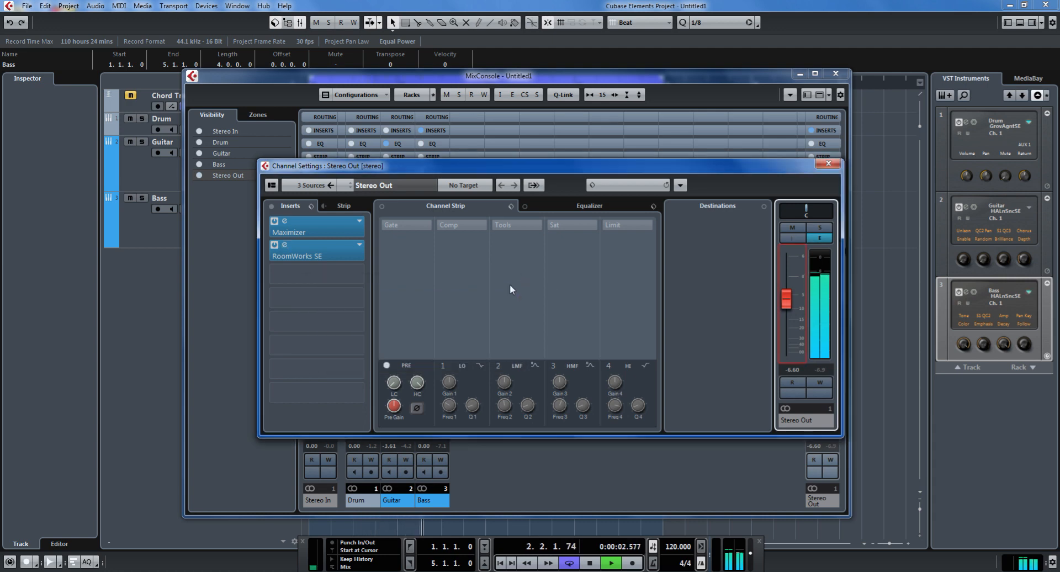
pyautogui.click(828, 163)
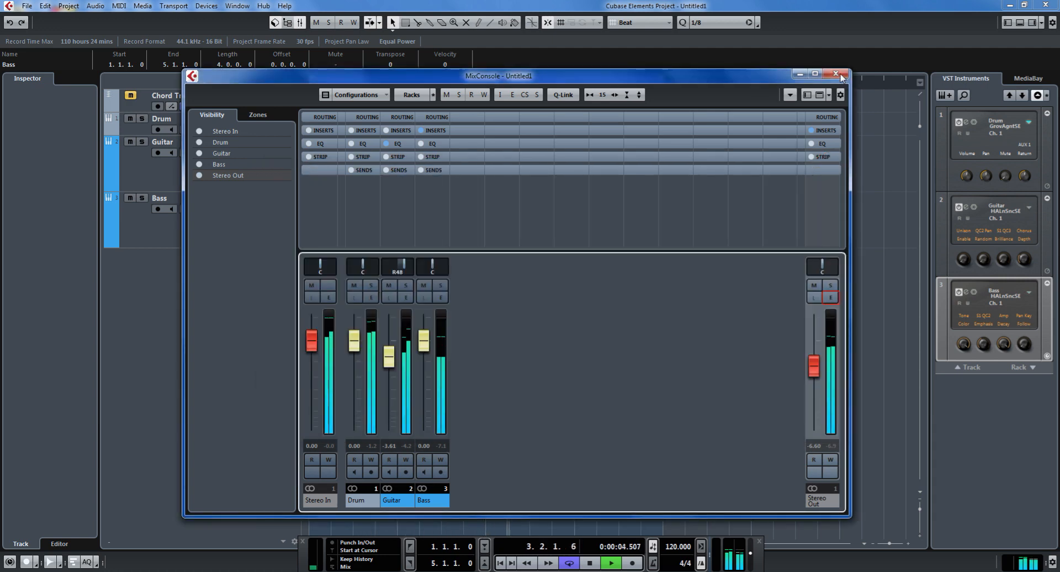
pyautogui.click(836, 74)
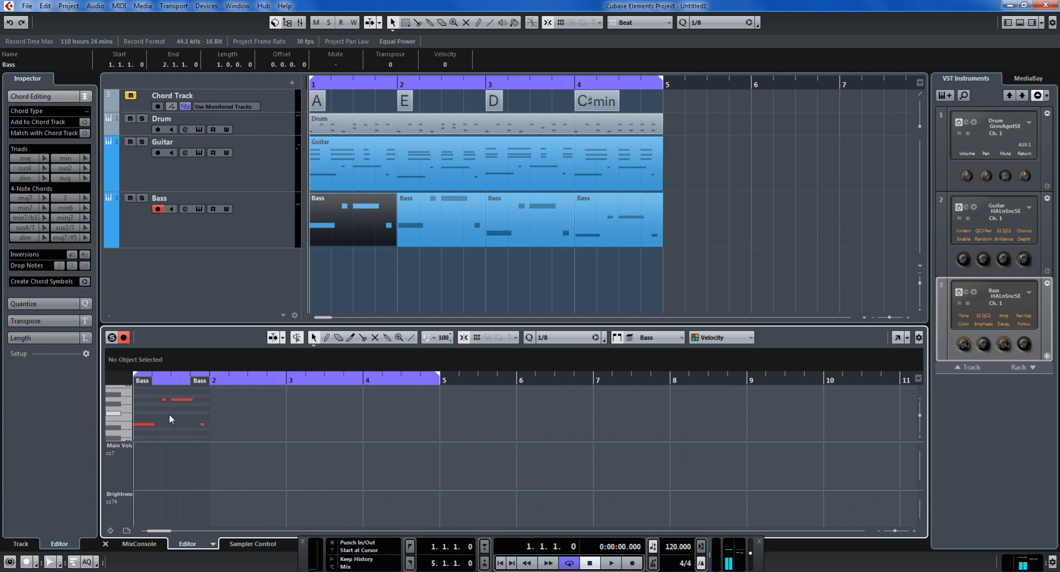
pyautogui.moveTo(172, 418)
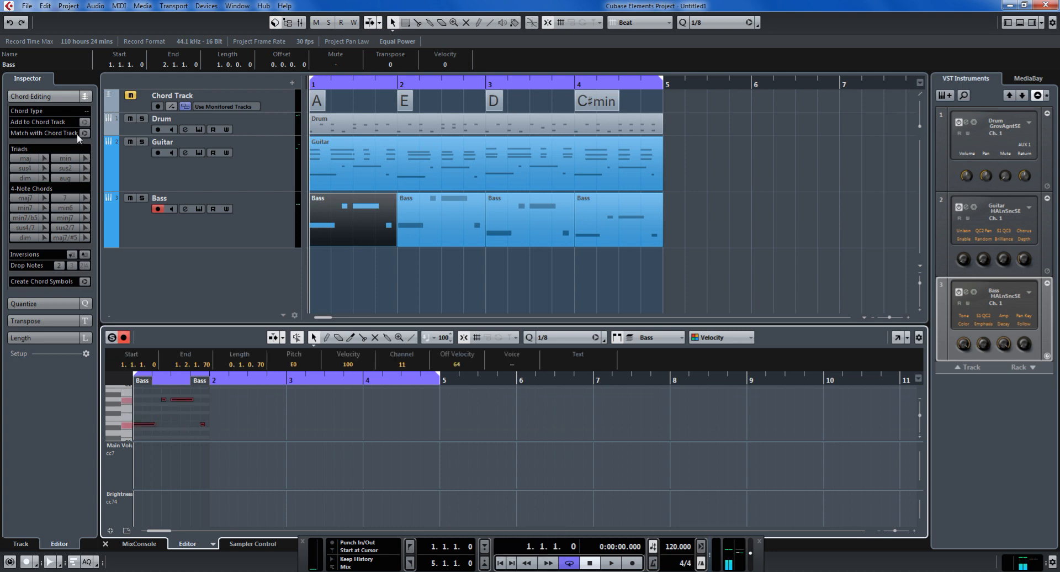
pyautogui.moveTo(85, 134)
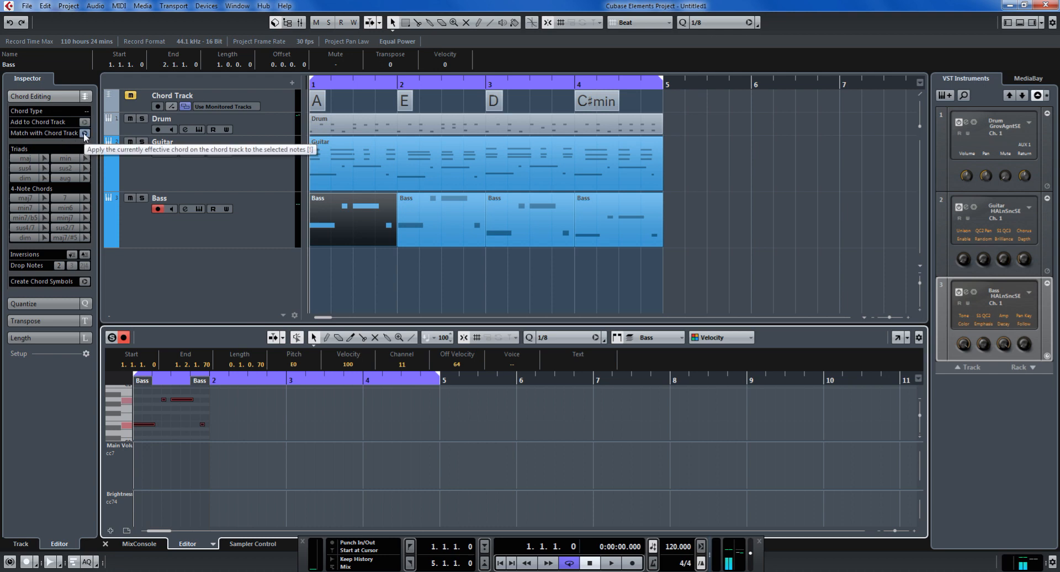
pyautogui.moveTo(281, 162)
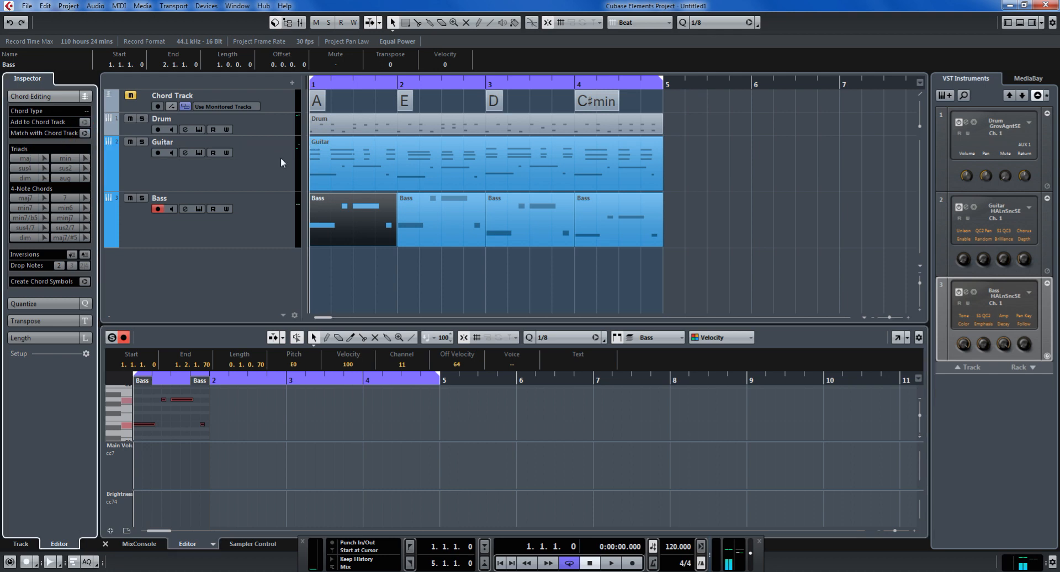
# Step: Match the first-bar bass notes to the chord track and play from the project start
pyautogui.press('space')
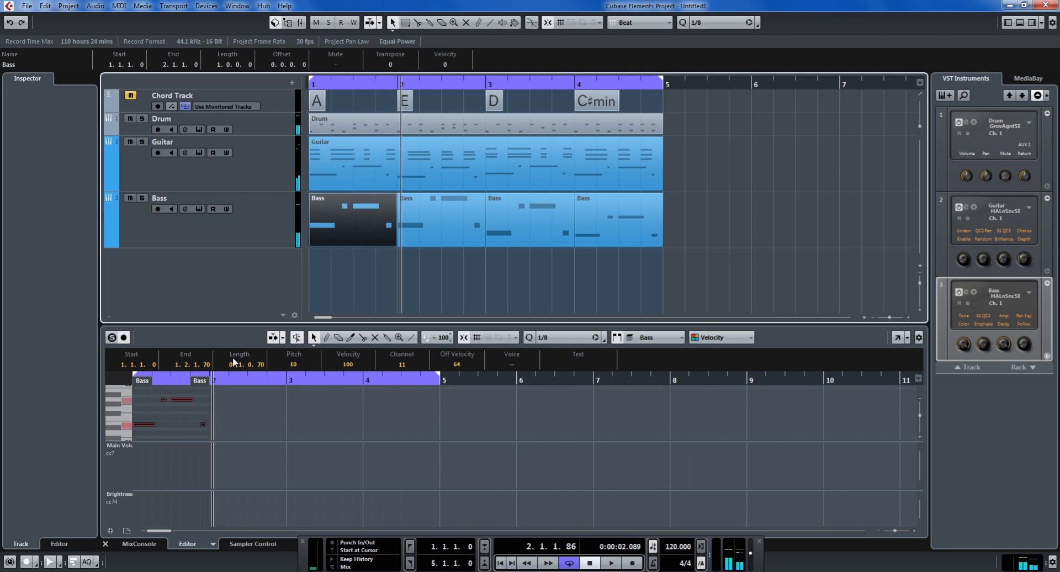
pyautogui.click(157, 209)
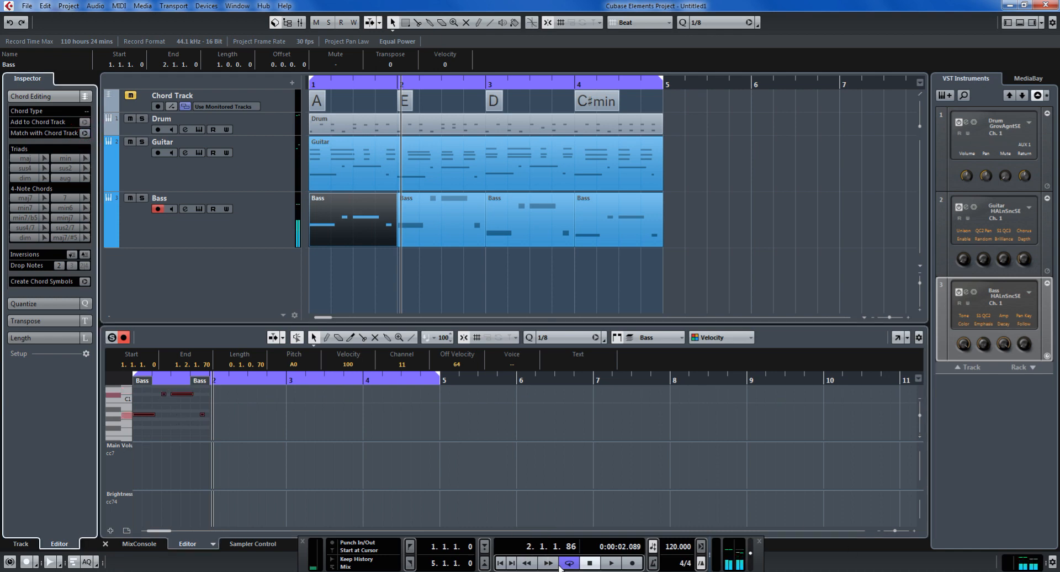
pyautogui.click(610, 563)
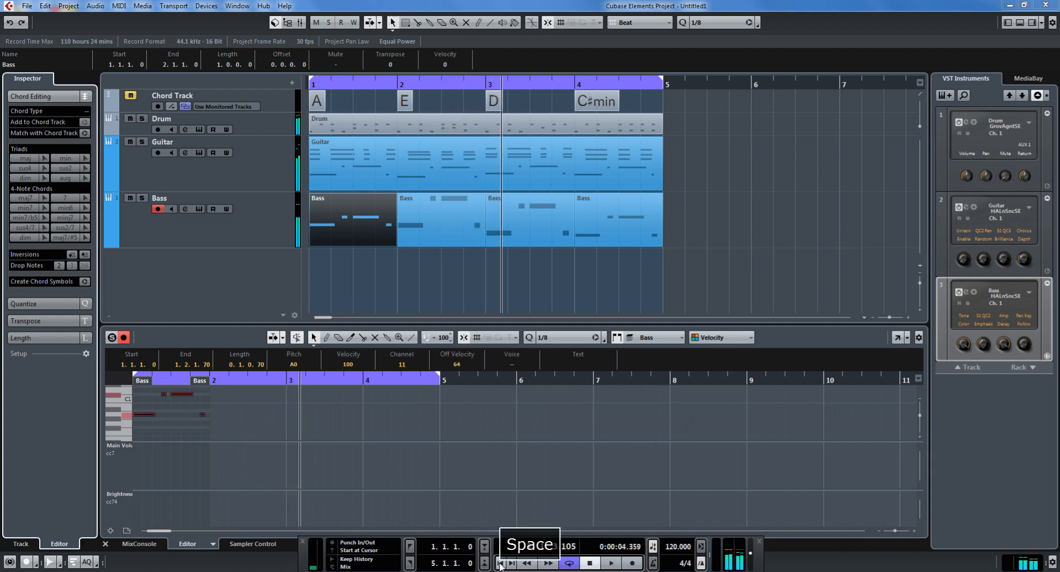
pyautogui.click(610, 562)
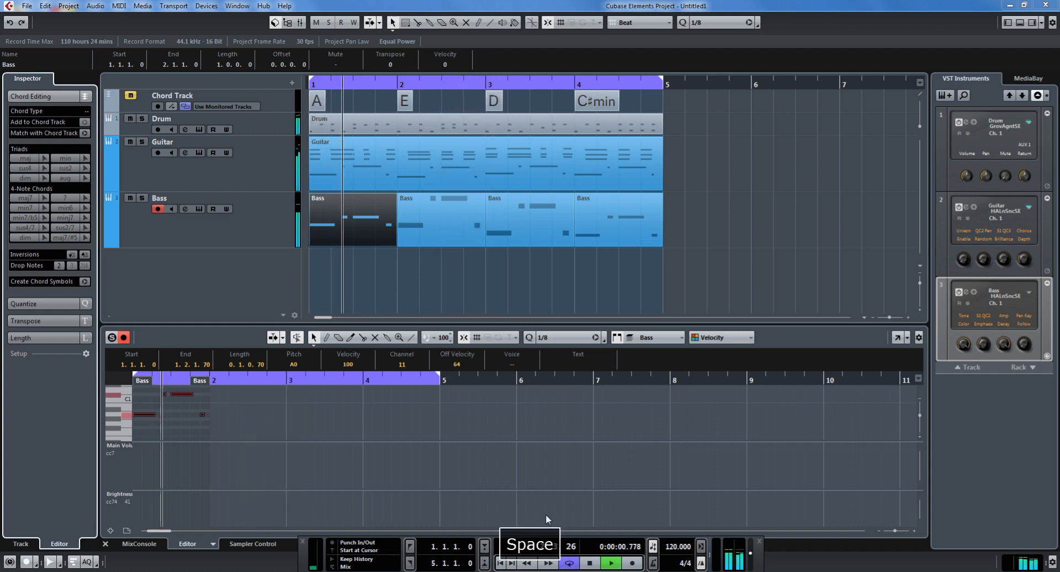
pyautogui.press('space')
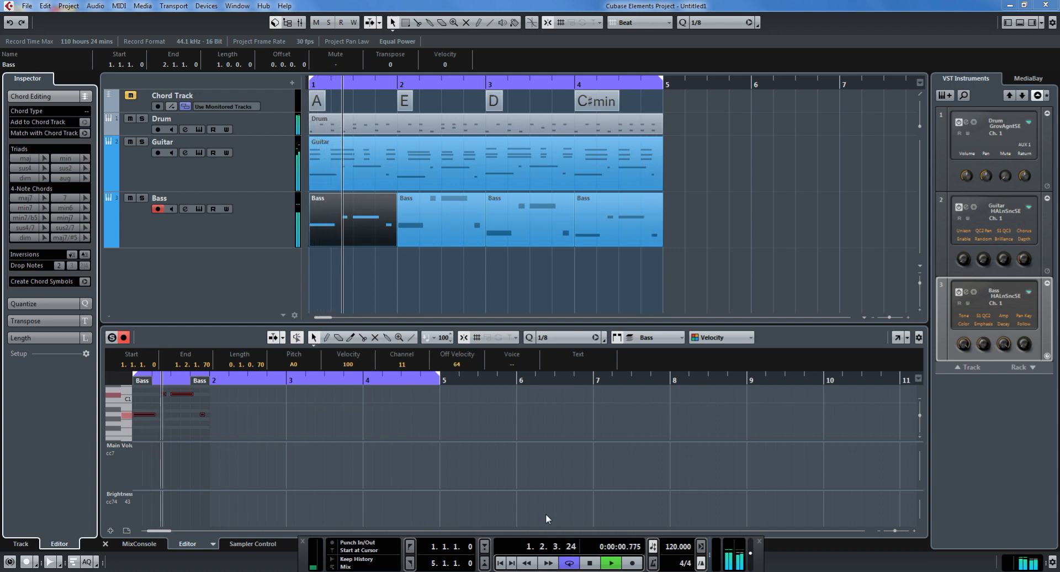
# Step: Play the arrangement to check the bass, then close the Key Editor lower zone
pyautogui.press('space')
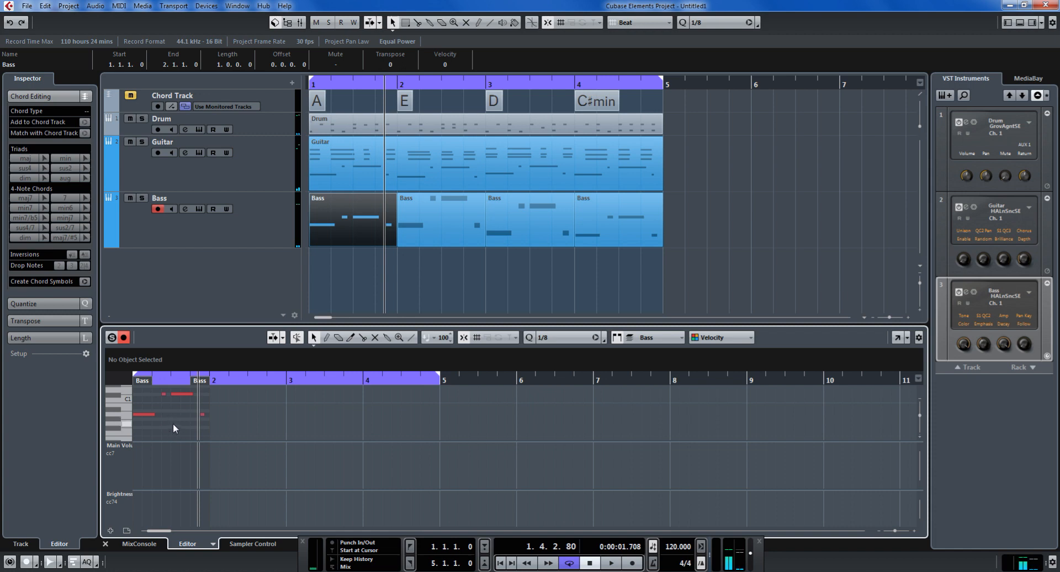
pyautogui.click(142, 414)
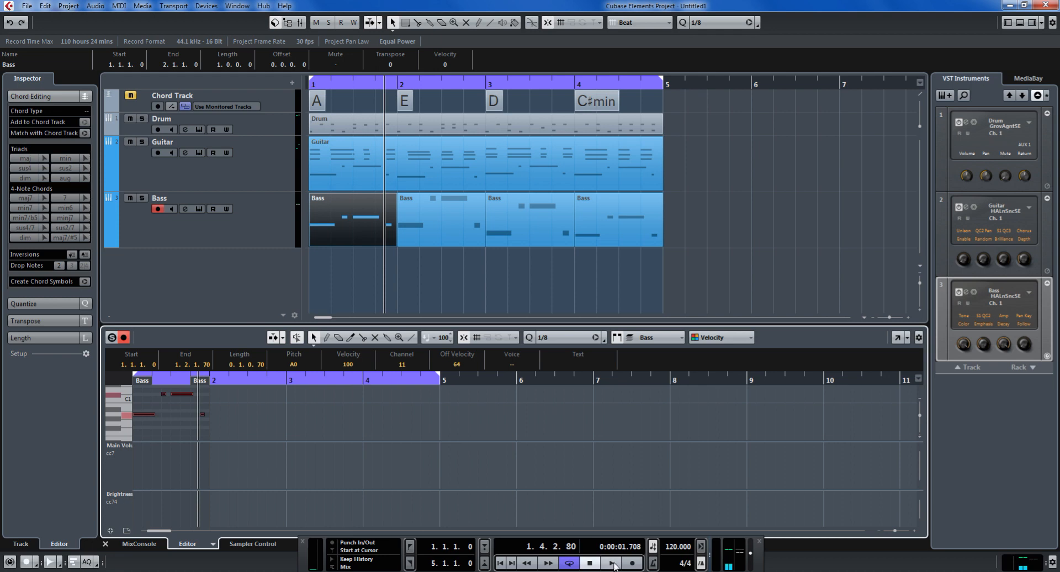
pyautogui.click(610, 562)
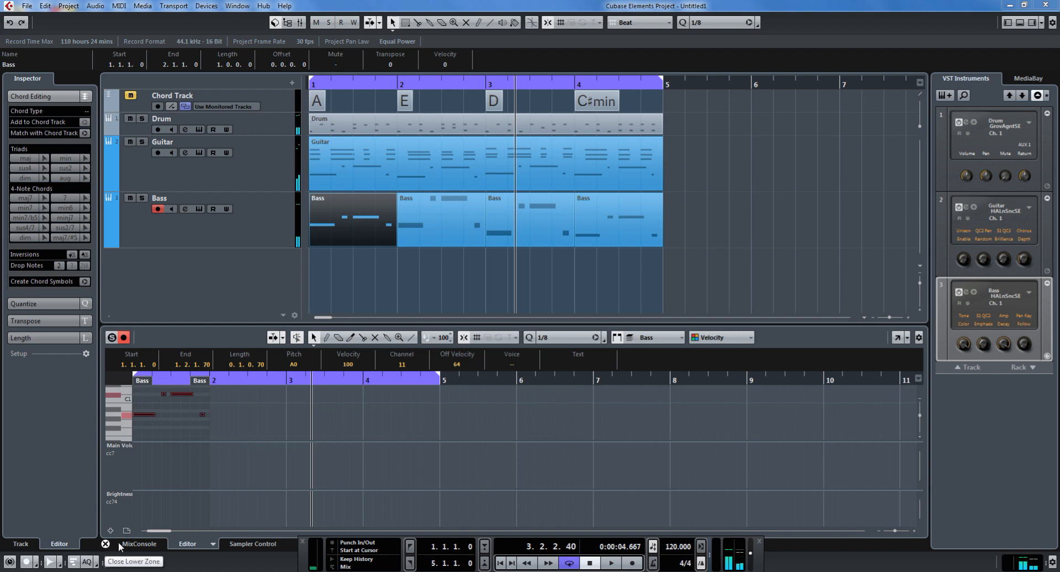
pyautogui.press('space')
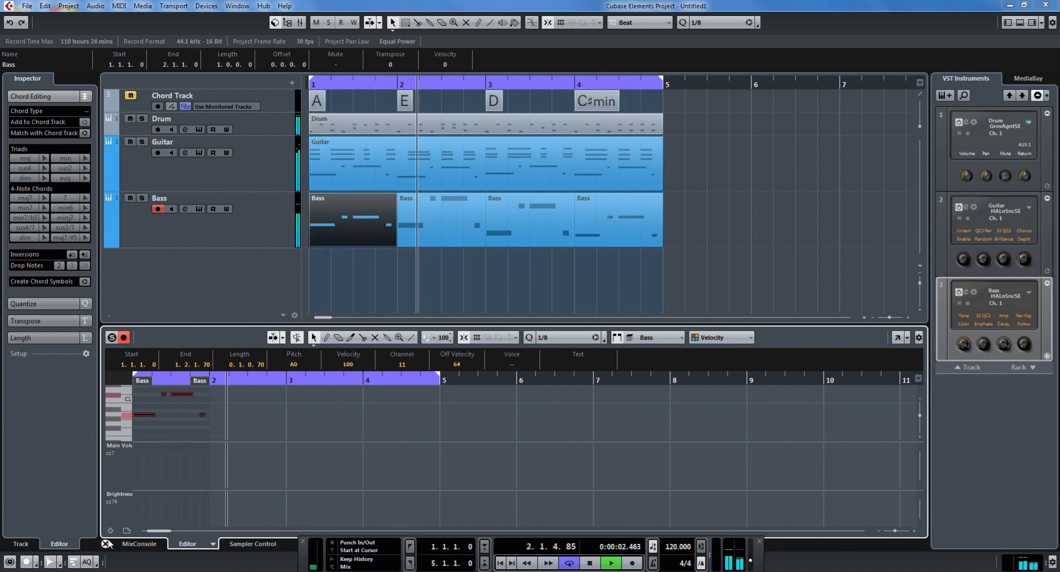
pyautogui.click(105, 544)
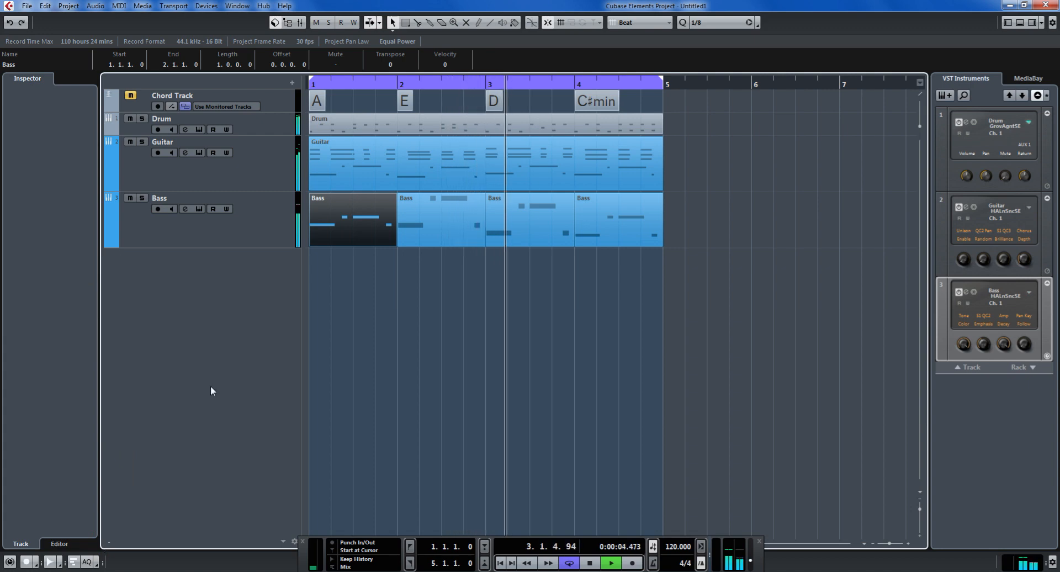